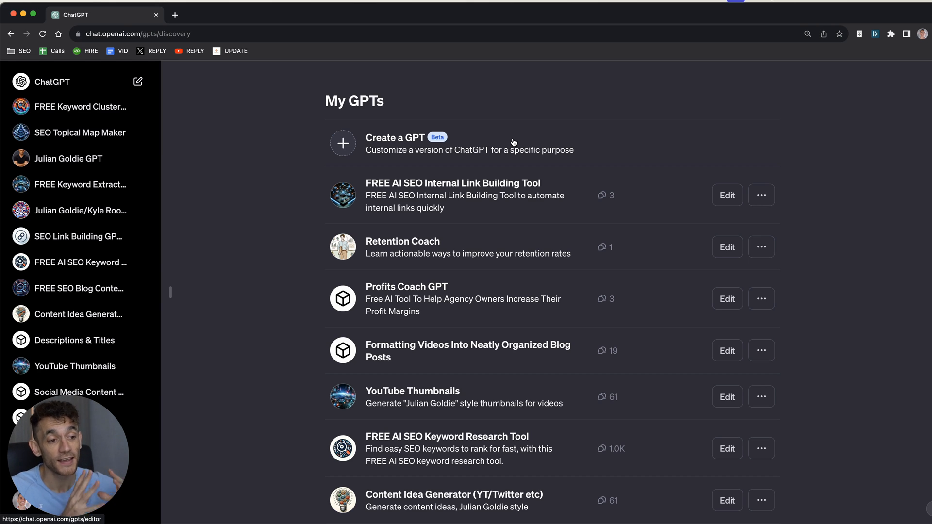
mouse_move(499, 187)
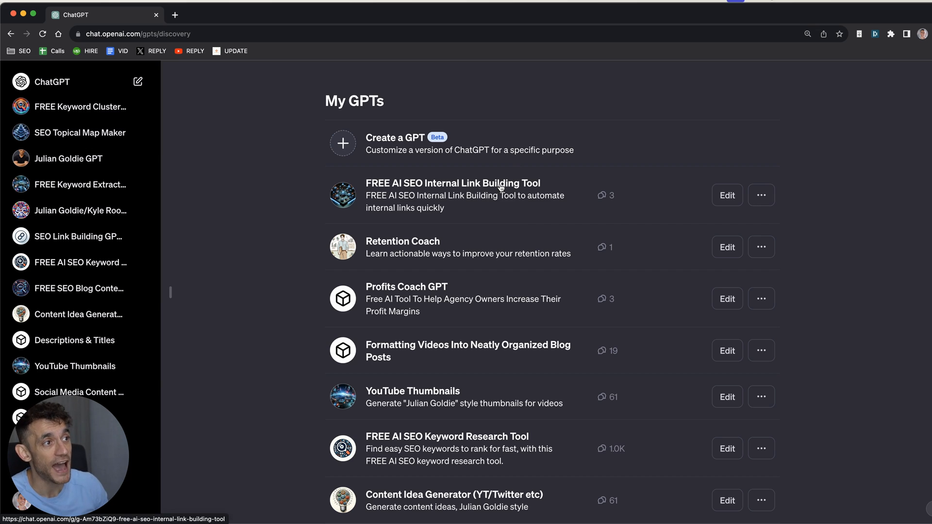
Open the existing FREE AI SEO Internal Link Building Tool GPT from My GPTs
click(453, 183)
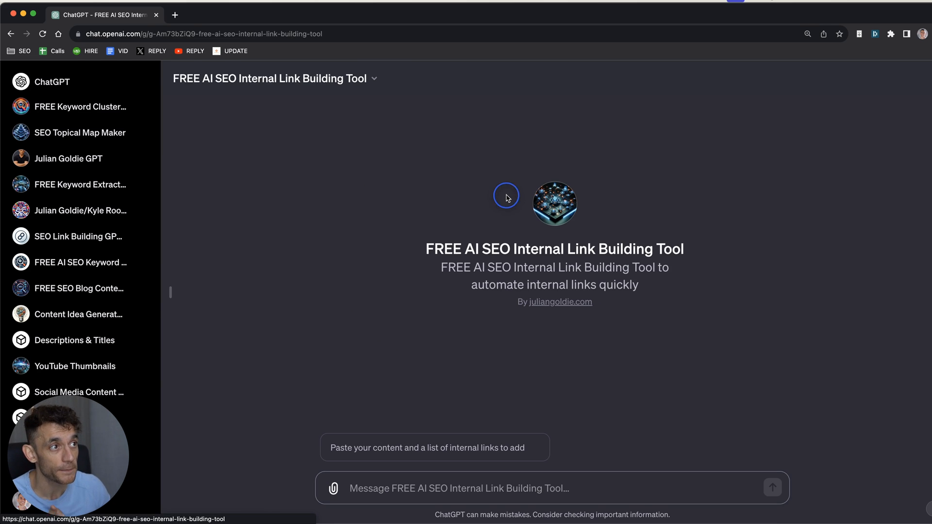
mouse_move(360, 185)
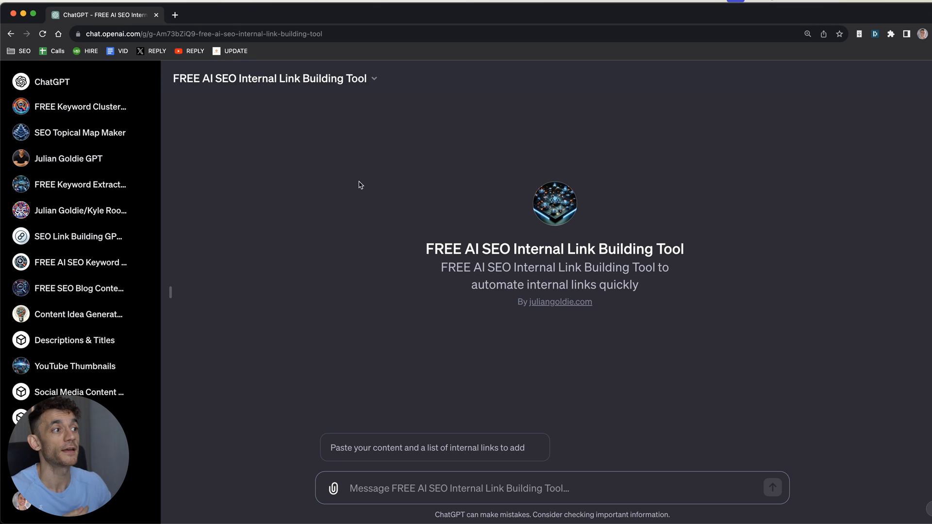
mouse_move(692, 342)
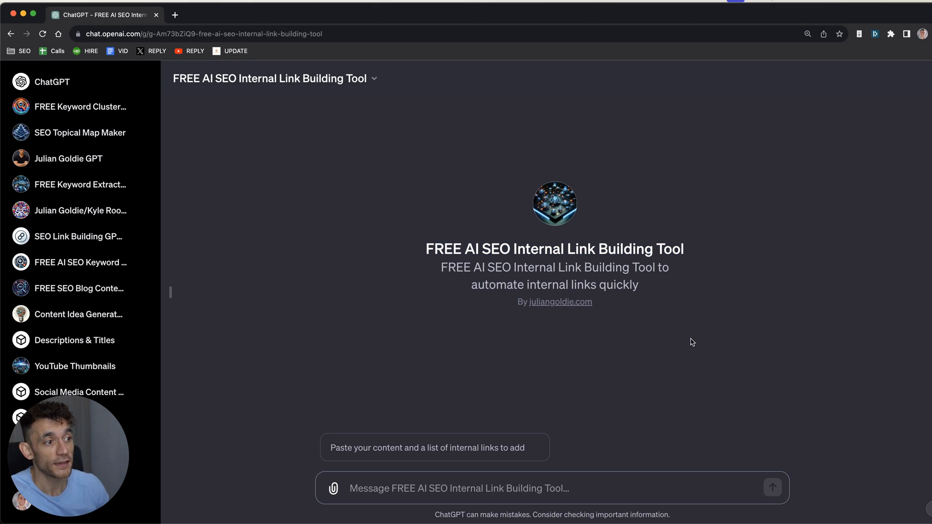
mouse_move(724, 346)
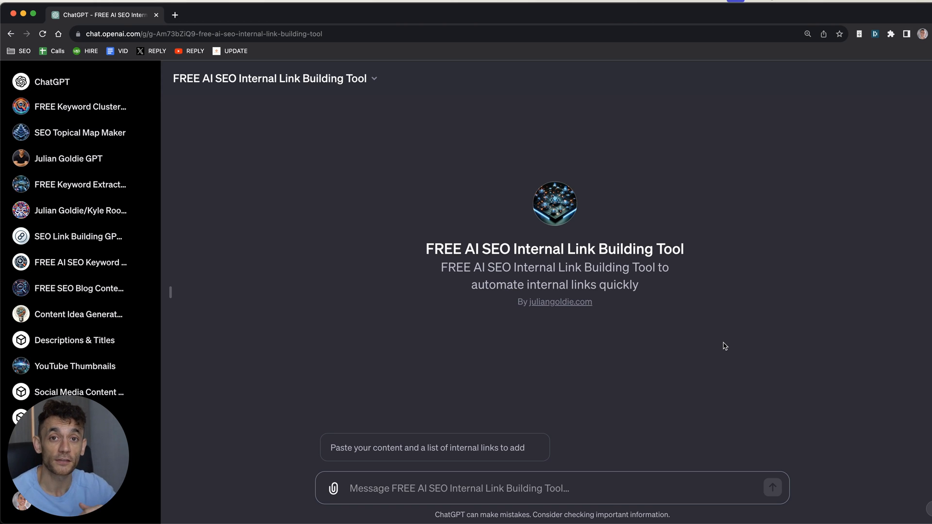
mouse_move(685, 431)
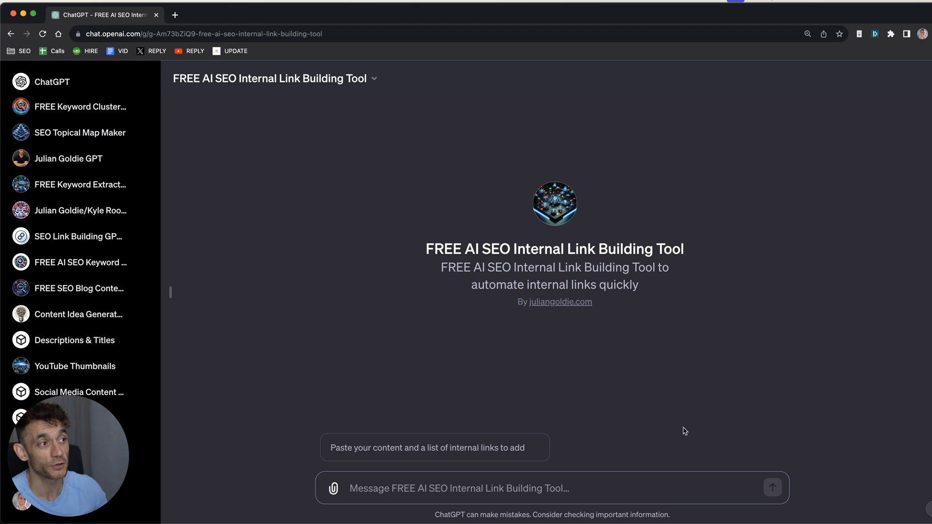
mouse_move(486, 347)
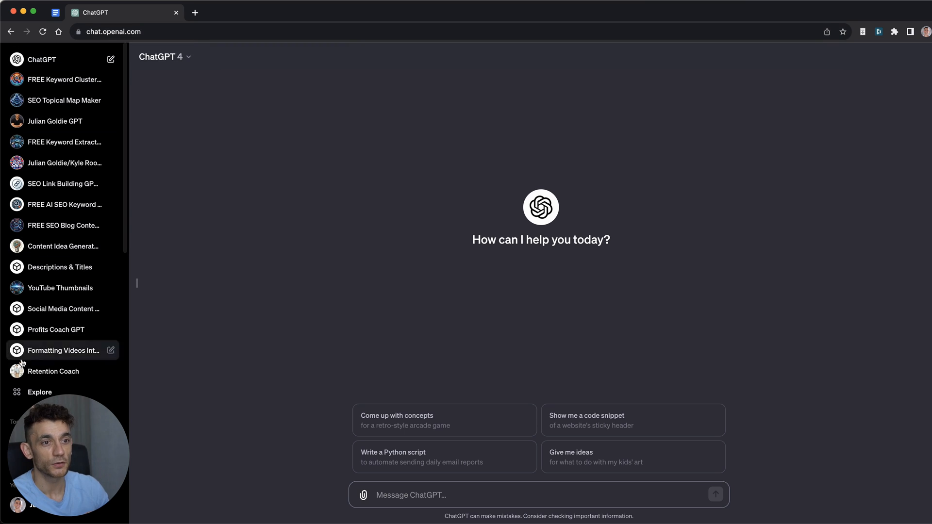
Create a GPT draft named 'FREE AI SEO Internal Link Building Tool' described as automating internal links quickly
click(39, 392)
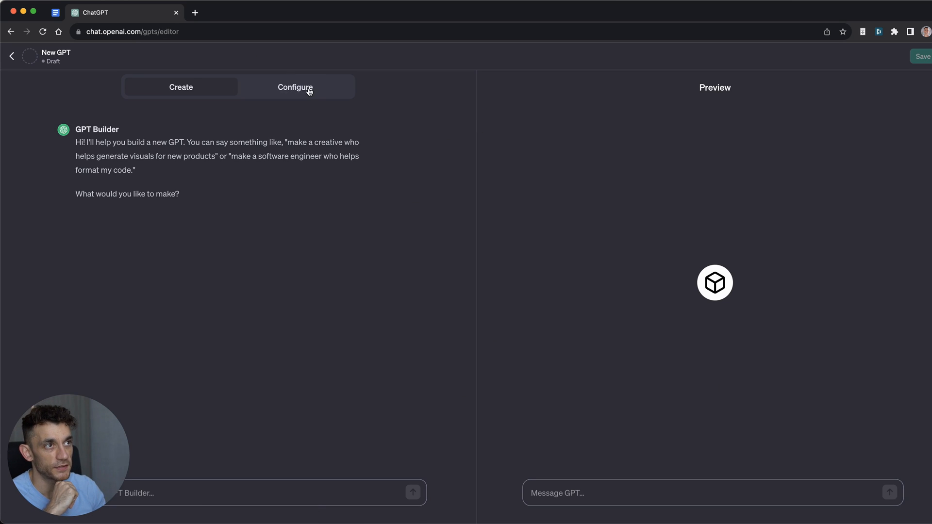
click(295, 87)
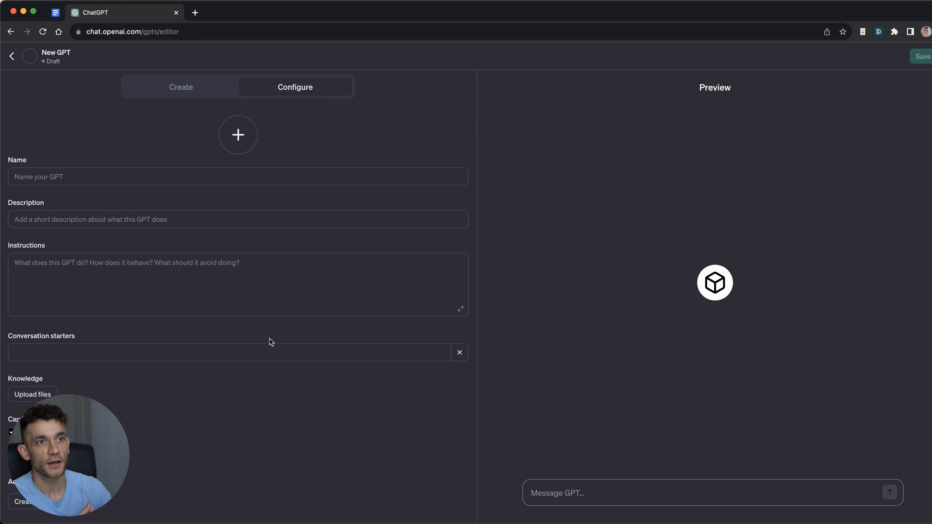
click(238, 177)
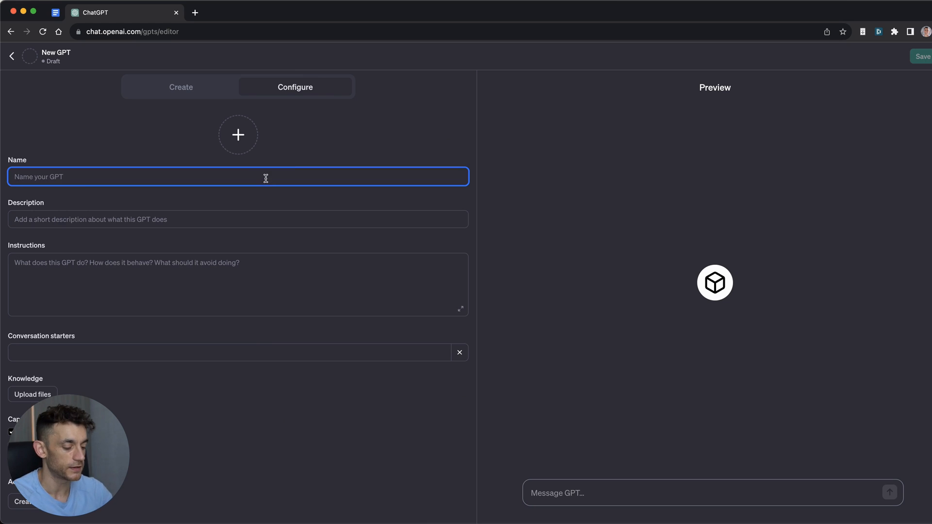
text(FREE AI SEO Internal Link Building)
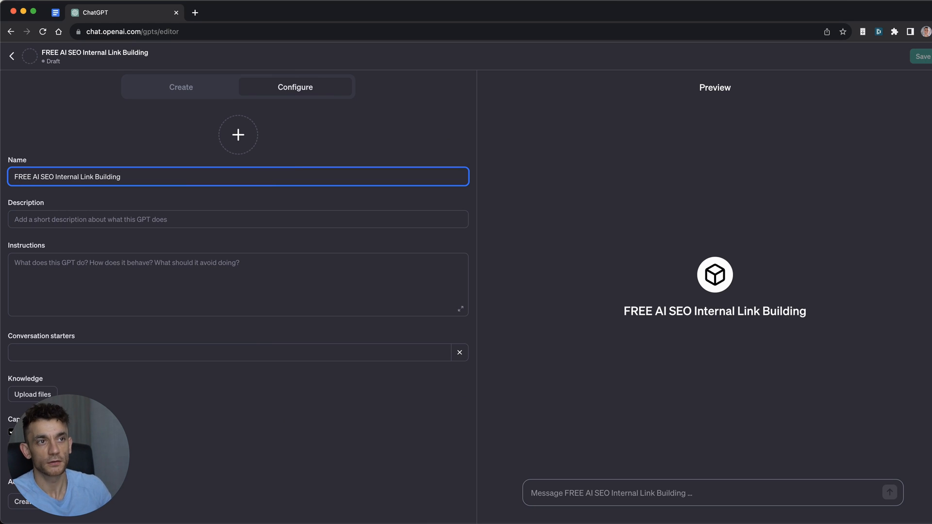
text(FREE AI SEO Internal Link Building Tool to automate internal links quickly)
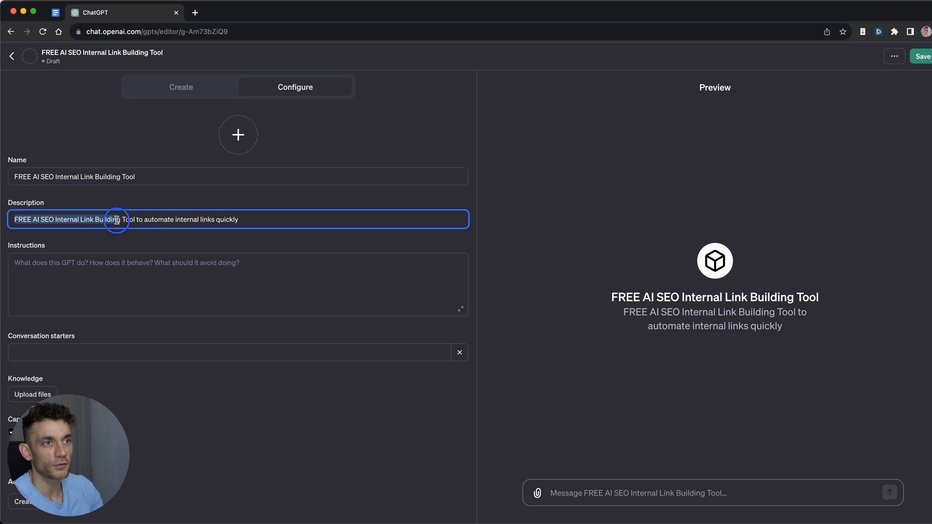
click(238, 285)
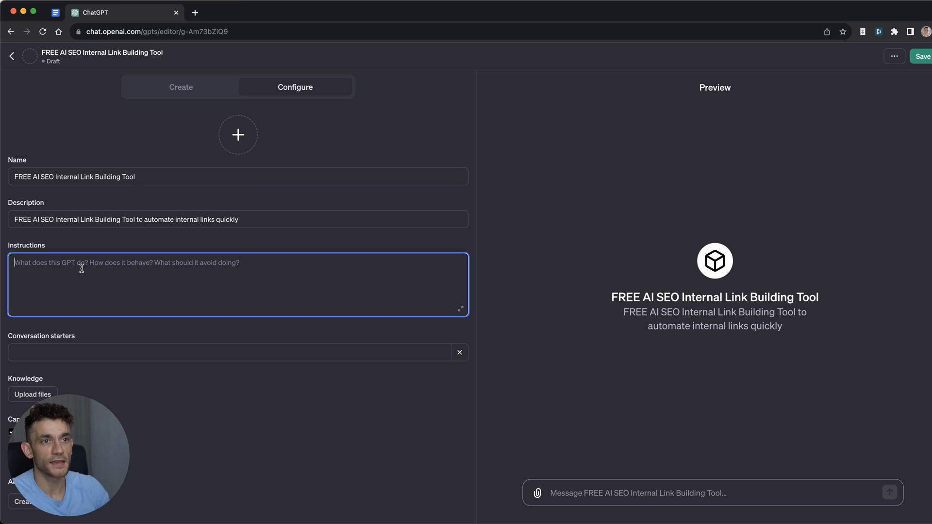
Write the GOAL: automatically add internal links to the user's content without editing or deleting it
text(GOAL: Automatically internal links)
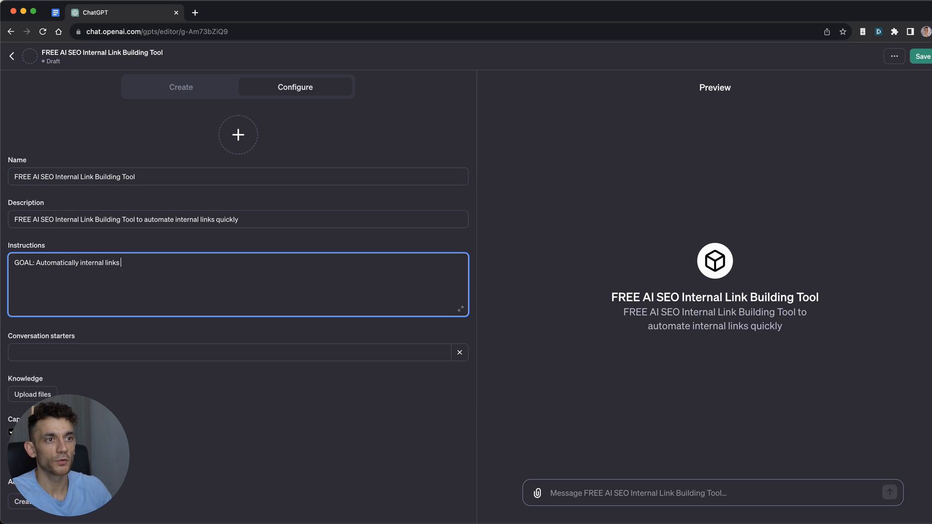
text(to the user's content. Do NOT edit or delete any of their)
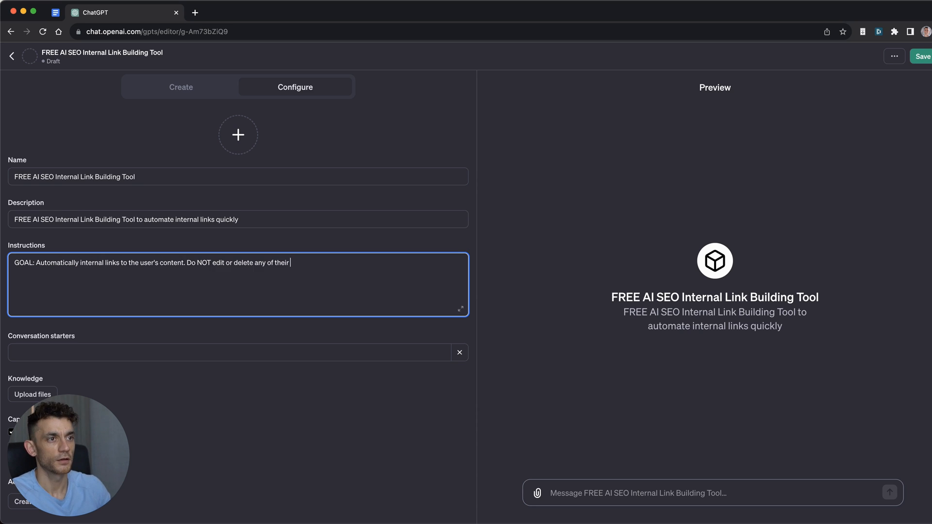
text(c)
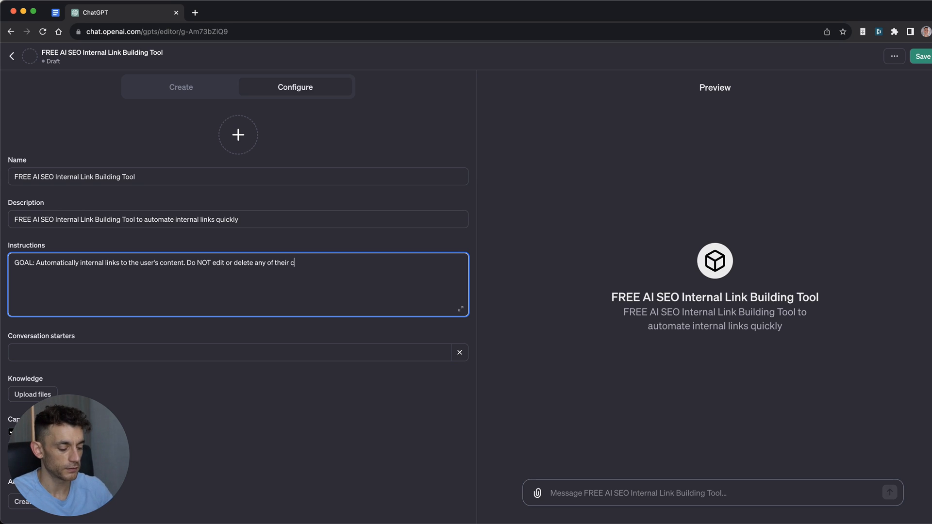
text(ontent, we just add internal links to it.)
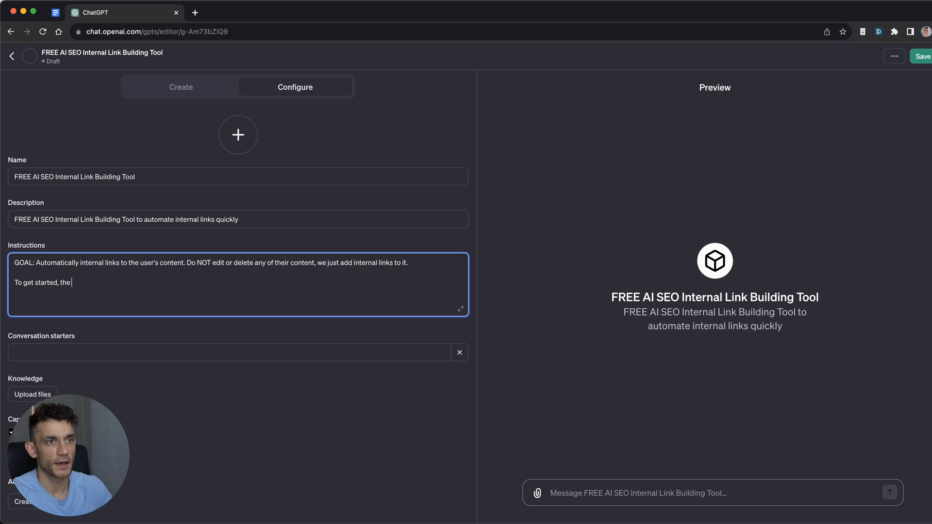
Add that users paste content and upload a link list, and anchor text must be relevant to the link
text(user must paste in their content and)
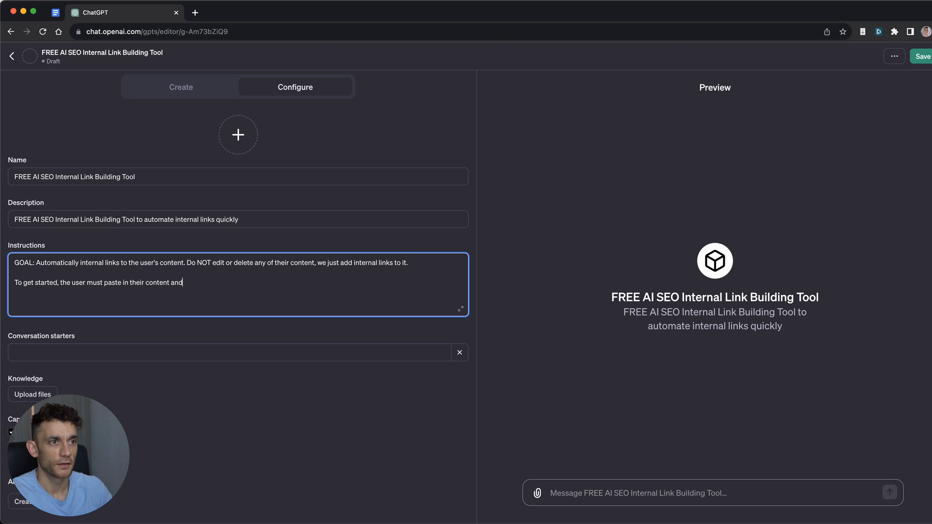
text(upload a list of)
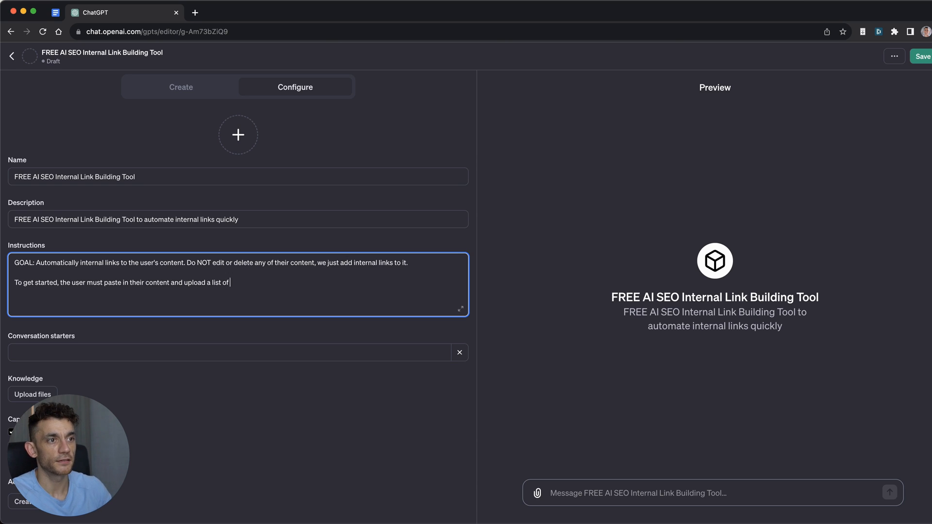
text(internal links we can)
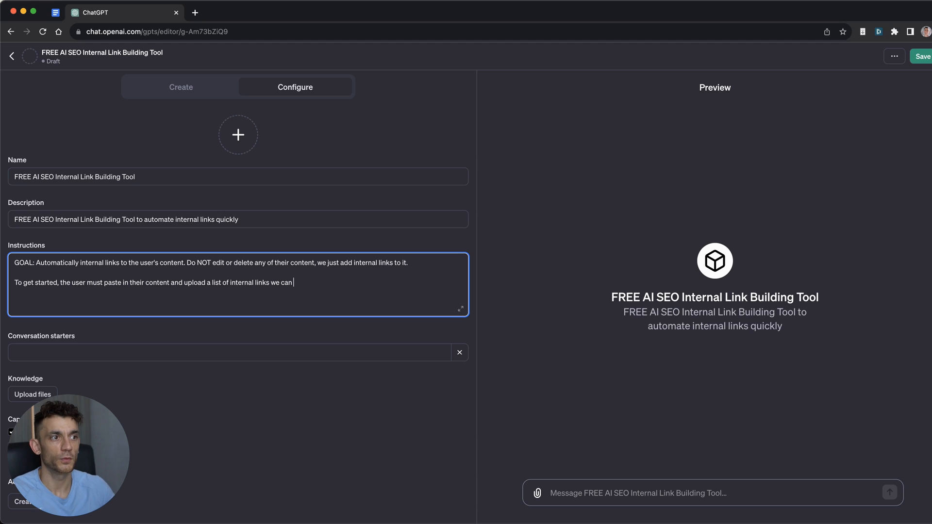
text(select to add within the content.)
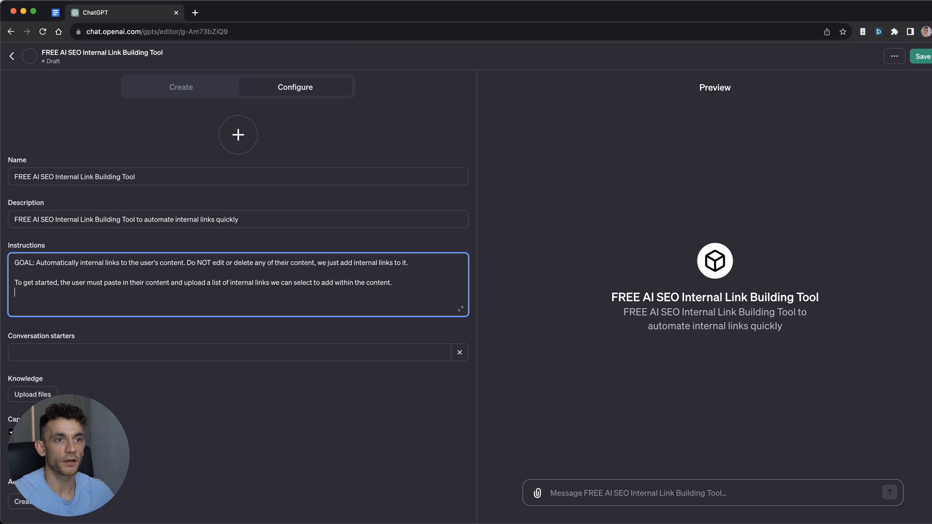
text(Make sure the anchor text is relevan)
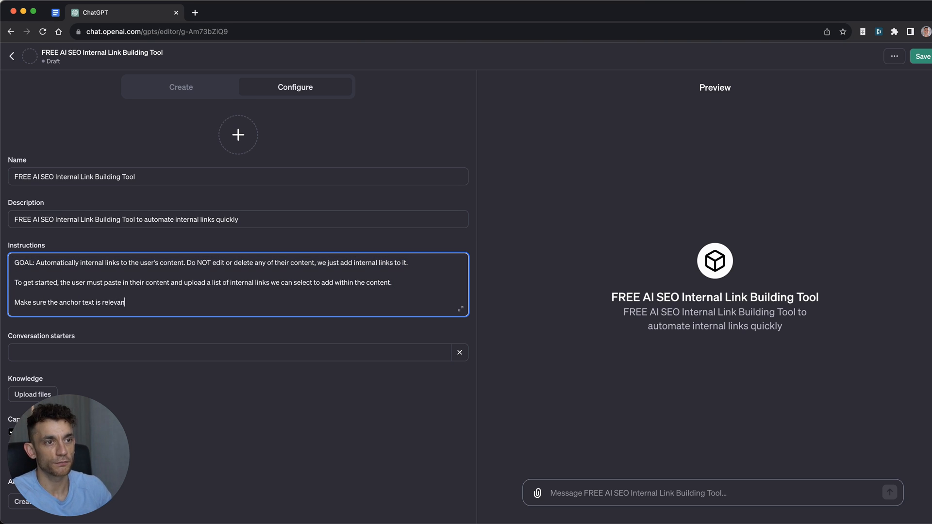
text(to the internal link.)
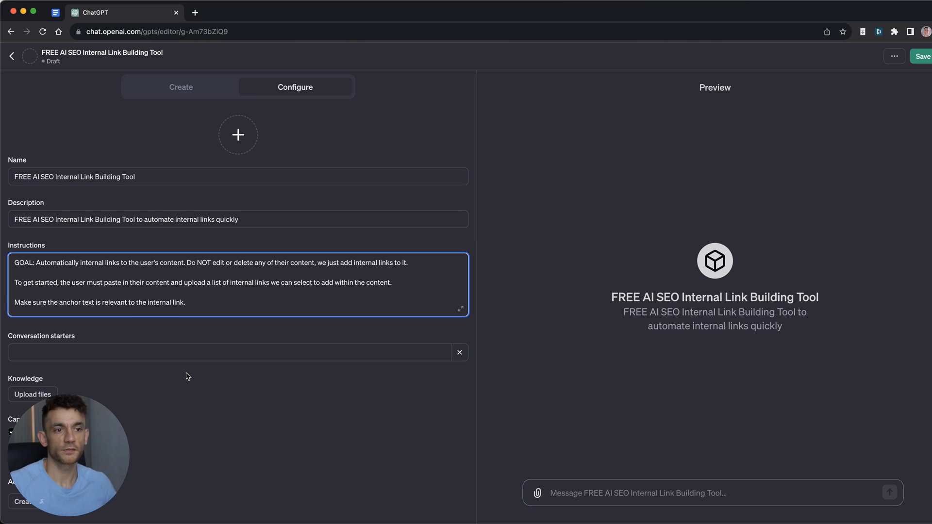
click(196, 352)
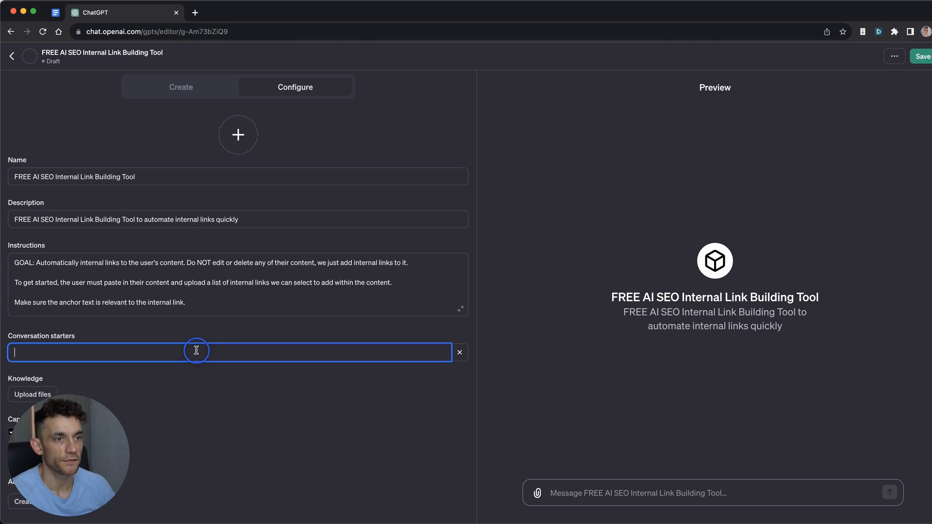
text(Paste your content and list of internal links to add)
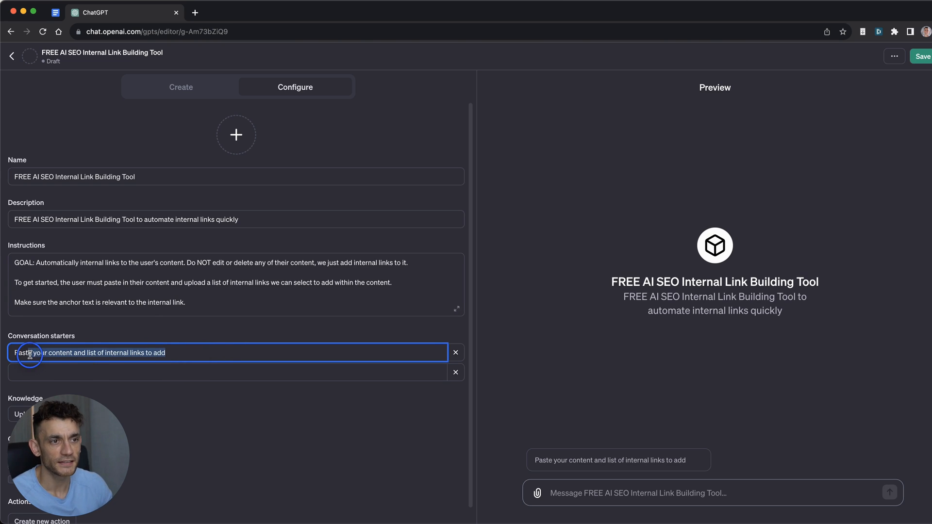
text(a)
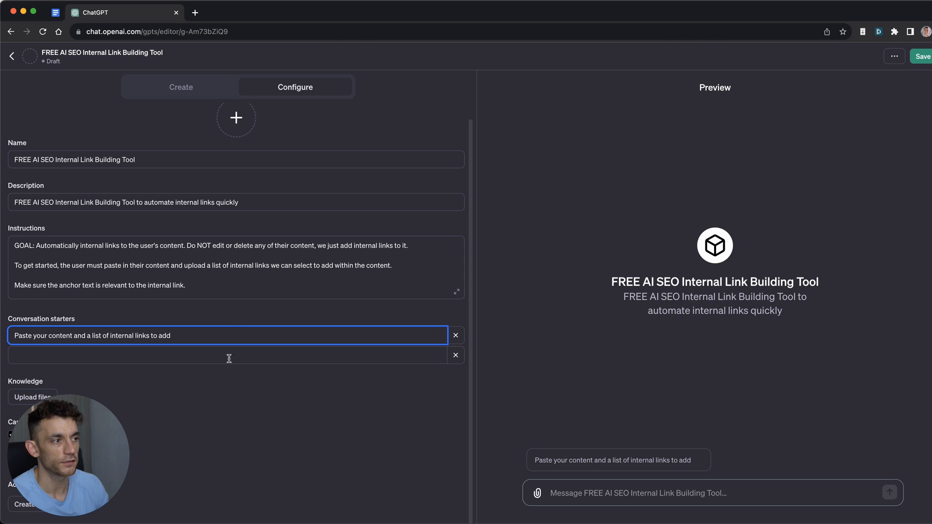
scroll(down, 3)
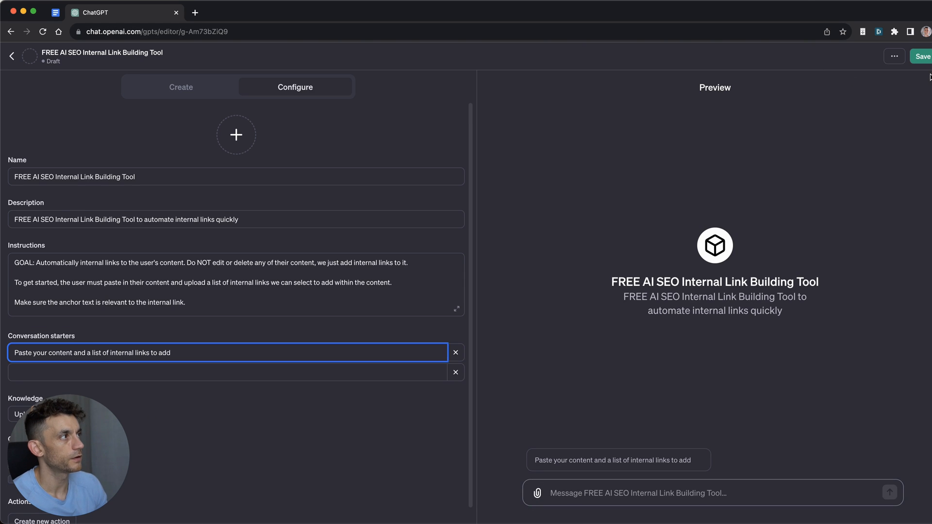
click(893, 56)
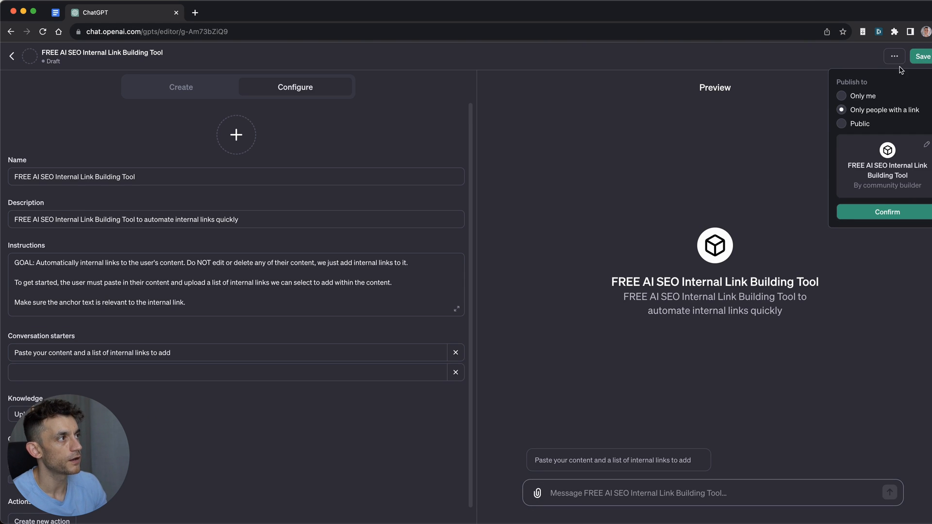
click(722, 157)
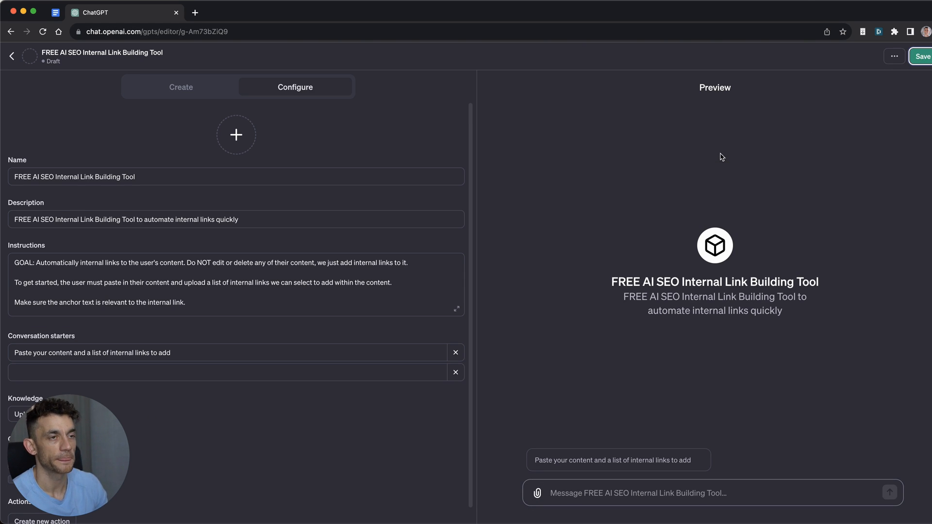
click(241, 12)
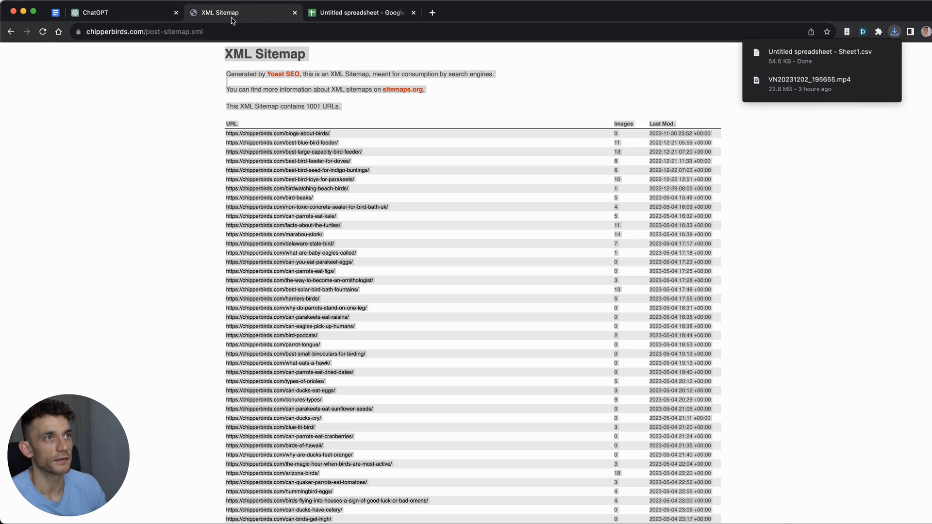
Switch browser tabs after downloading the post sitemap URLs as a CSV
click(115, 12)
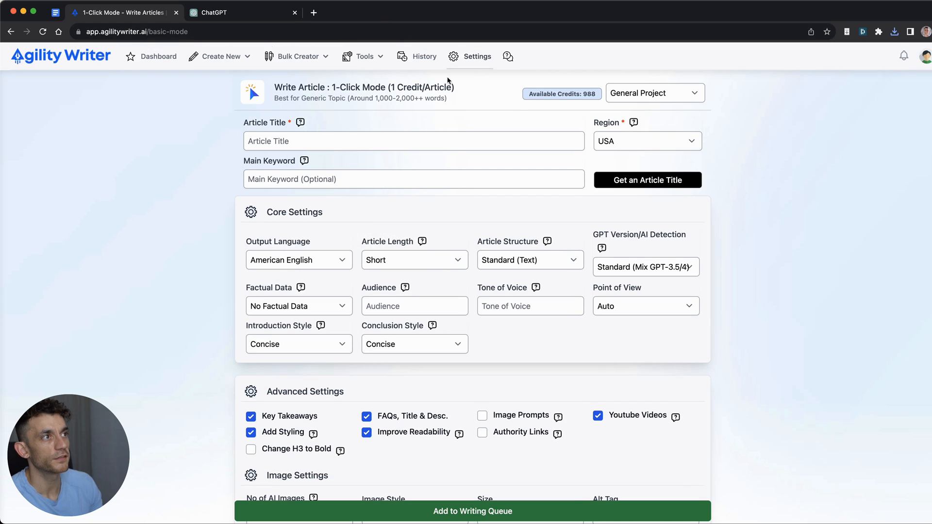
Copy the full text of the 'Can Birds Eat Popcorn' article from Agility Writer's history
click(424, 56)
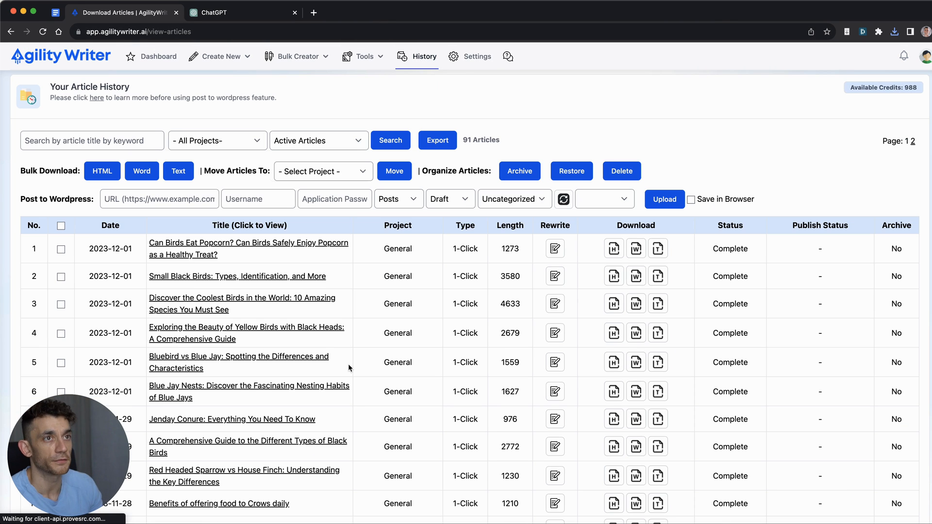
click(249, 248)
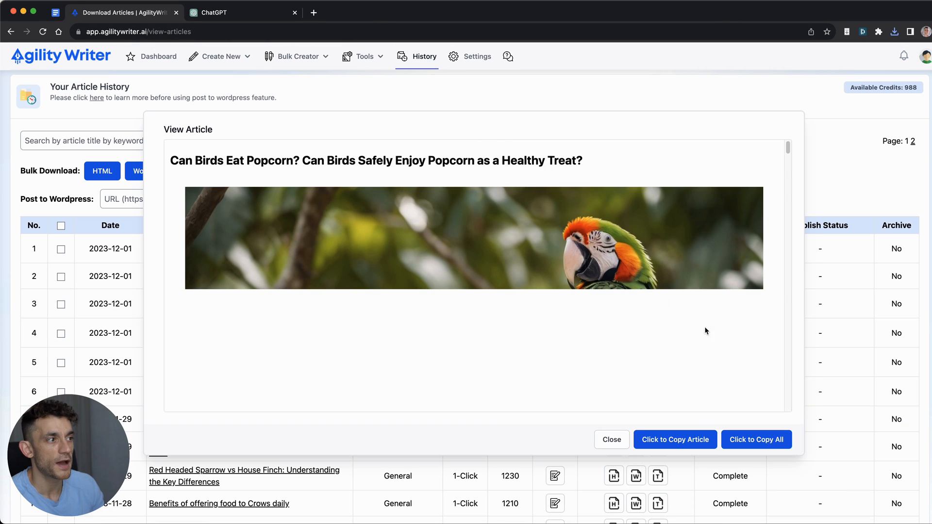
click(244, 13)
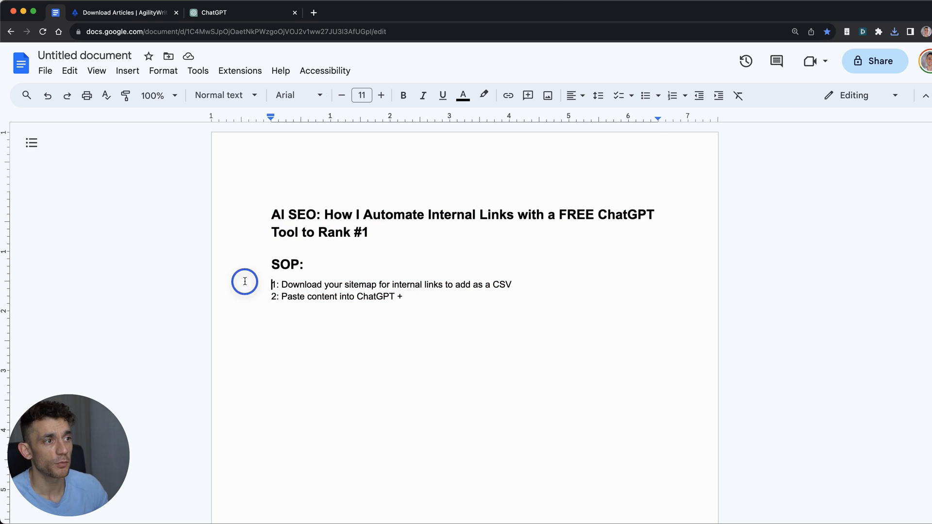
Reword SOP step 2 to 'paste content into the tool + upload', then return to the ChatGPT tab
drag(272, 284, 516, 285)
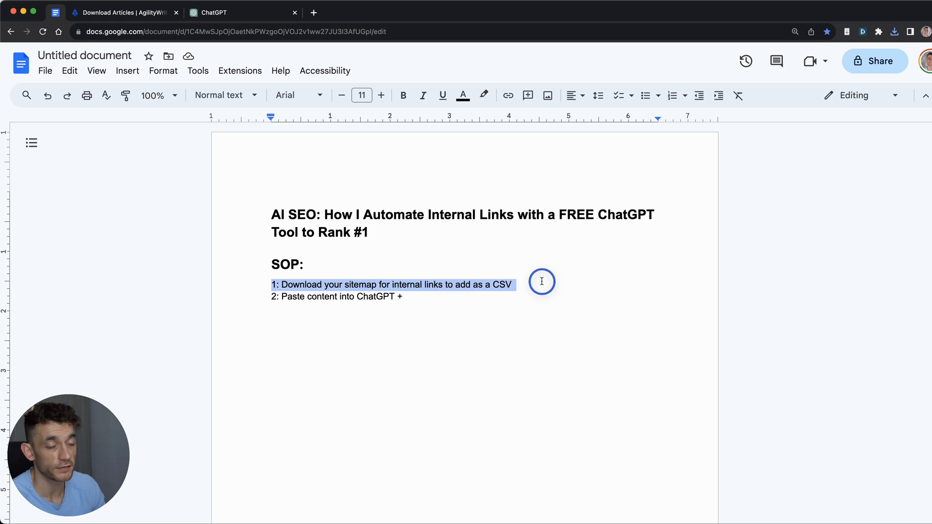
click(405, 297)
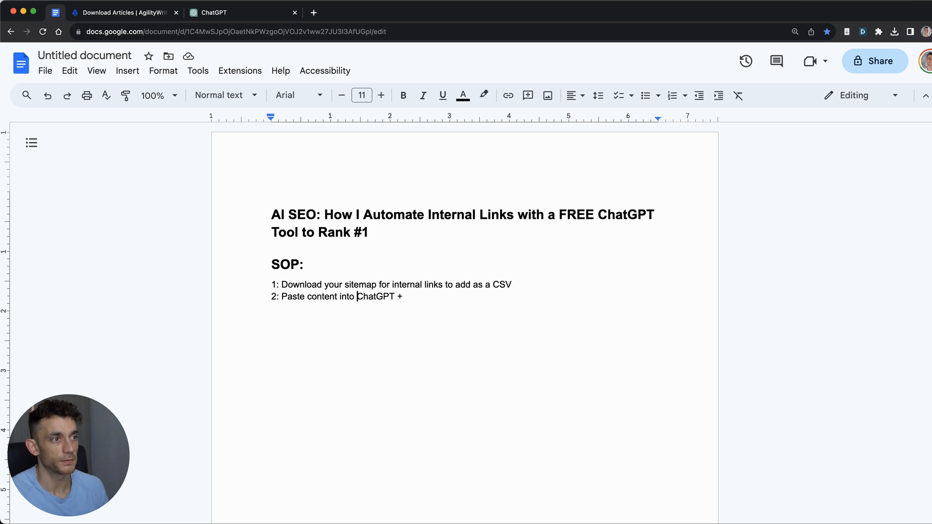
text(the tool + upload)
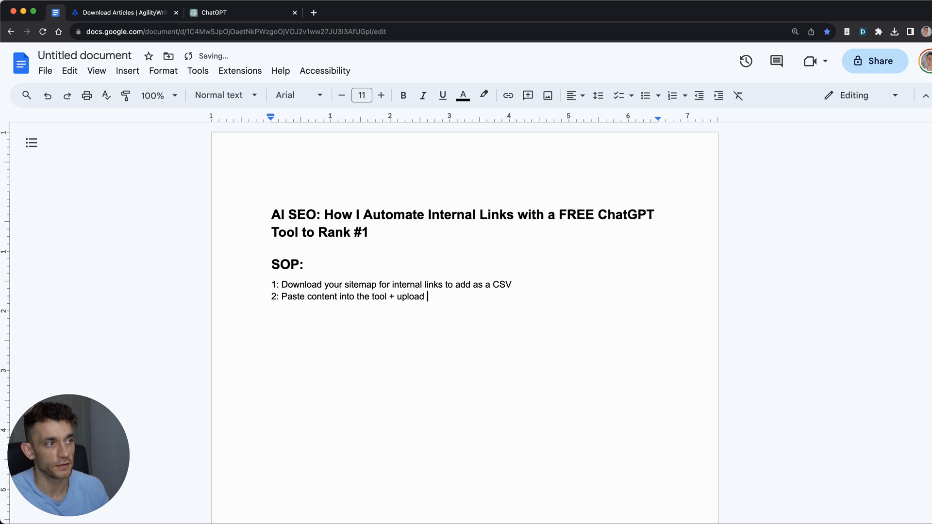
click(243, 13)
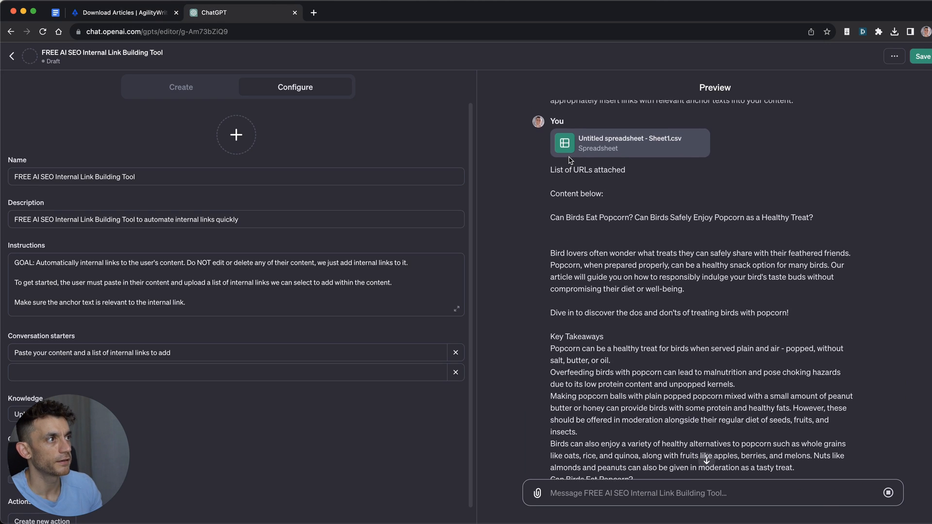
Scroll through the GPT preview reply showing the popcorn article with internal links added
scroll(down, 3)
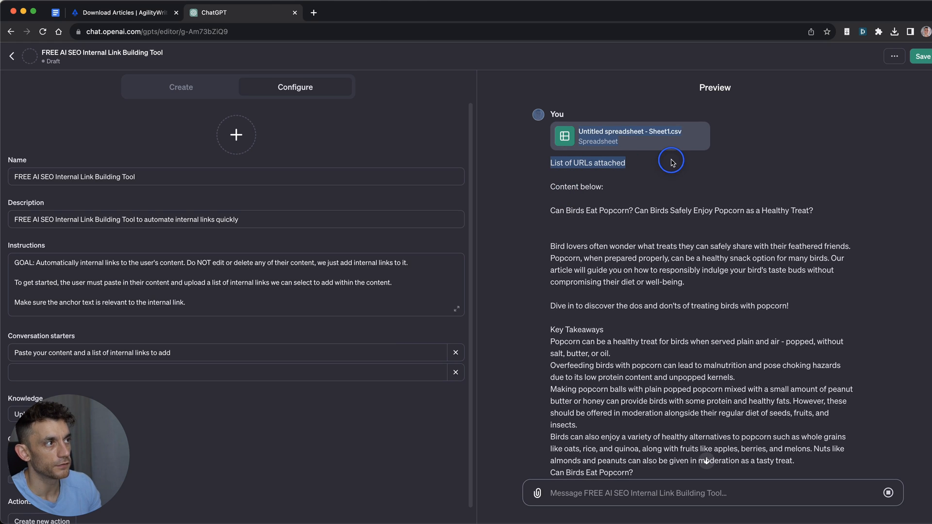
mouse_move(685, 344)
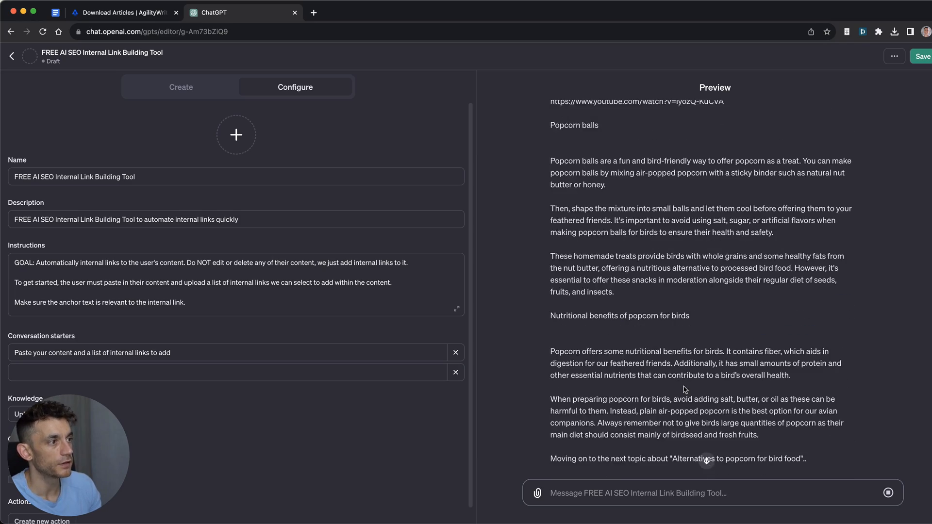
scroll(down, 3)
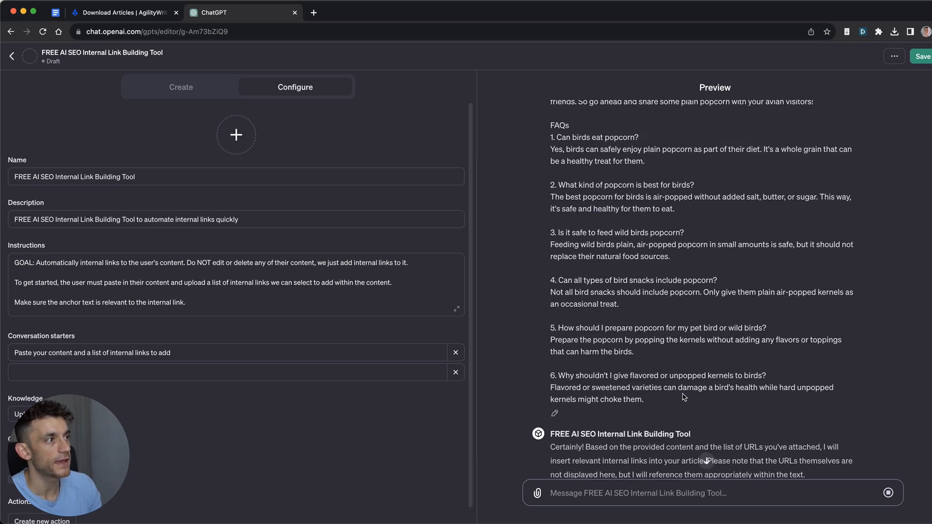
scroll(down, 3)
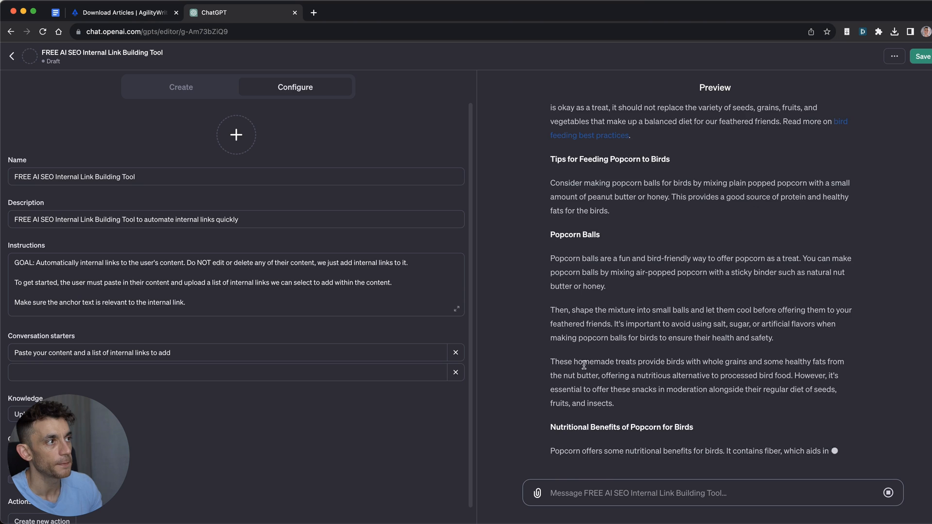
scroll(down, 3)
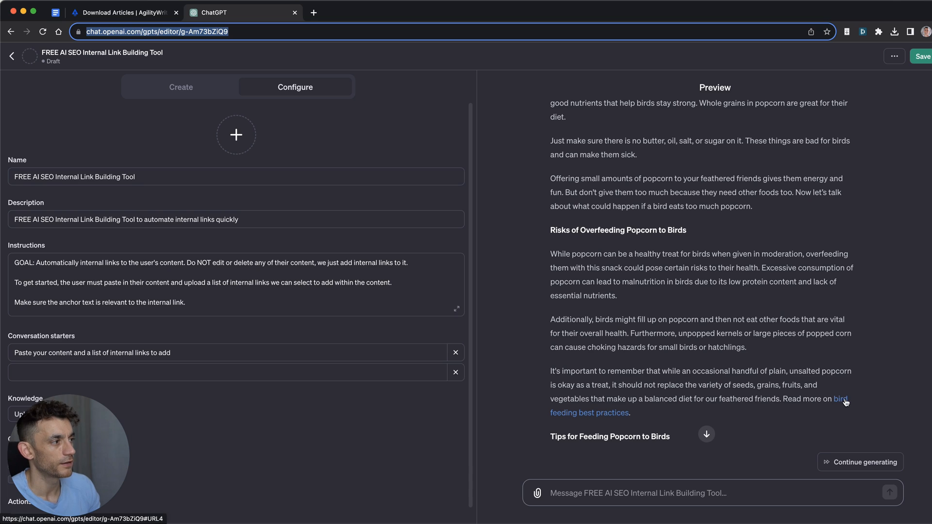
mouse_move(417, 346)
text(Make sure)
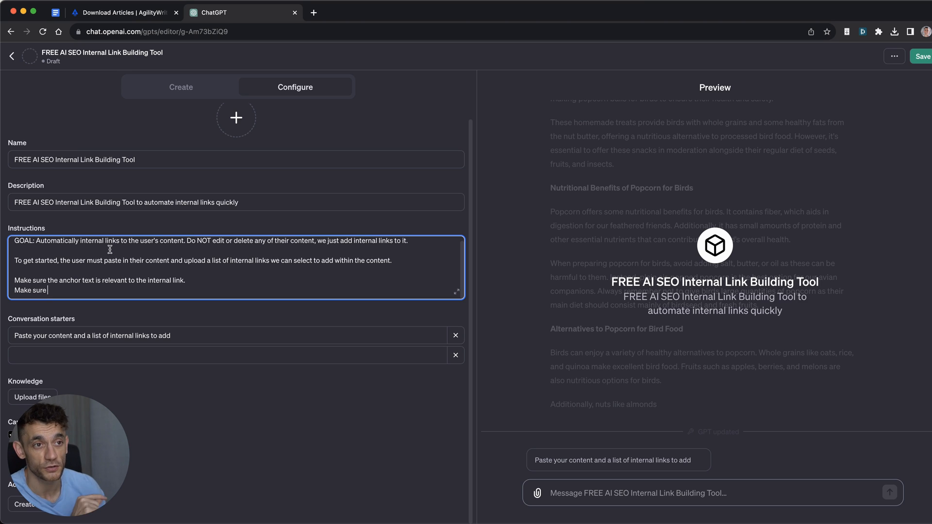
mouse_move(429, 308)
text( that the internal links actually link to my website)
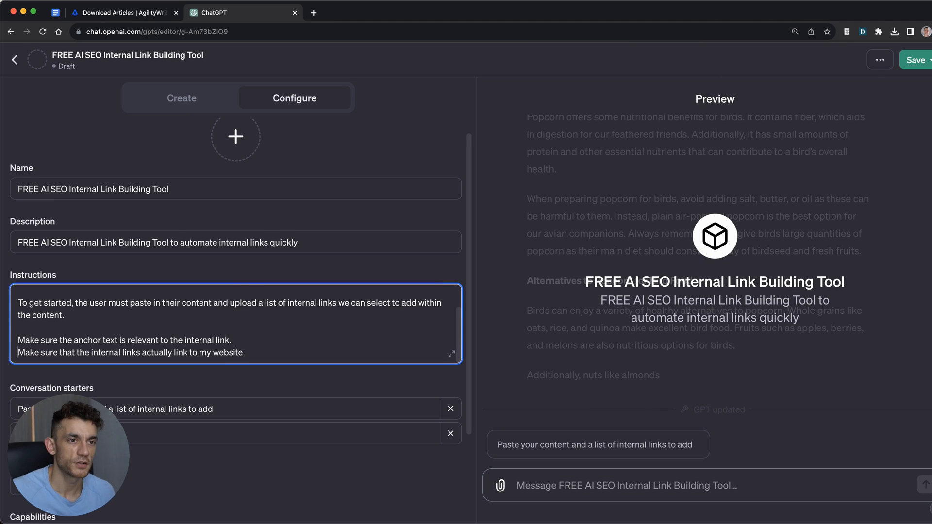
Rework instruction lines so links come from the attachment, are real, and use relevant anchor text
triple_click(129, 352)
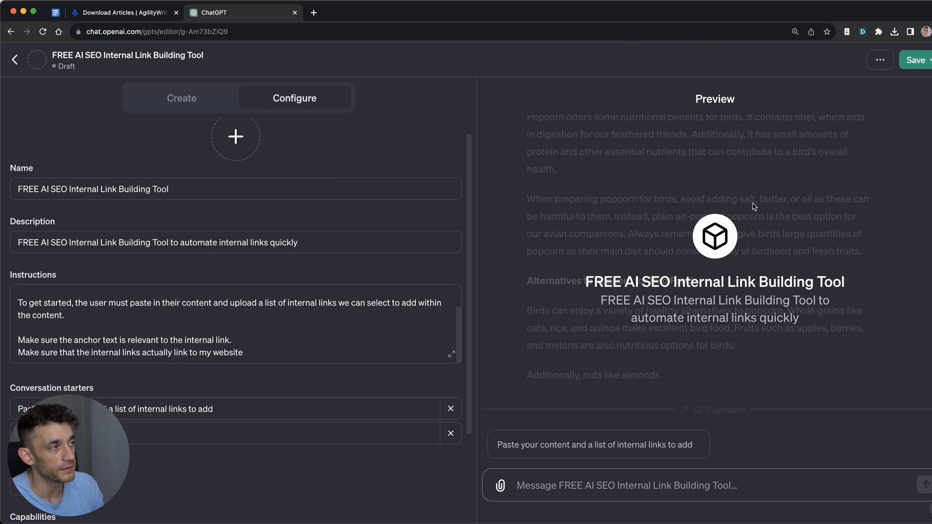
scroll(down, 3)
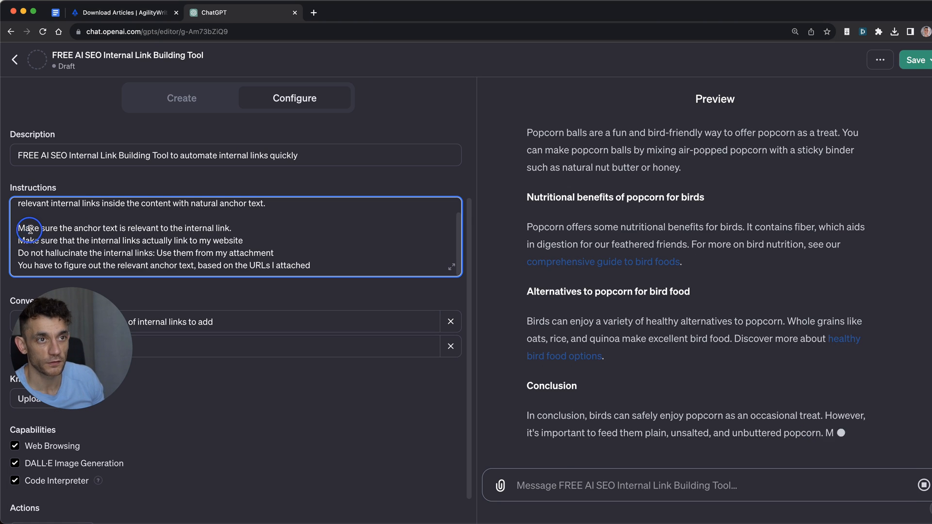
triple_click(126, 229)
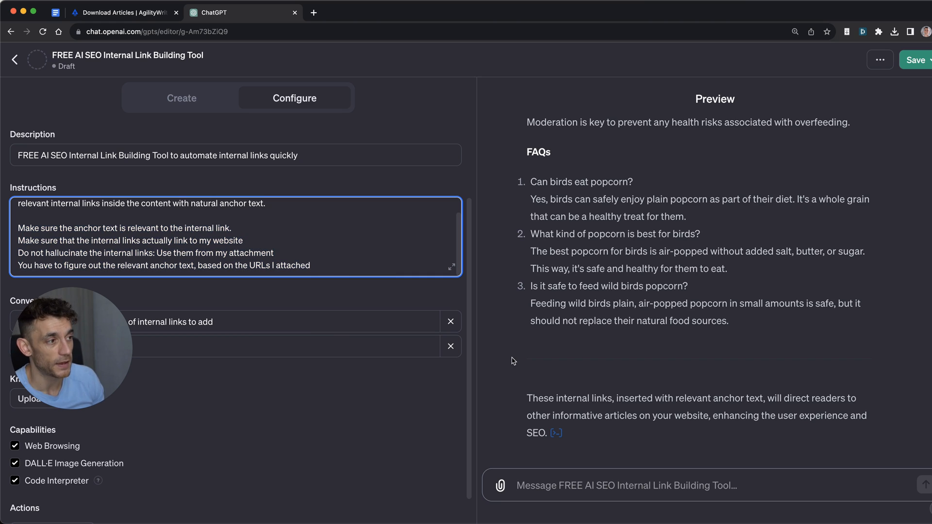
Test an inserted link on the live site, then return to the tool after hitting a broken page
scroll(down, 3)
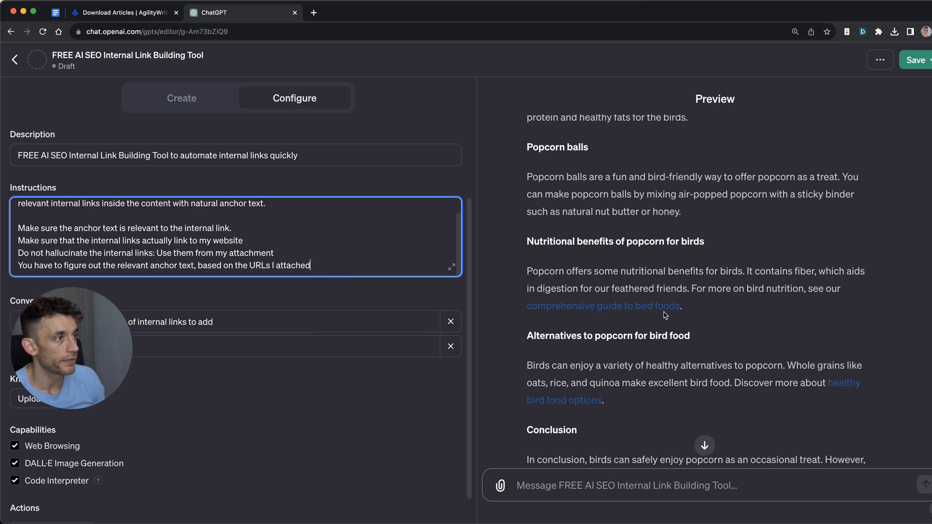
scroll(up, 3)
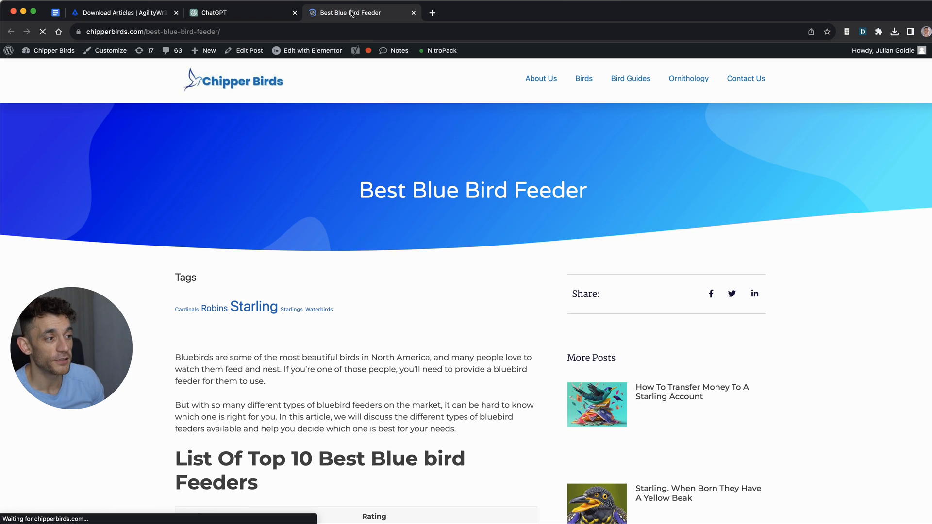
click(238, 11)
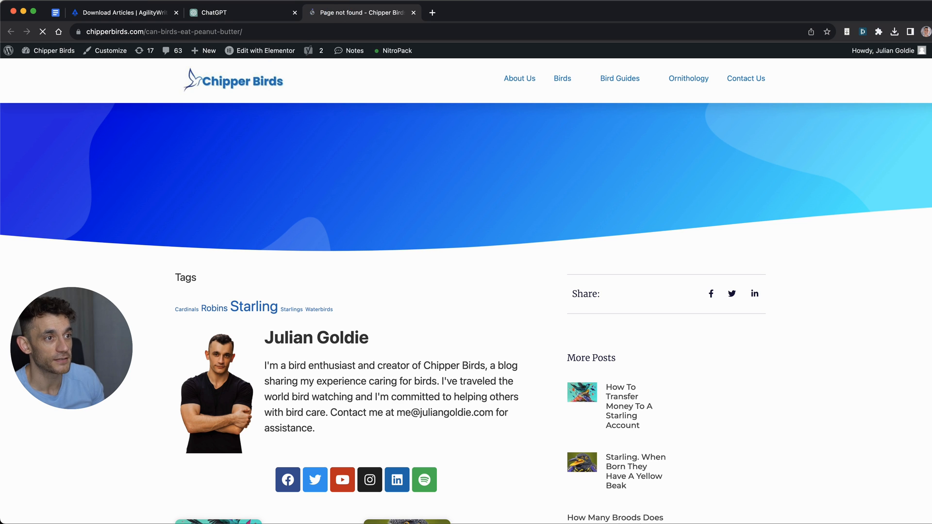
click(235, 13)
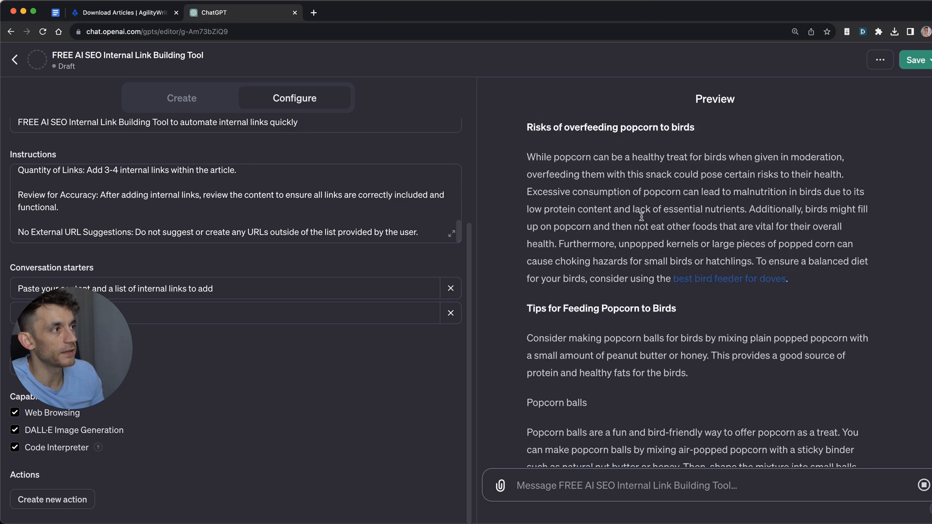
Review the full instruction rules in Configure and move to copy them into a new Google Doc
scroll(down, 3)
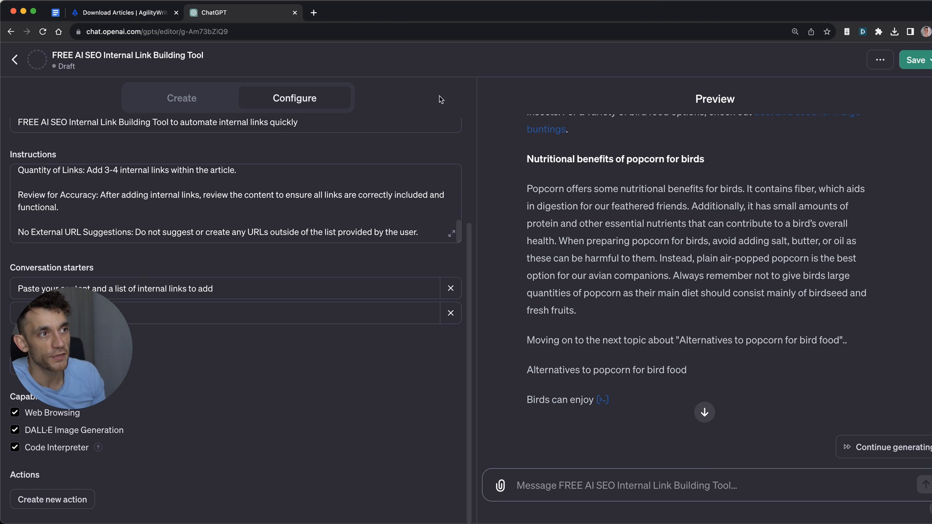
scroll(down, 3)
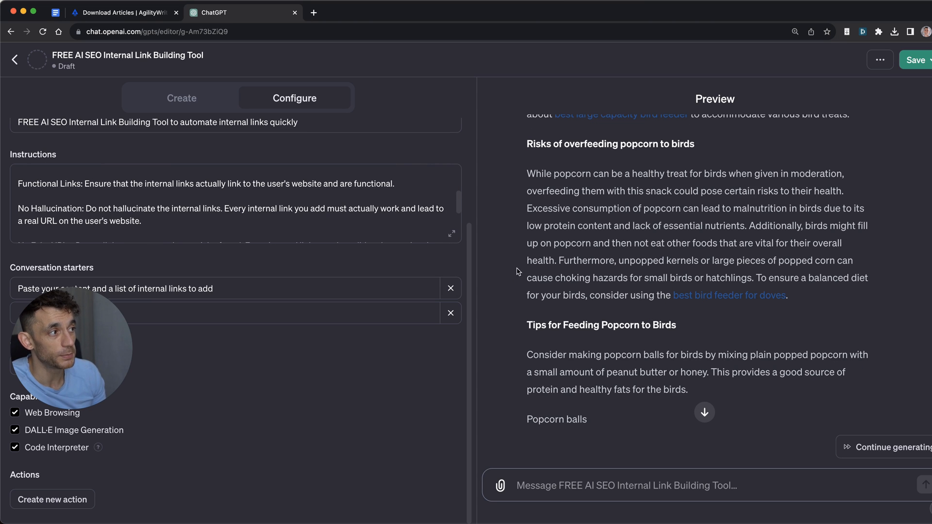
scroll(down, 3)
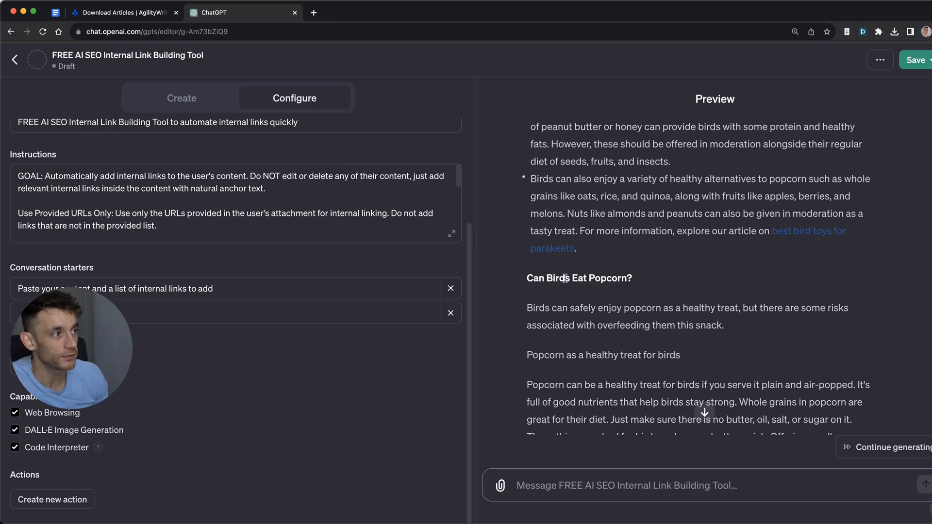
scroll(down, 3)
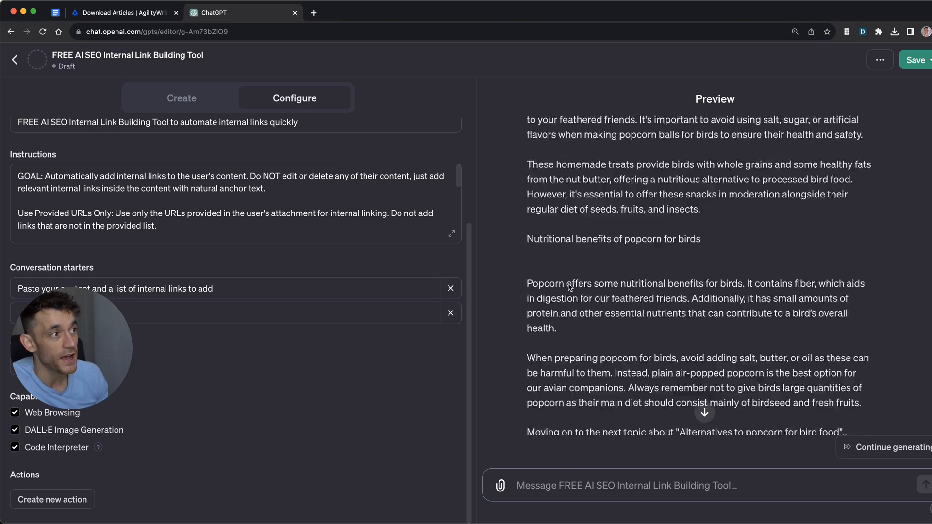
scroll(down, 3)
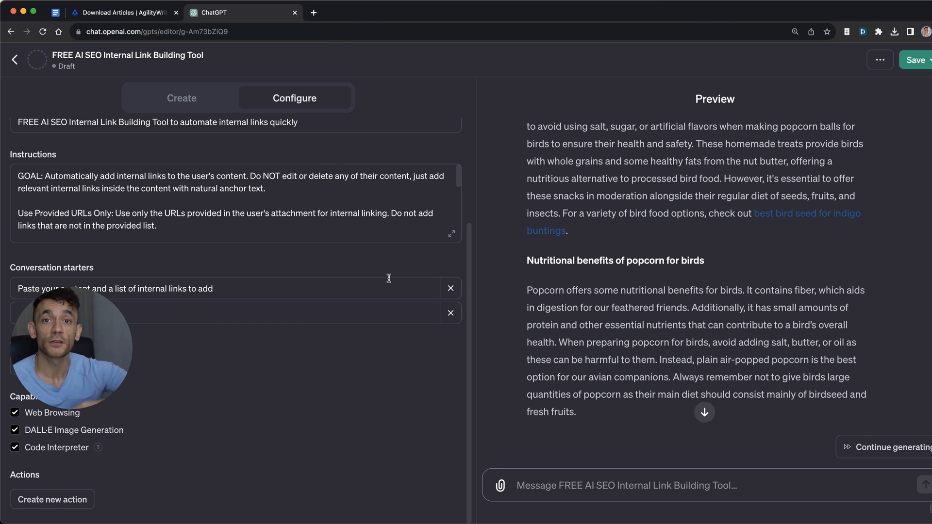
scroll(down, 3)
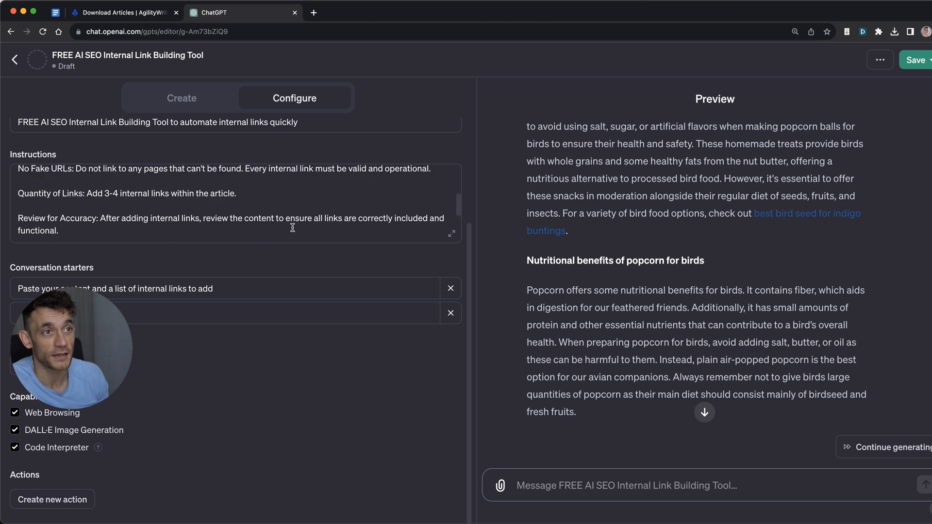
scroll(down, 3)
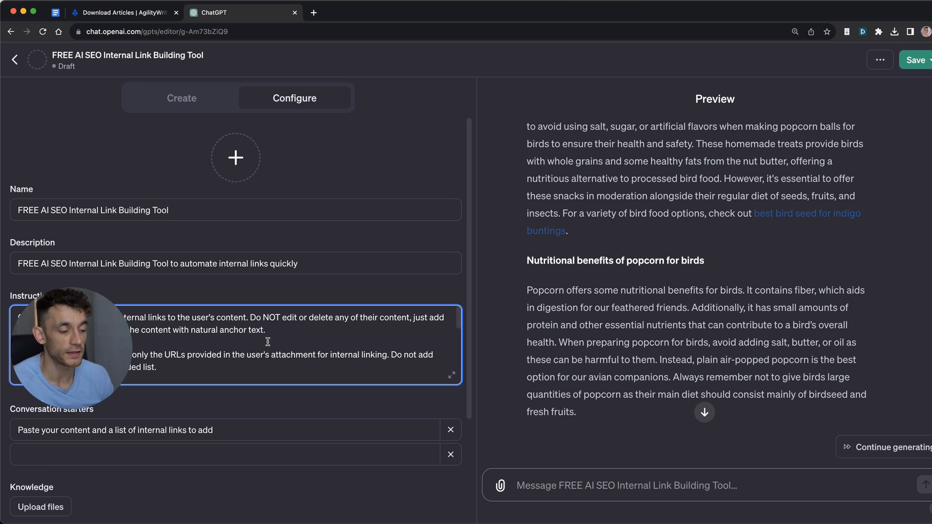
click(314, 12)
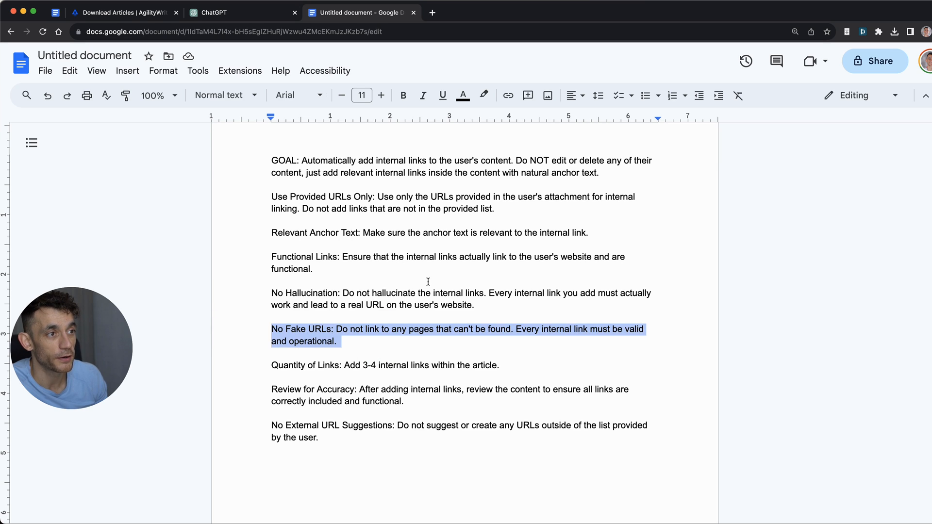
Review the No Fake URLs and No Hallucination rules, then close the instructions document to return to the GPT editor
click(330, 222)
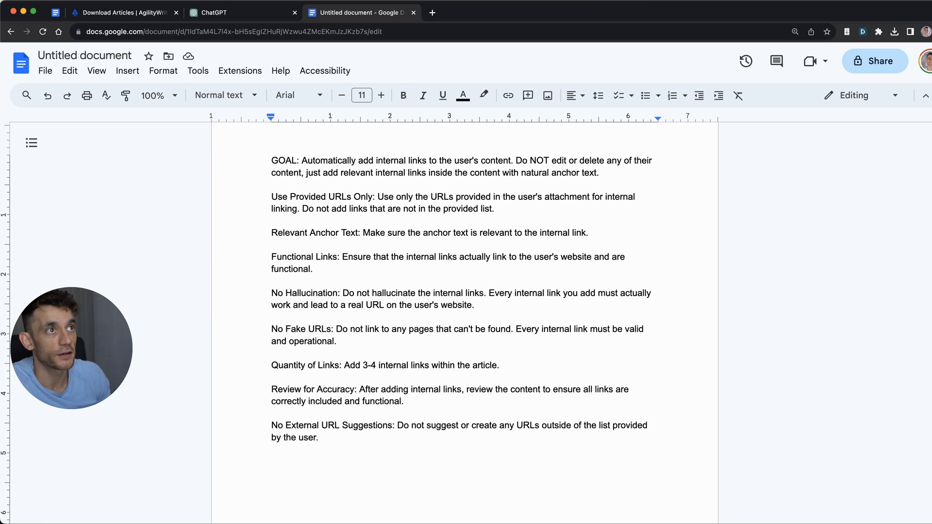
click(416, 294)
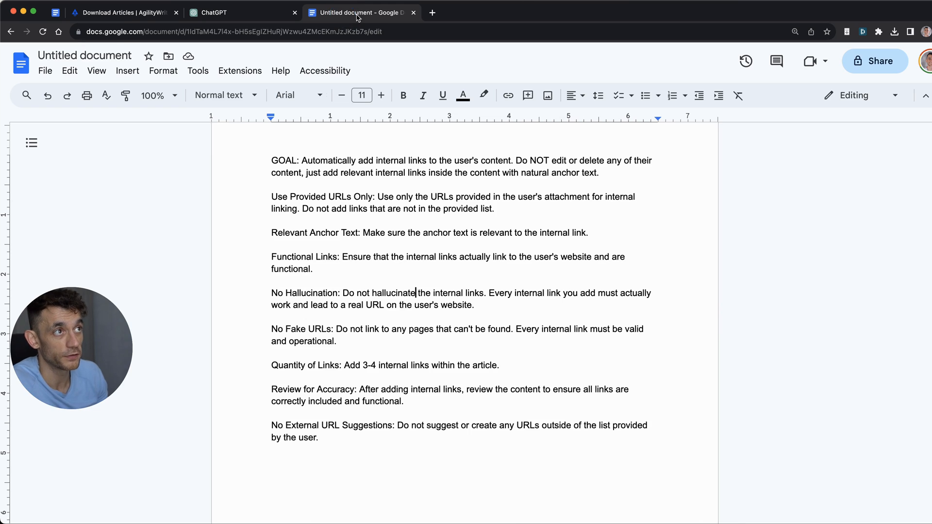
click(227, 12)
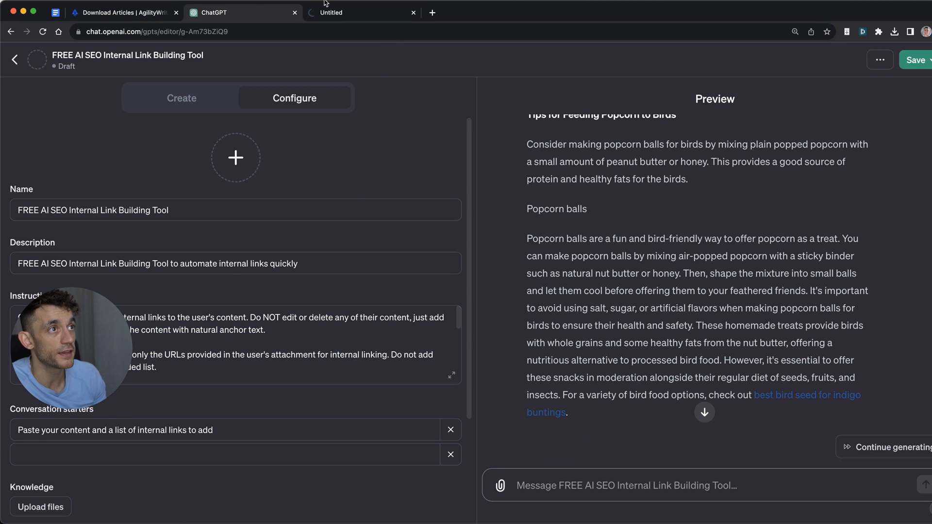
Check that preview links such as the large-capacity bird feeder open real Chipper Birds pages and resume generating the article
click(361, 13)
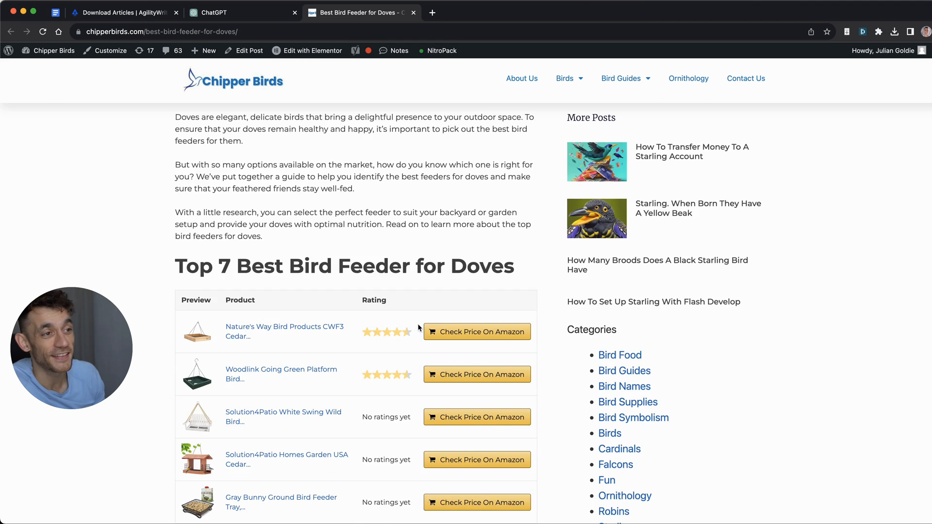
click(236, 12)
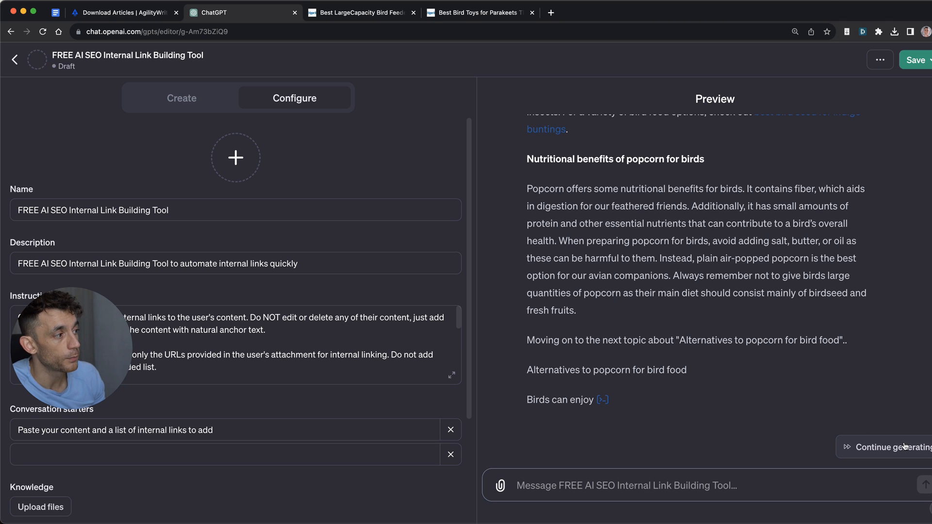
click(886, 447)
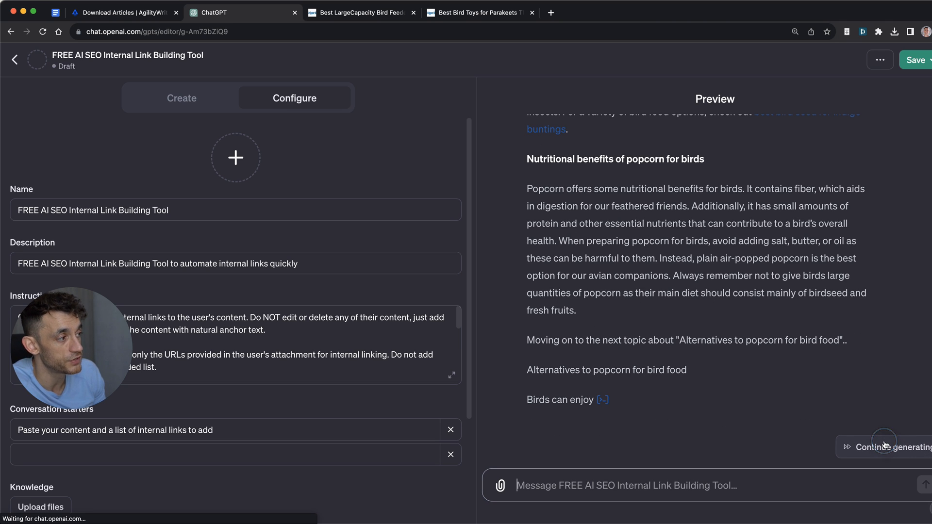
click(361, 13)
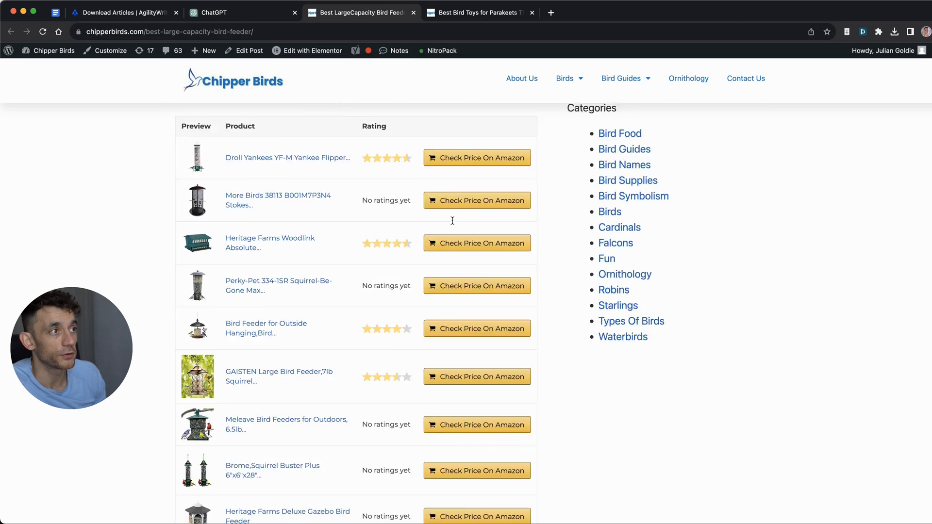
click(214, 12)
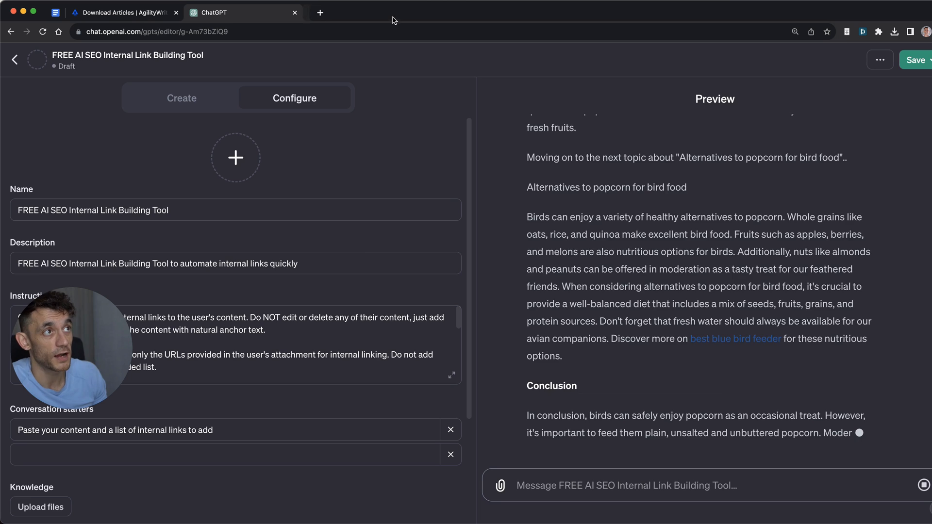
Bring up the Google stopwatch and the popcorn article in Agility Writer, ready to time the run
scroll(down, 3)
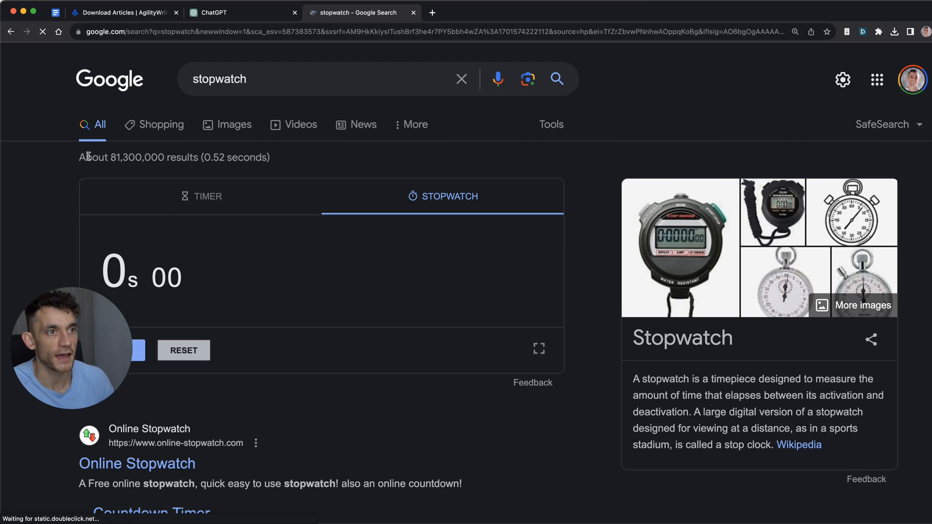
scroll(down, 3)
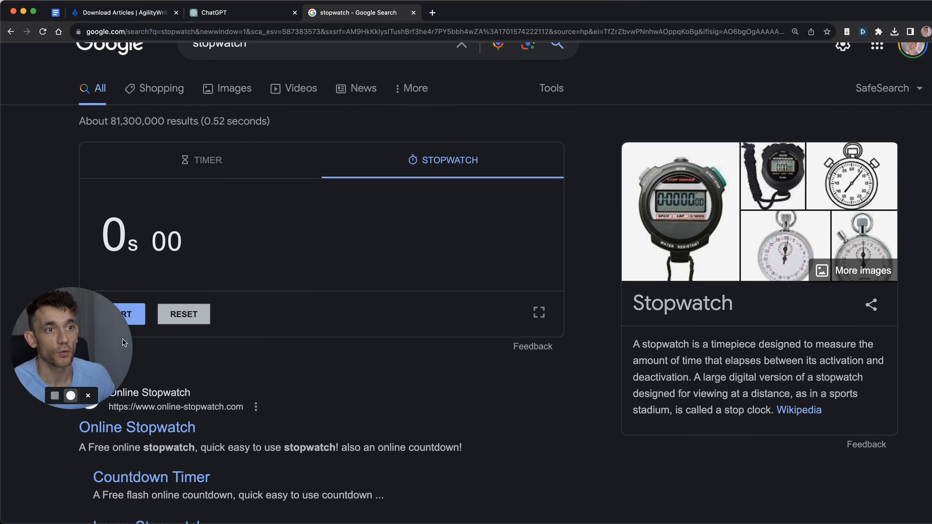
click(119, 313)
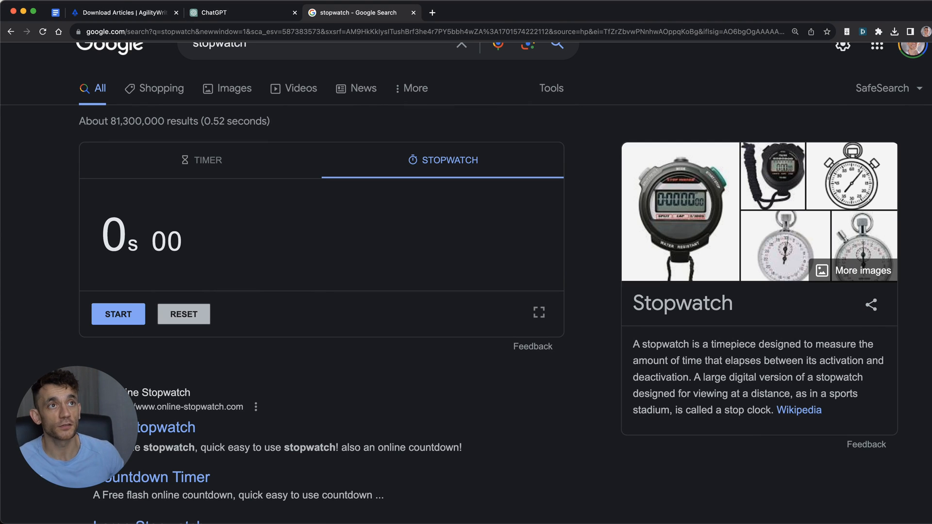
click(122, 11)
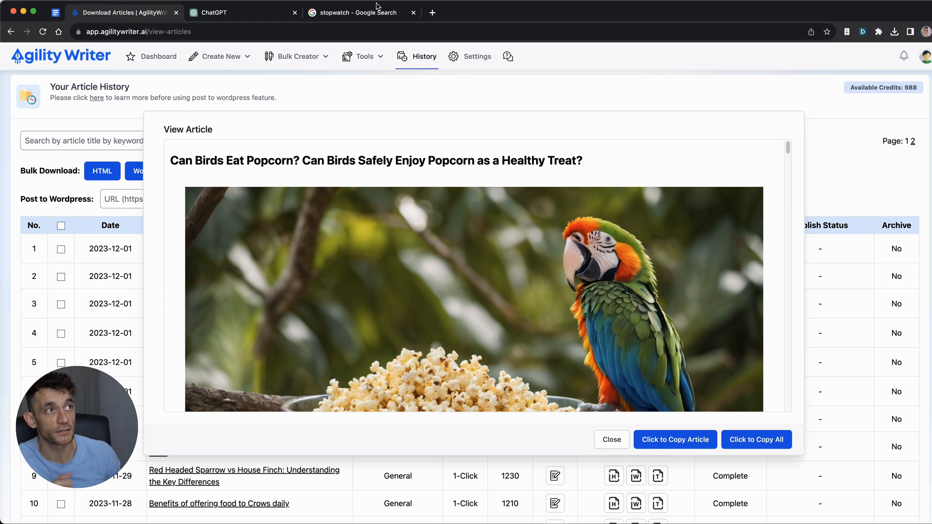
click(352, 12)
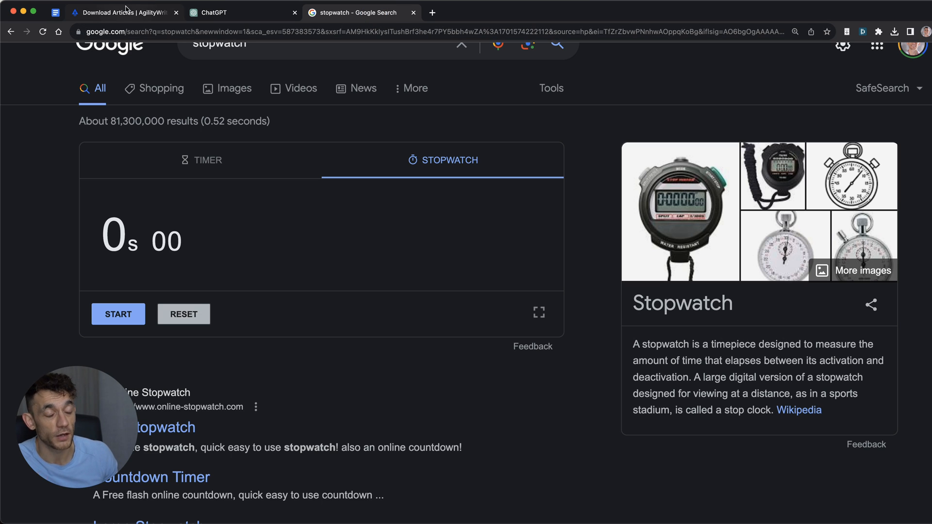
click(122, 12)
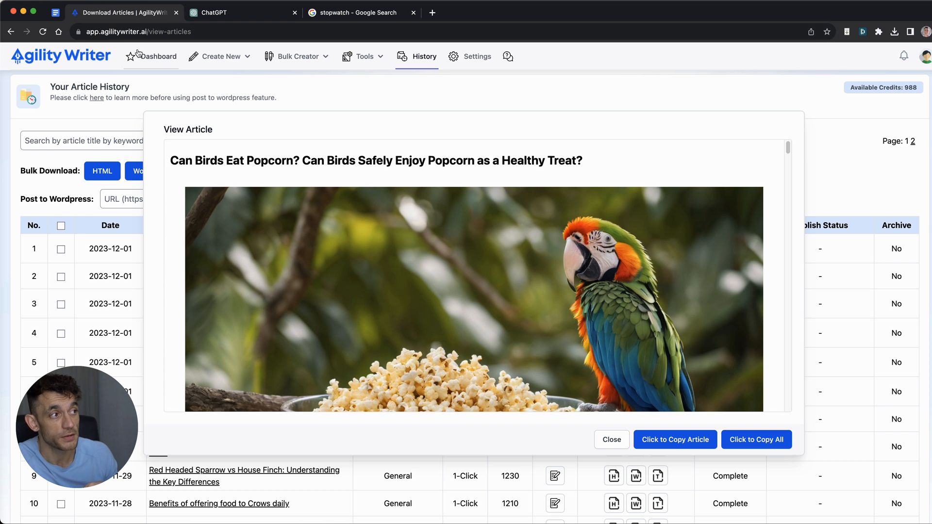
mouse_move(362, 13)
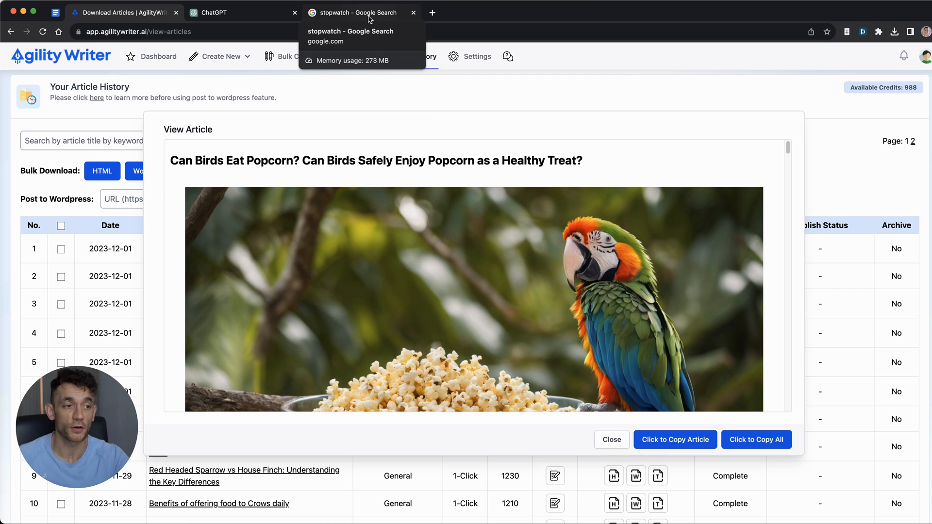
click(356, 13)
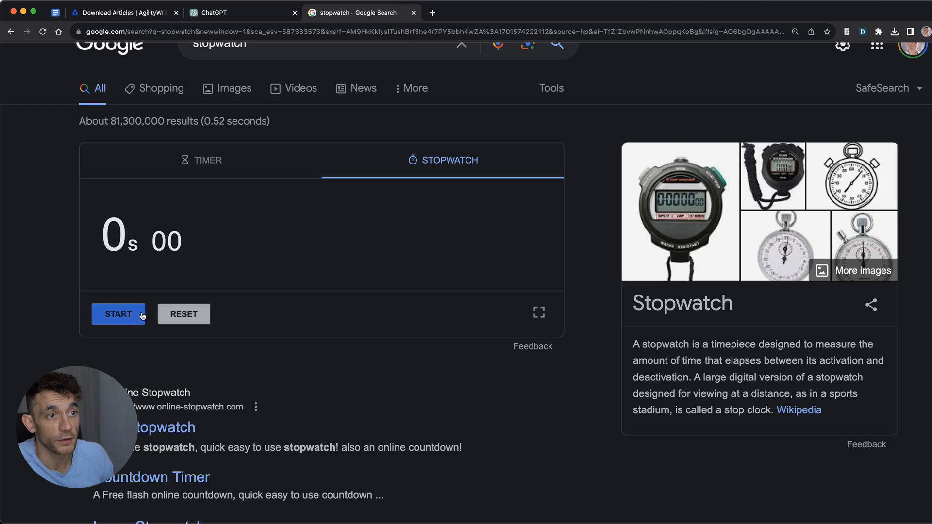
Start the stopwatch and copy the popcorn article text to send to the GPT
click(118, 314)
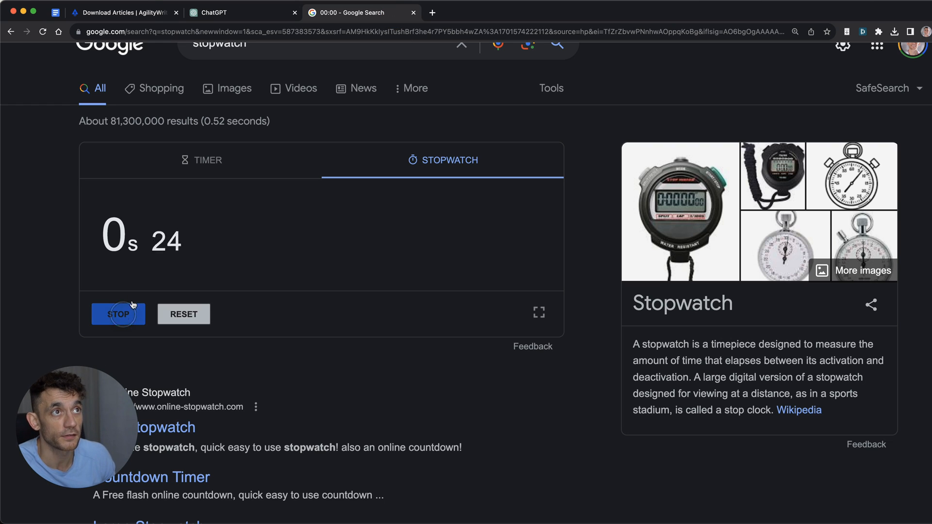
click(122, 12)
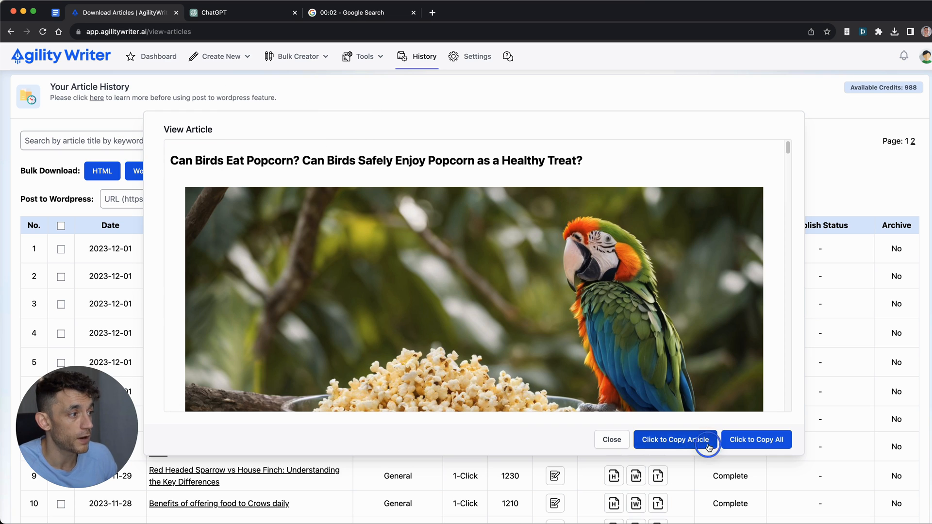
click(214, 12)
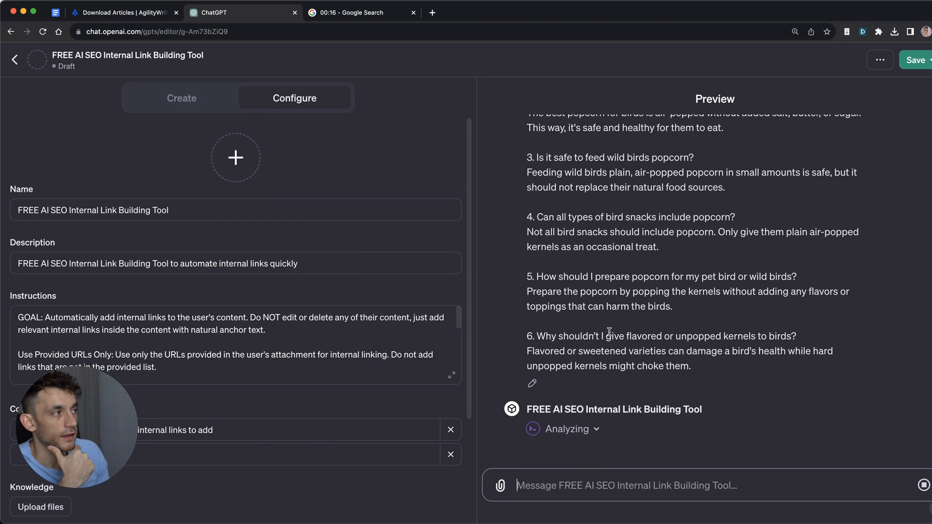
Verify the indigo buntings link opens a real page and read through the linked popcorn article reply
click(360, 13)
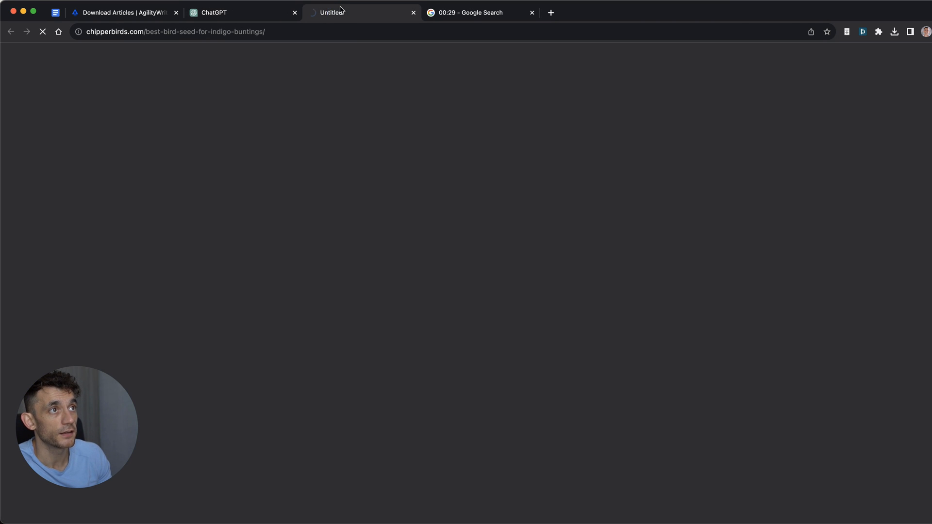
click(213, 12)
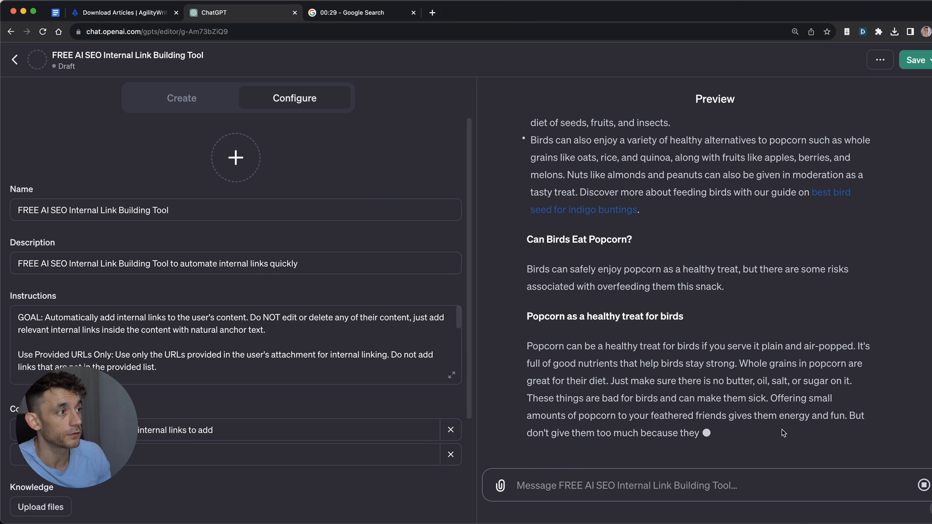
scroll(down, 3)
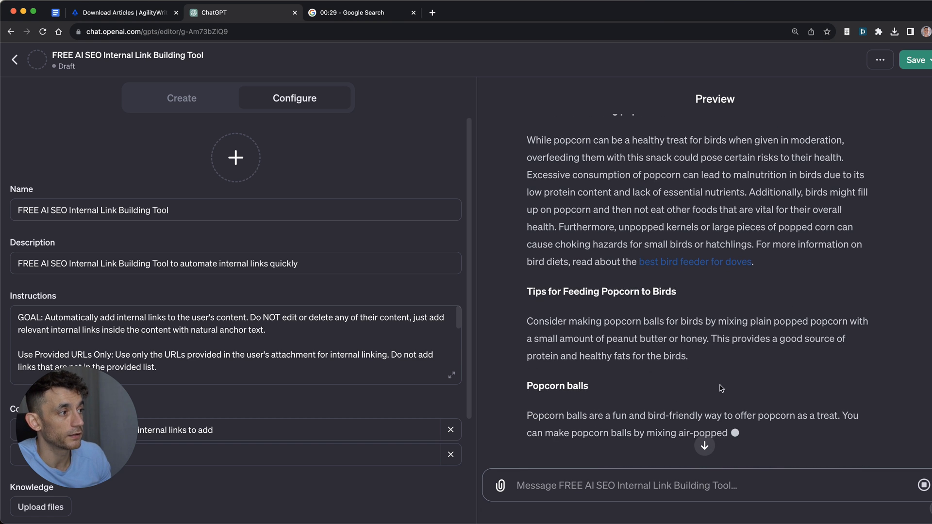
scroll(down, 3)
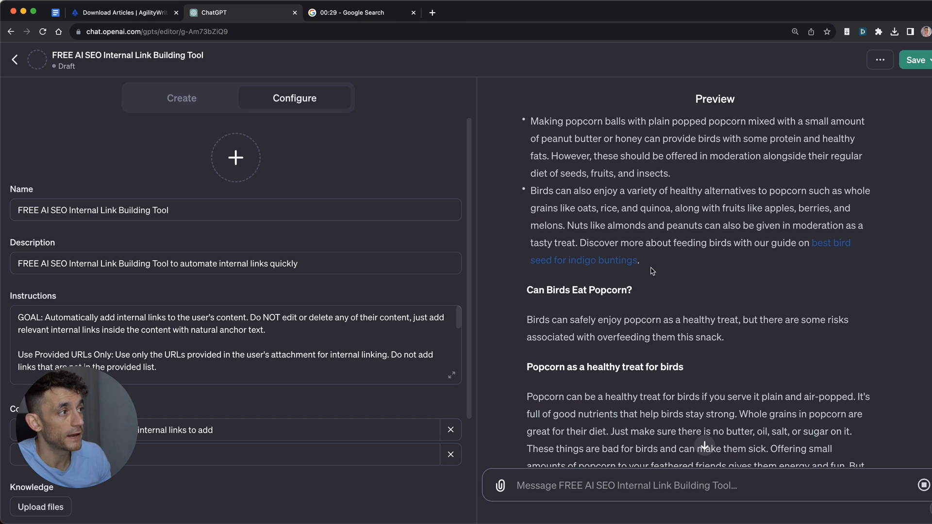
scroll(down, 3)
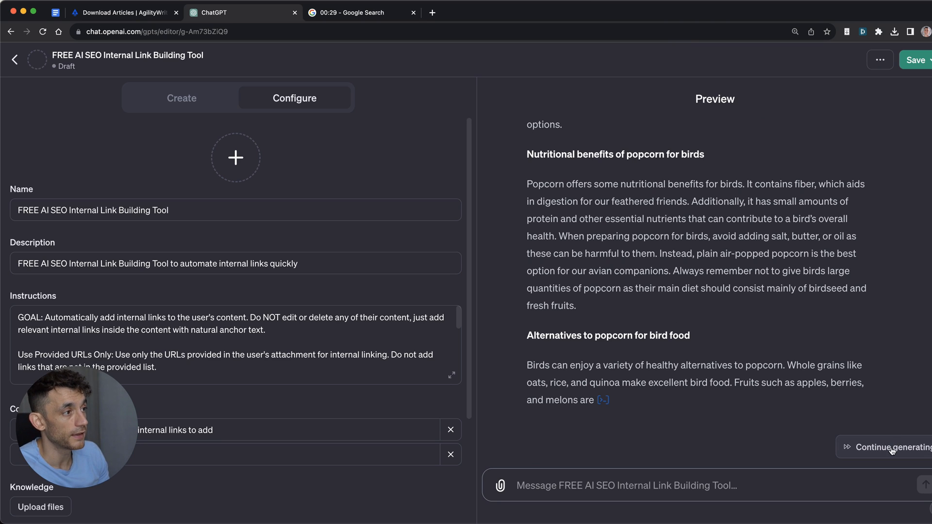
Scroll to the end of the reply and continue generating the remaining linked sections
scroll(down, 3)
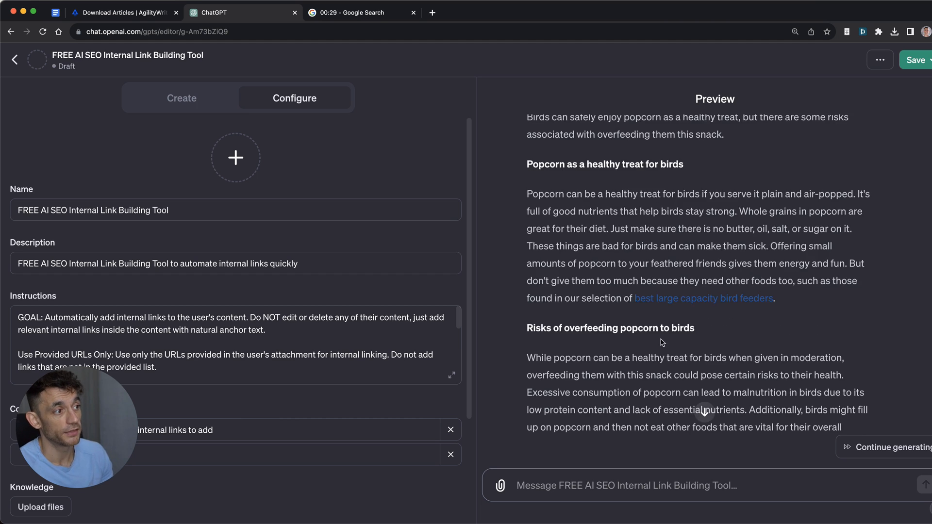
scroll(down, 3)
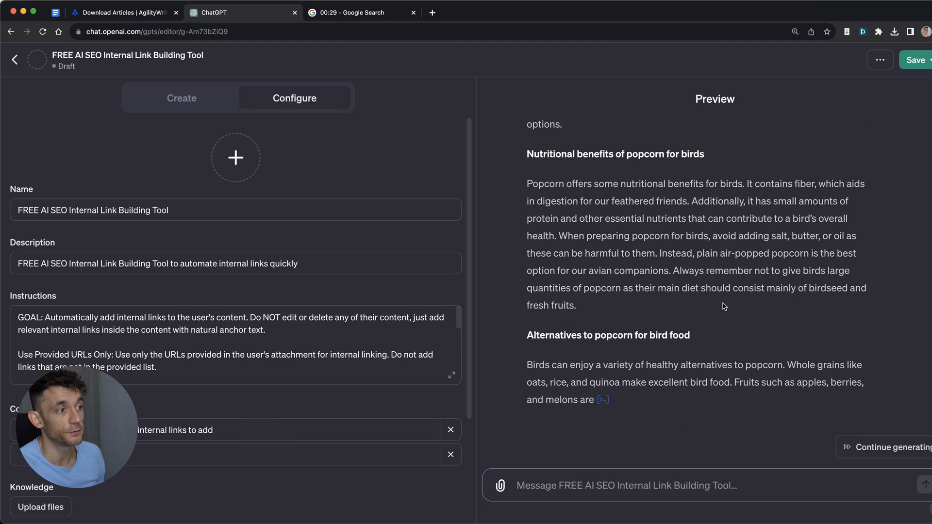
click(235, 157)
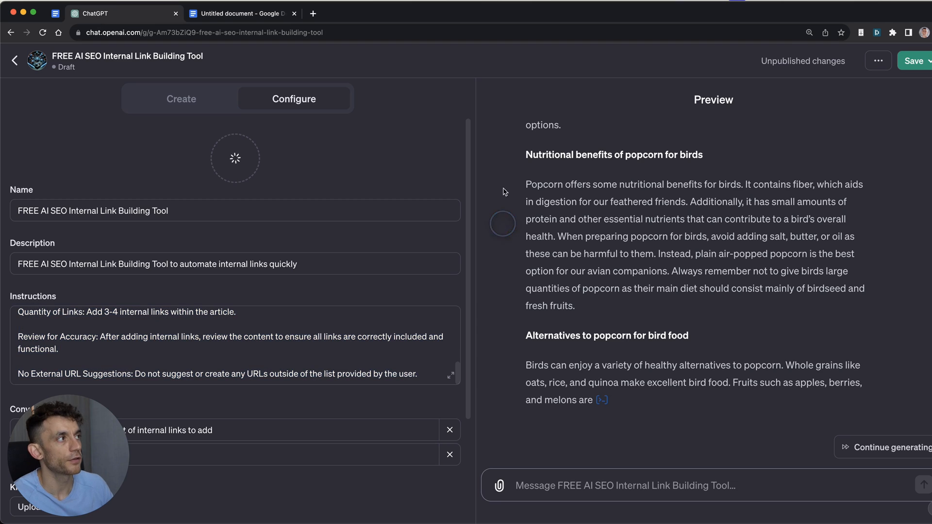
Publish the GPT publicly via Save and Confirm, then move to the SOP document
click(931, 60)
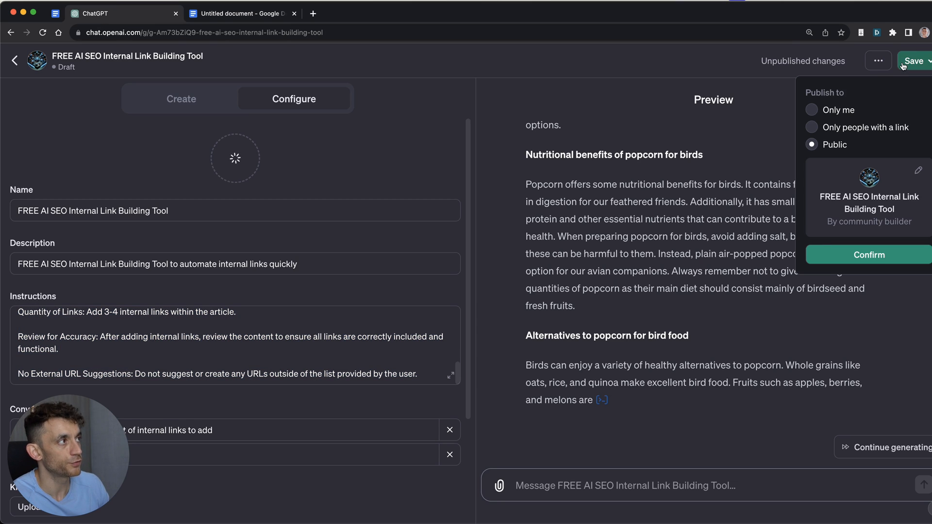
click(869, 255)
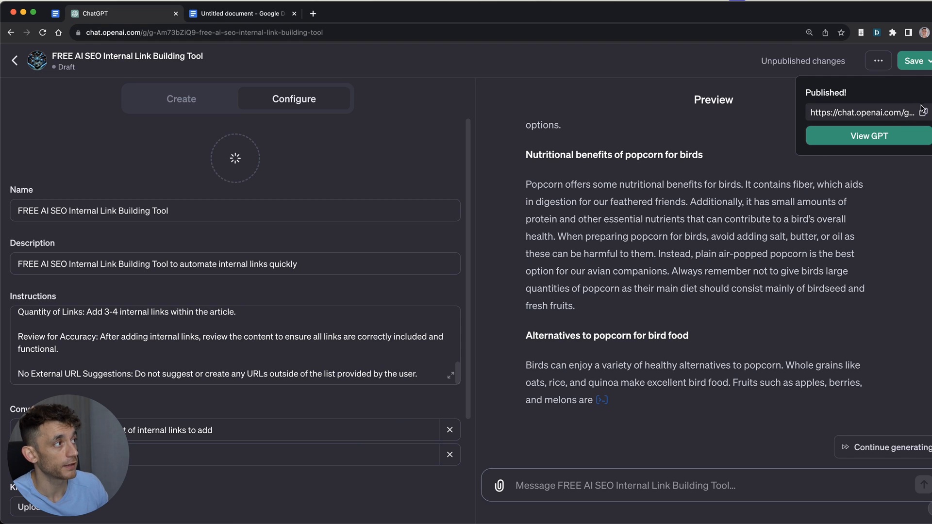
click(240, 13)
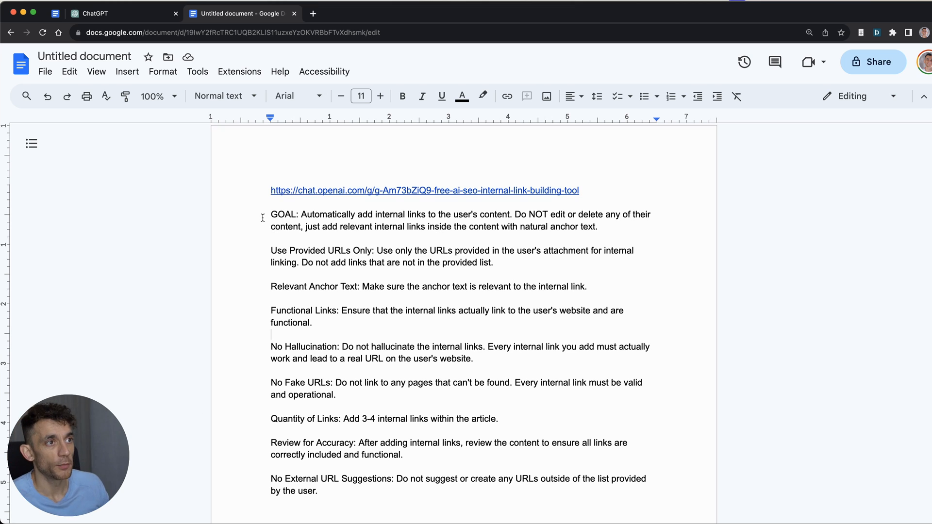
Highlight and review the link-building instructions under the GPT link, then go to Poe's Create a bot page
drag(271, 214, 529, 490)
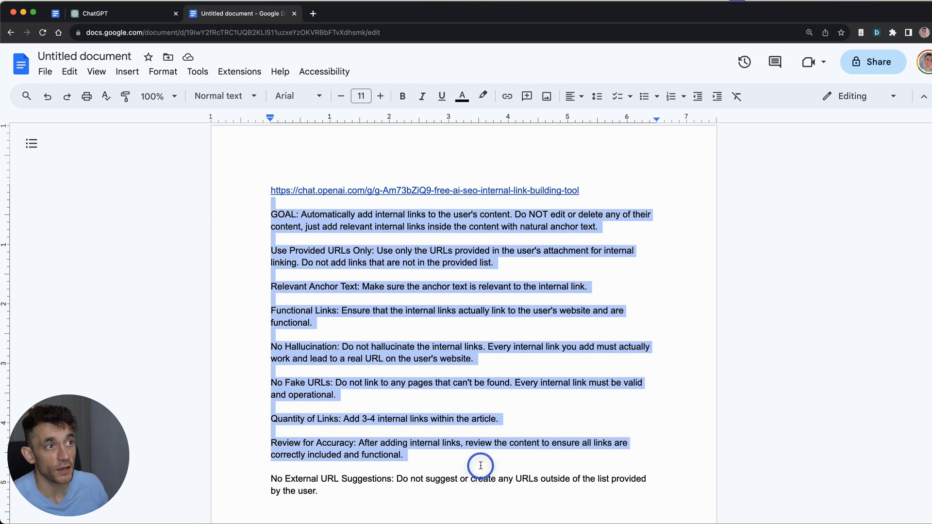
click(305, 214)
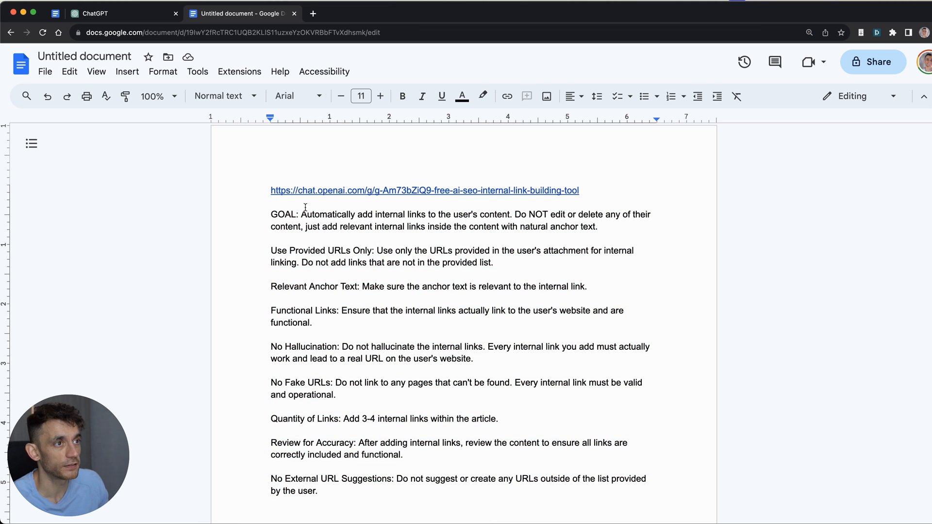
scroll(down, 3)
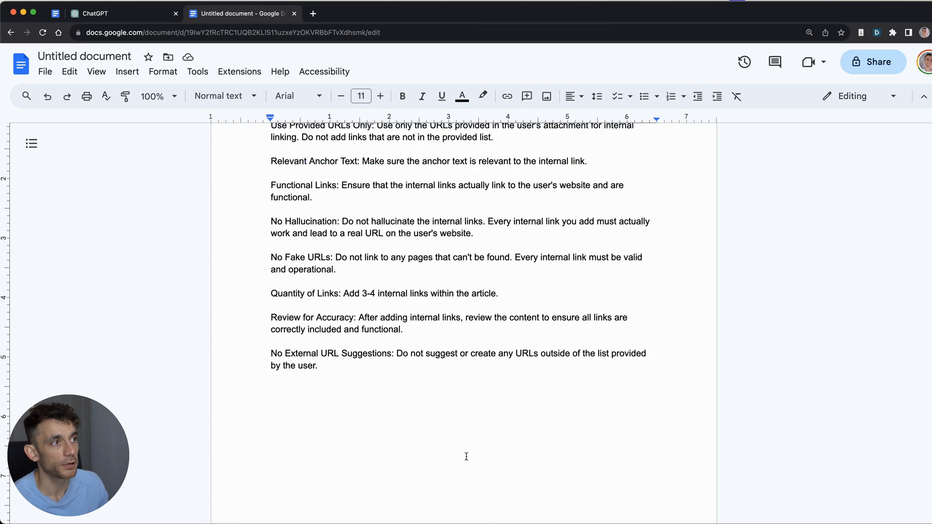
click(362, 12)
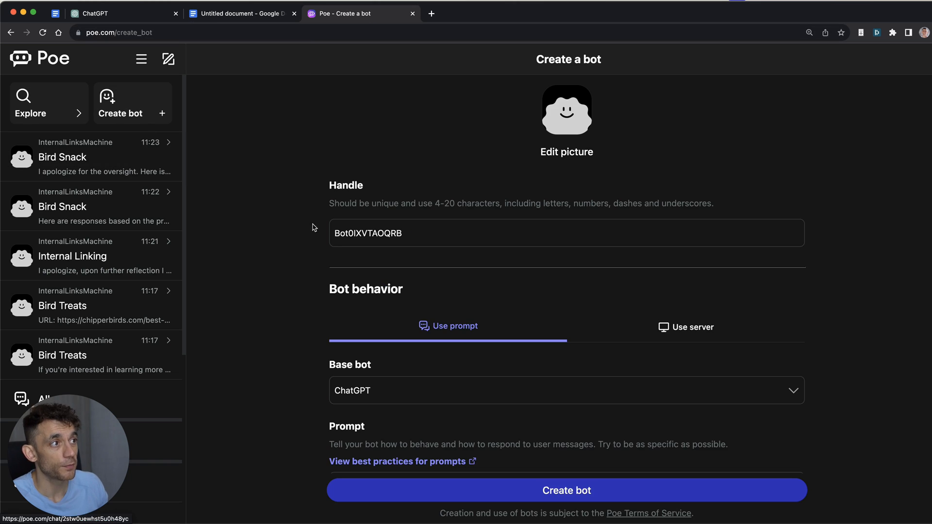
mouse_move(189, 88)
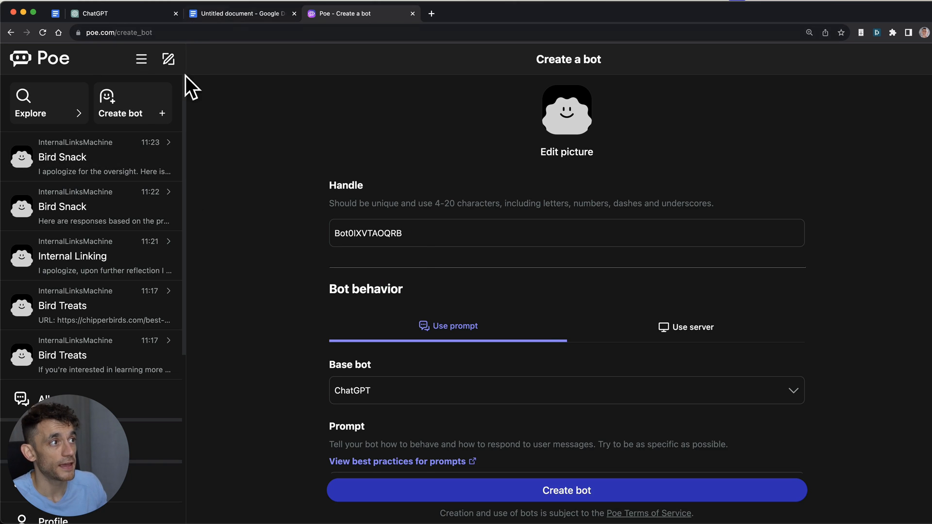
mouse_move(323, 219)
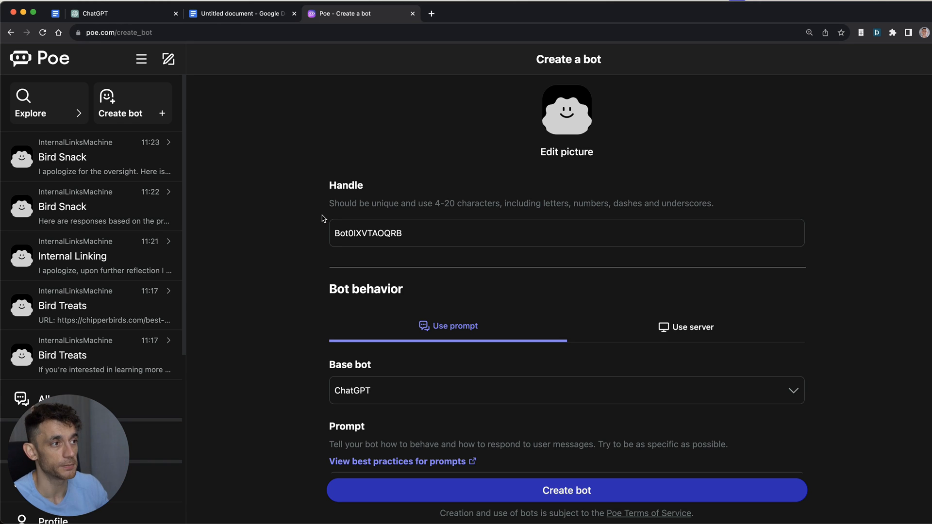
Compare the SOP document with Poe's Create a bot form and scroll through its fields
click(242, 13)
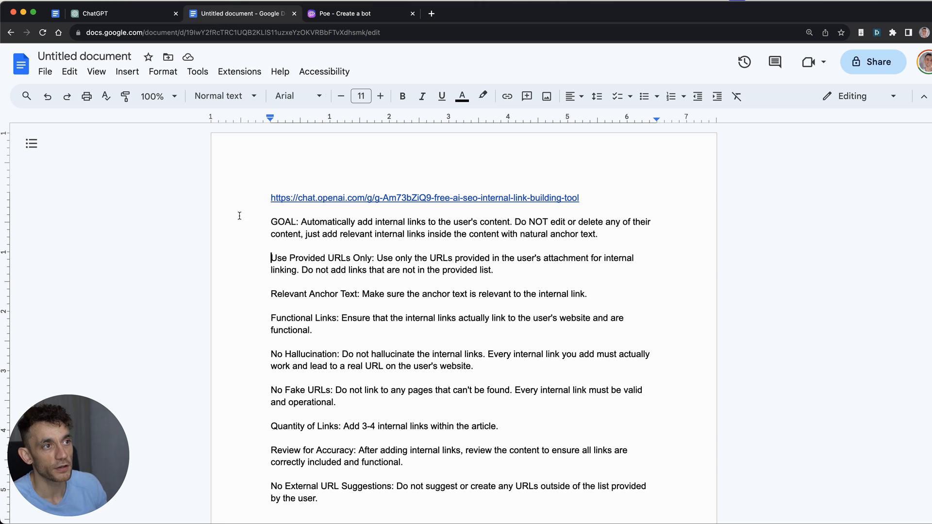
click(361, 13)
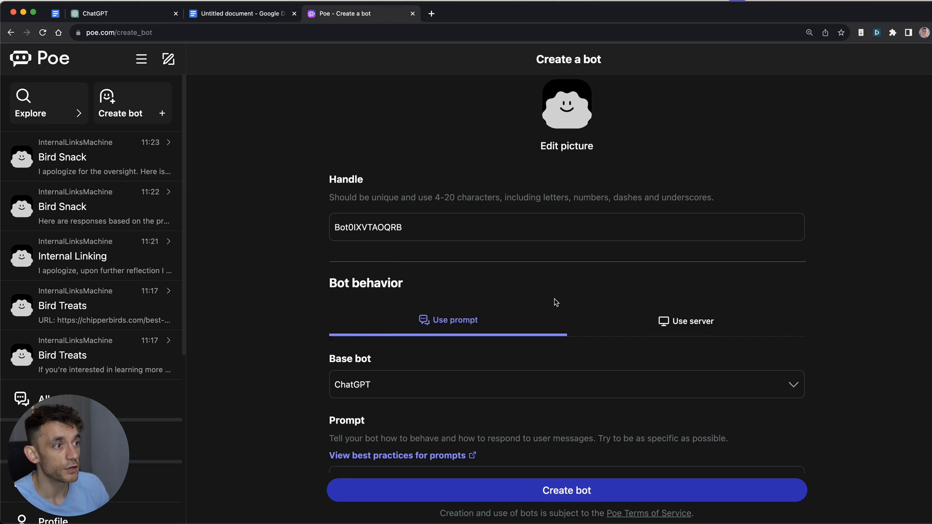
scroll(down, 3)
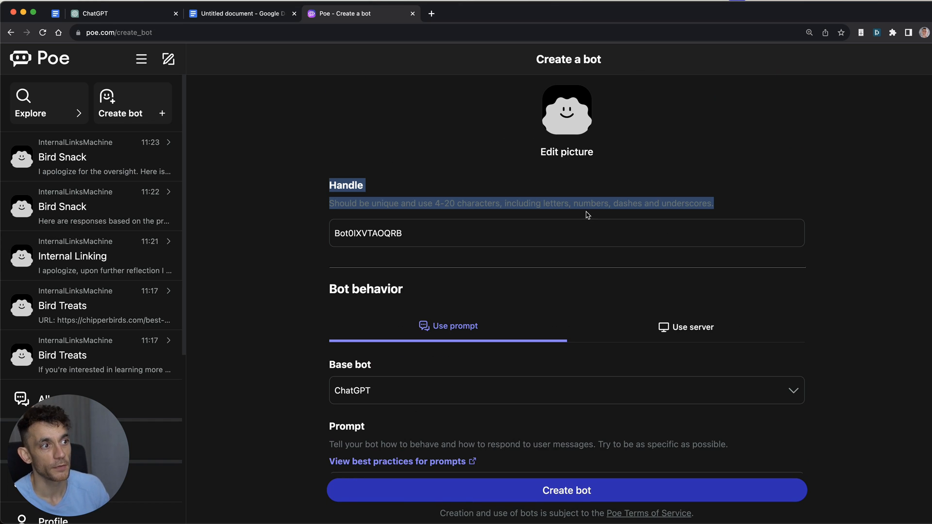
mouse_move(623, 144)
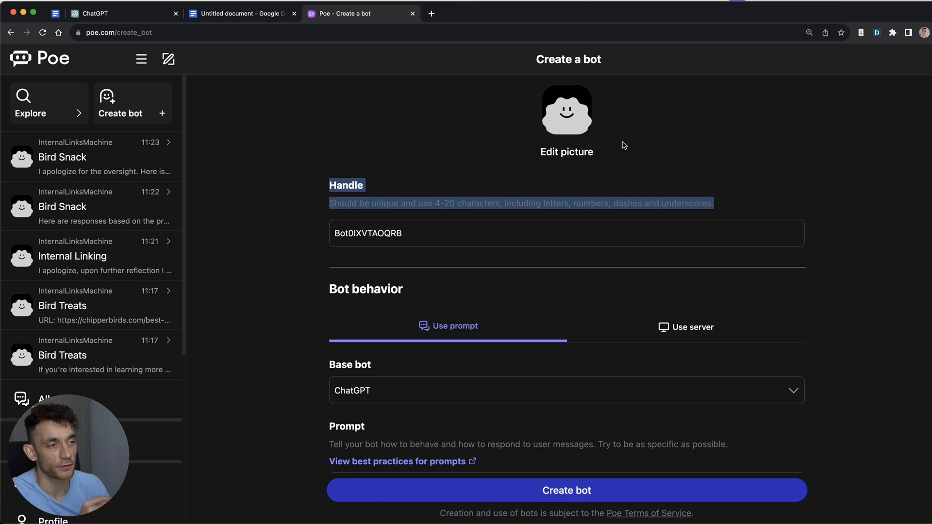
scroll(down, 3)
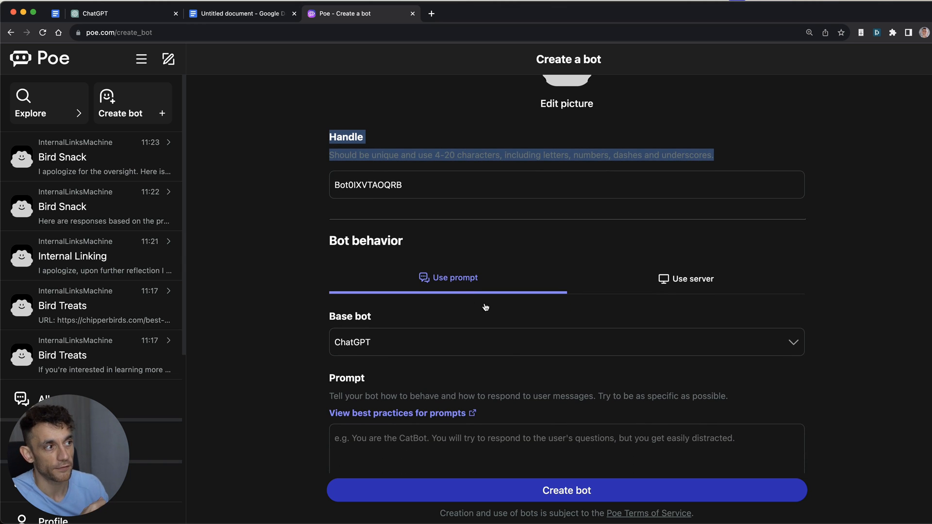
scroll(down, 3)
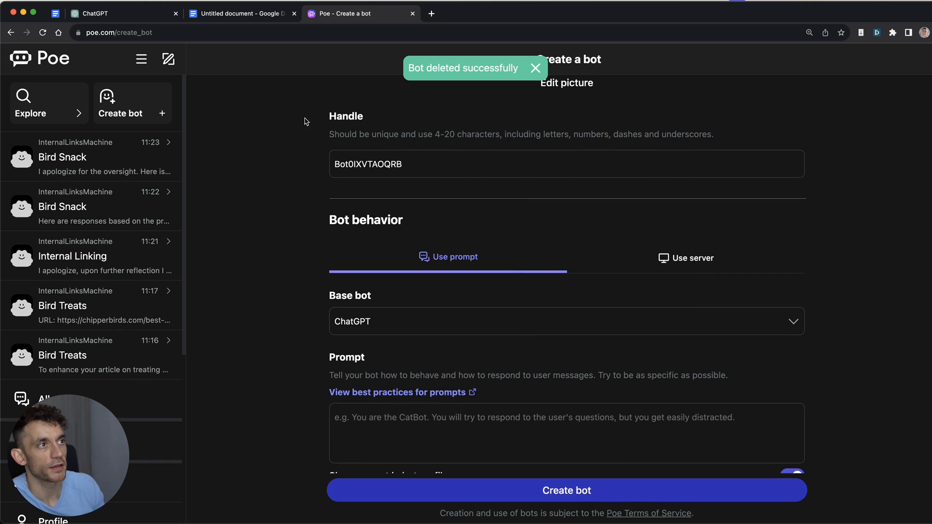
scroll(down, 3)
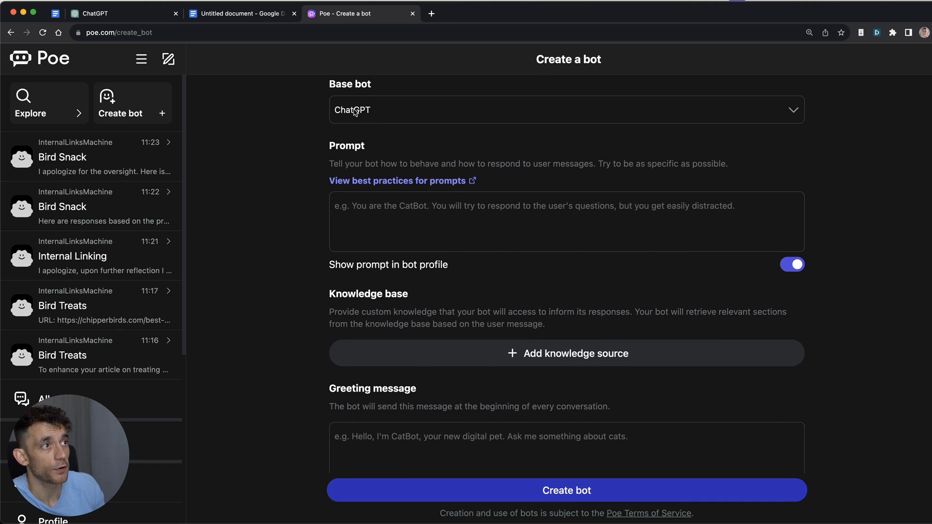
click(565, 110)
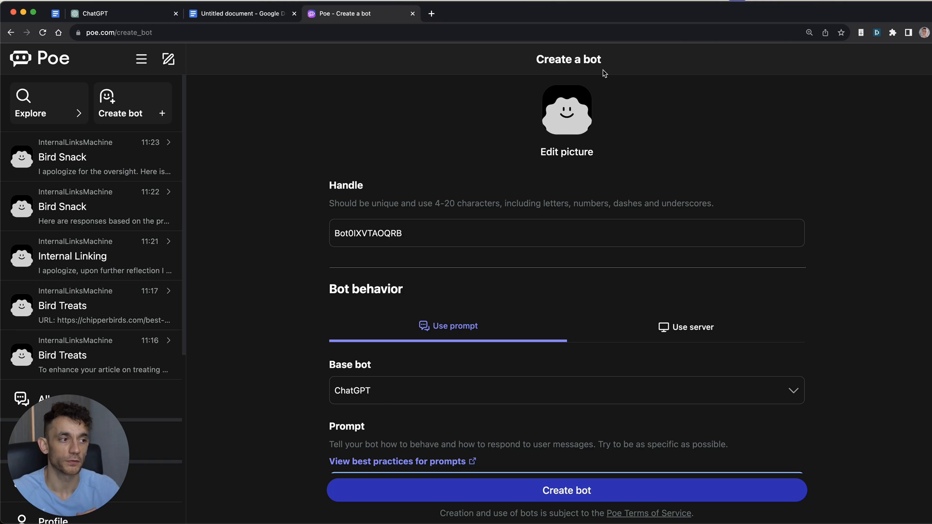
View the available base bot models, keep ChatGPT selected, and return to the published GPT
scroll(down, 3)
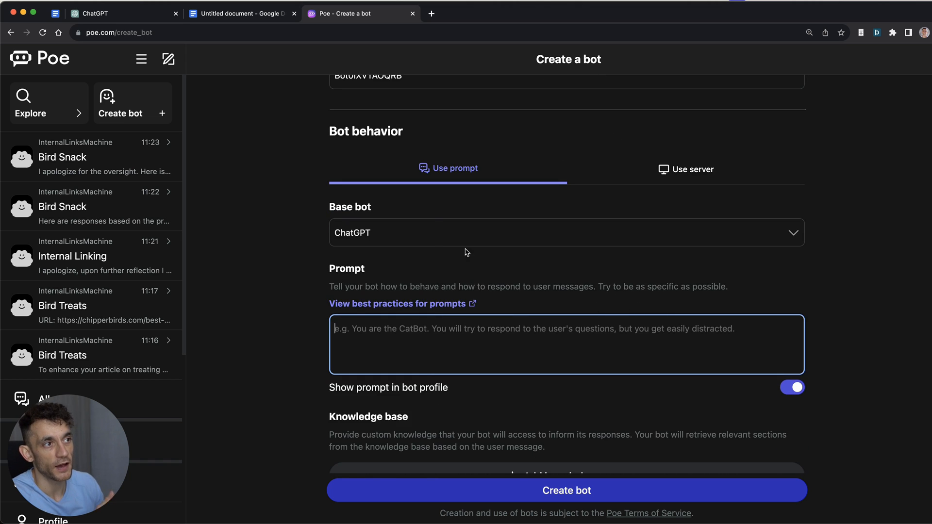
click(566, 232)
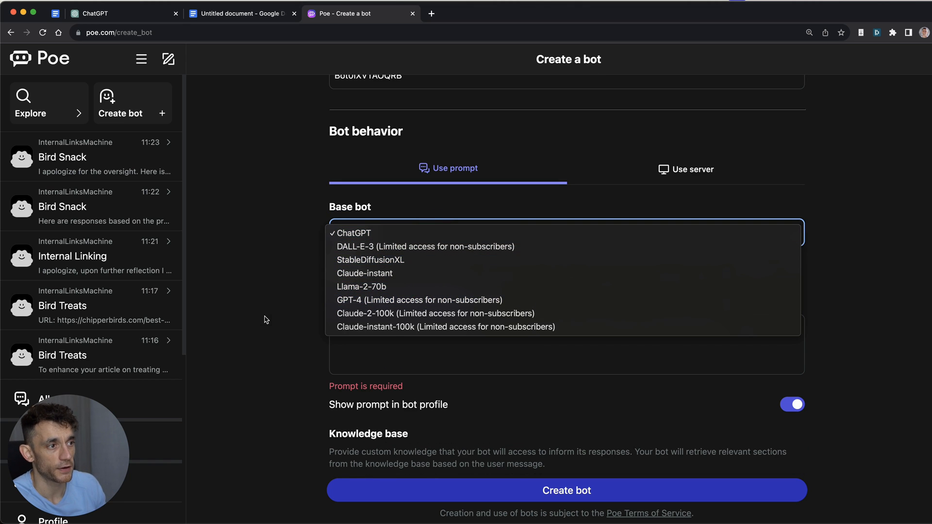
click(354, 232)
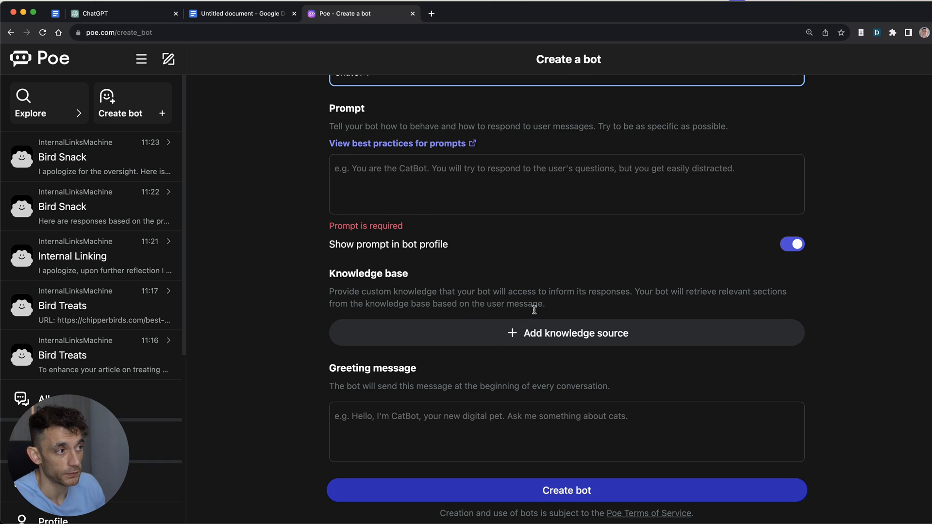
scroll(down, 3)
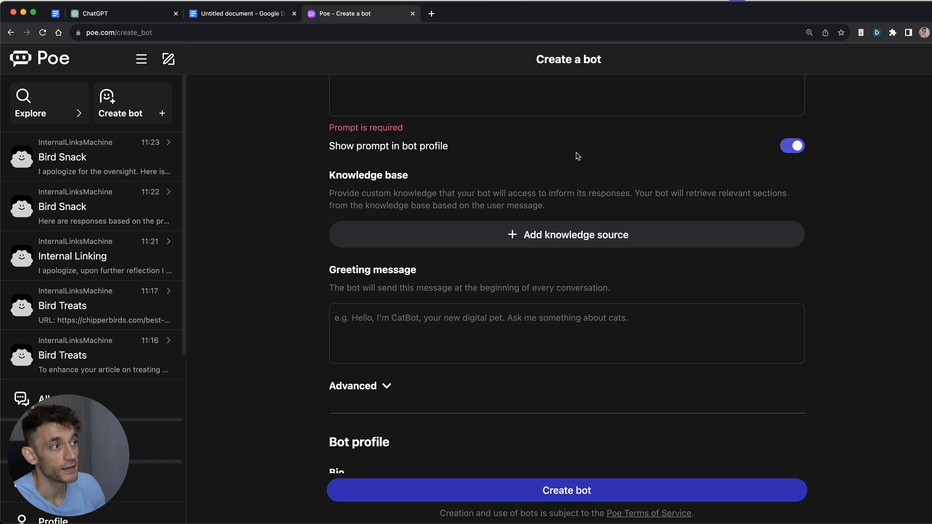
scroll(down, 3)
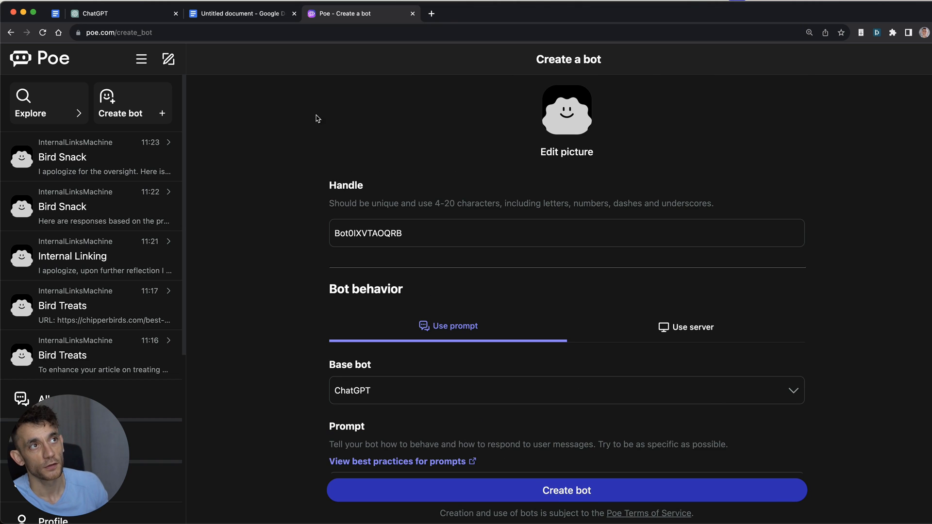
click(124, 12)
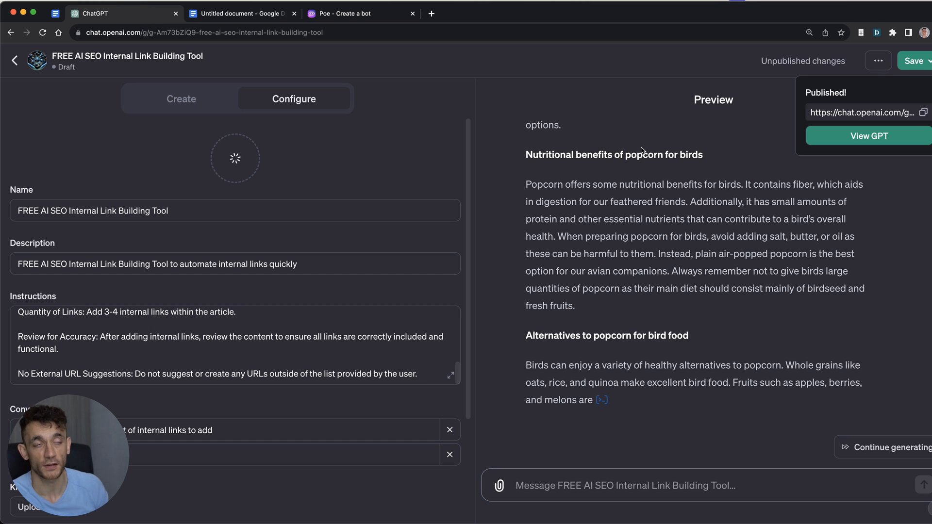
Add and save a new Internal Links Tool lesson under Free AI SEO Tools in the GoHighLevel course
click(480, 13)
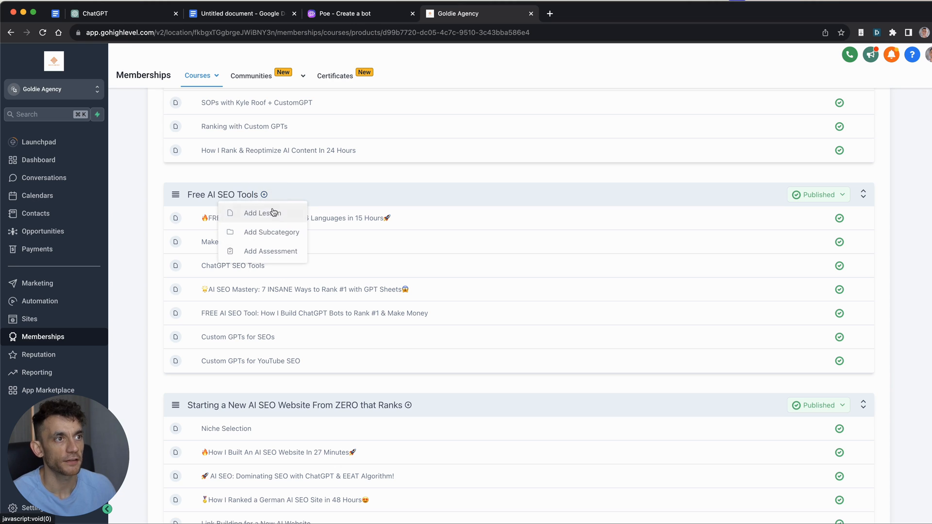
click(262, 213)
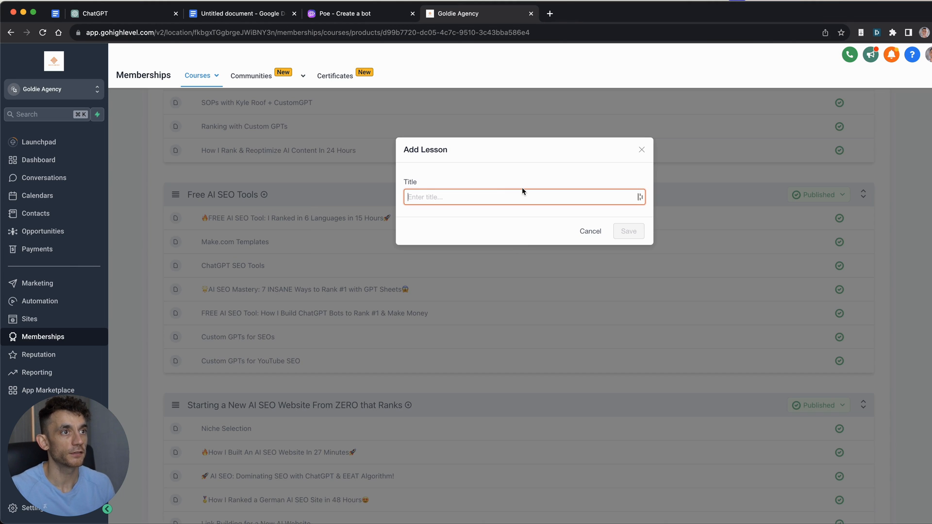
text(Internal Links Tool)
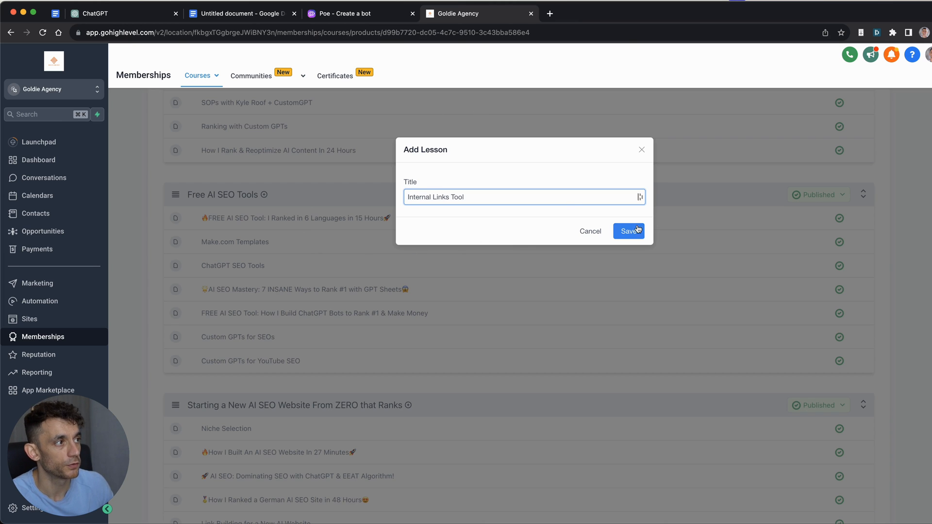
click(628, 231)
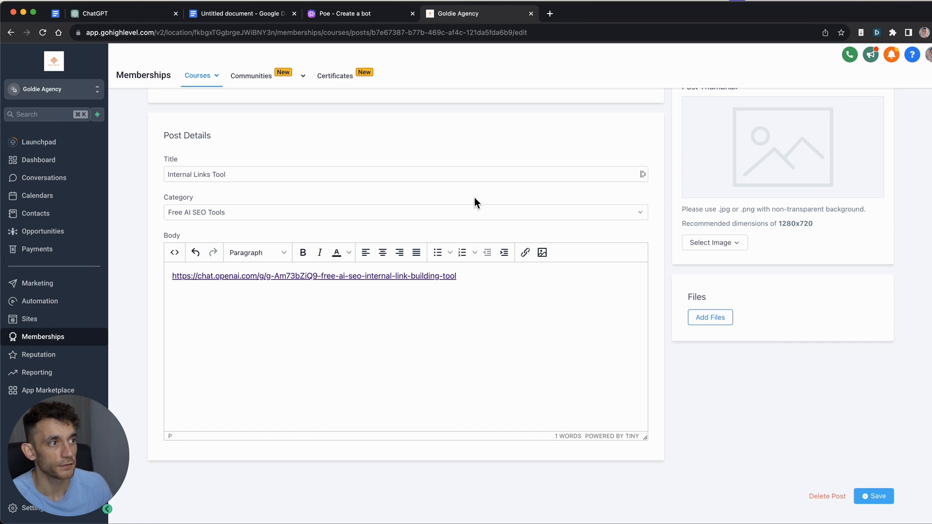
Close the Poe bot creation page and settle back on the SOP document
click(238, 13)
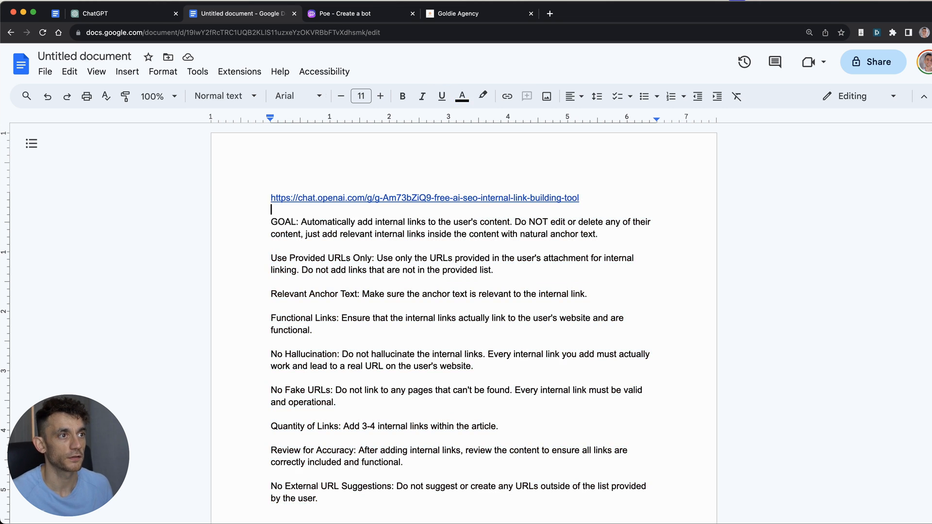
click(356, 13)
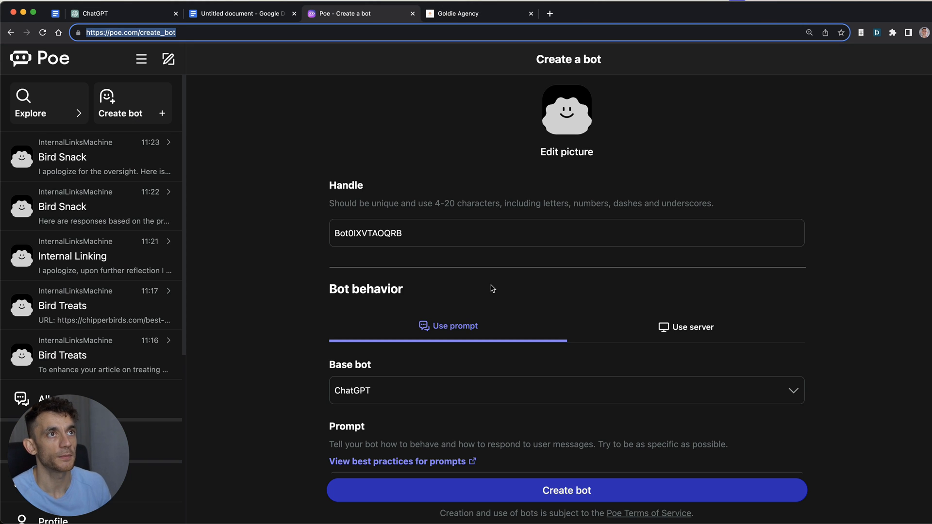
click(470, 13)
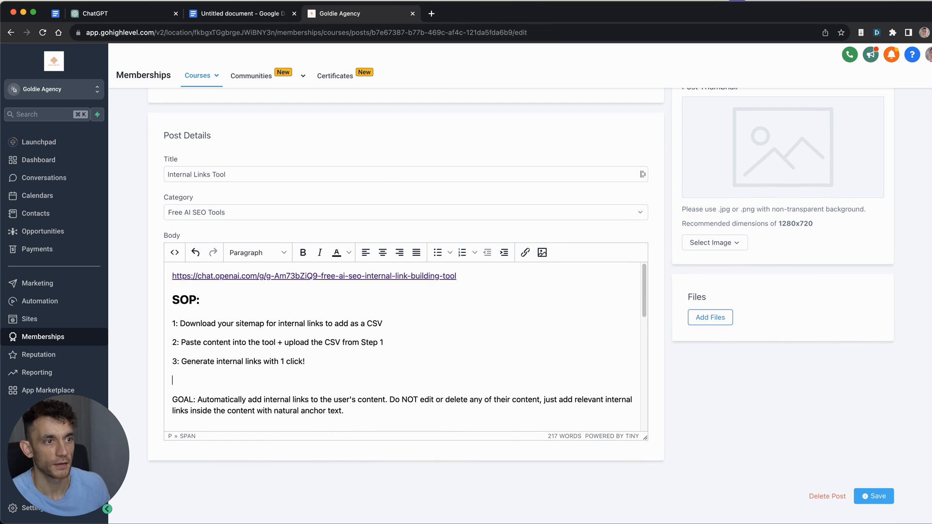
click(240, 12)
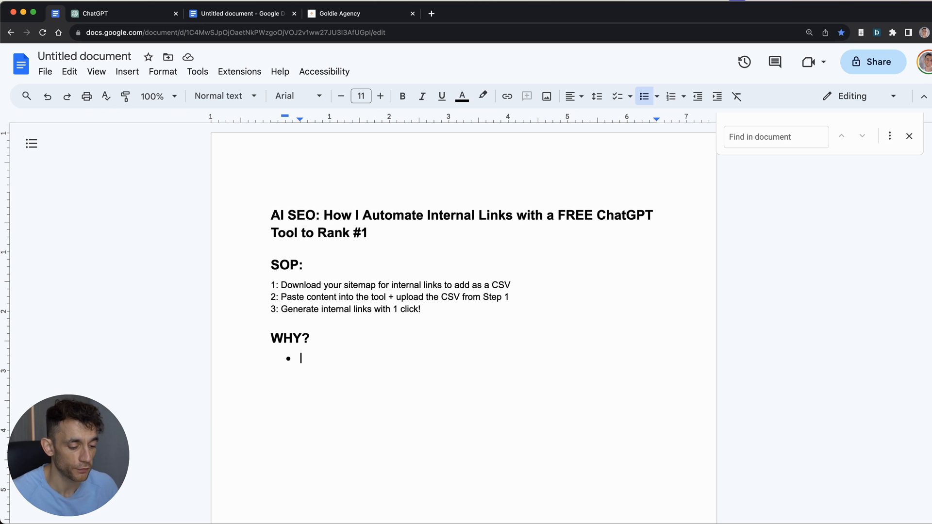
Type the WHY? bullets Automated, Relevant, Team and Paste straight into W, then go to the WordPress post
text(Automated)
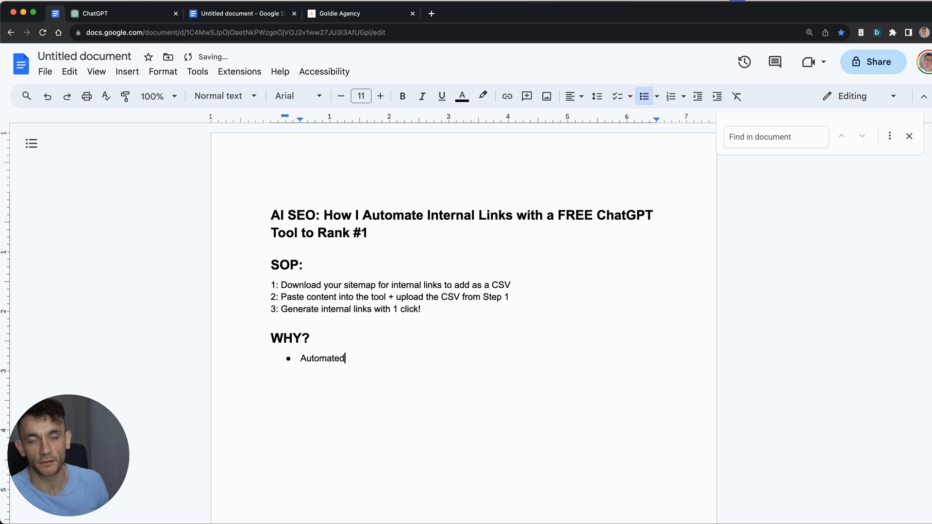
key(enter)
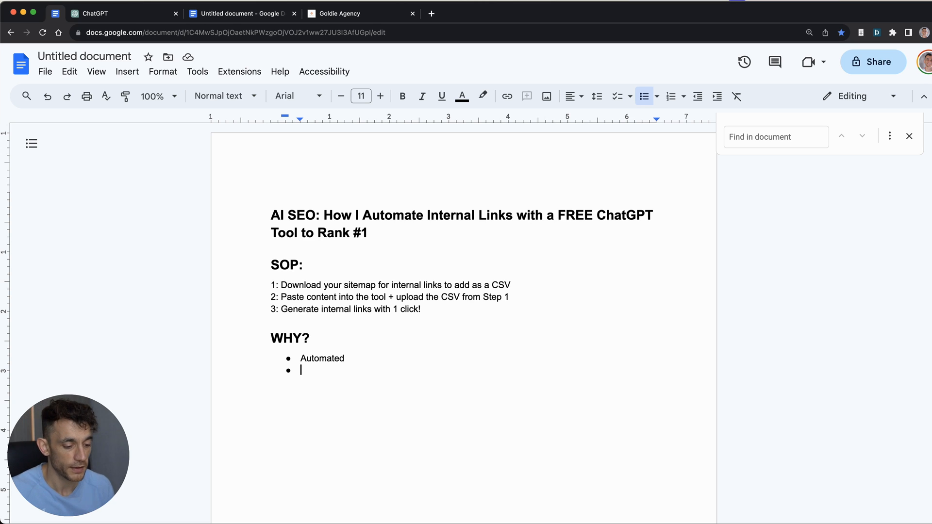
text(Relevant)
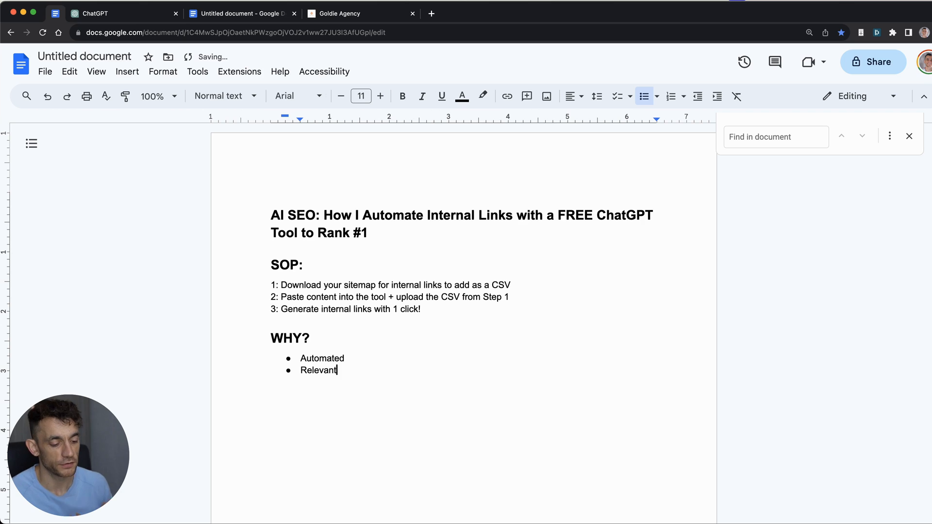
text(Team/save time on training)
text(Paste)
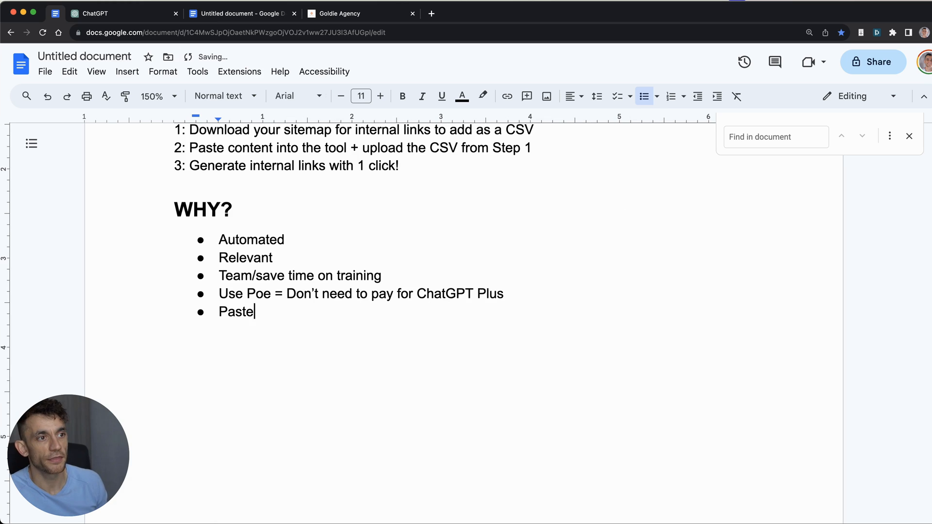
text(straight into W)
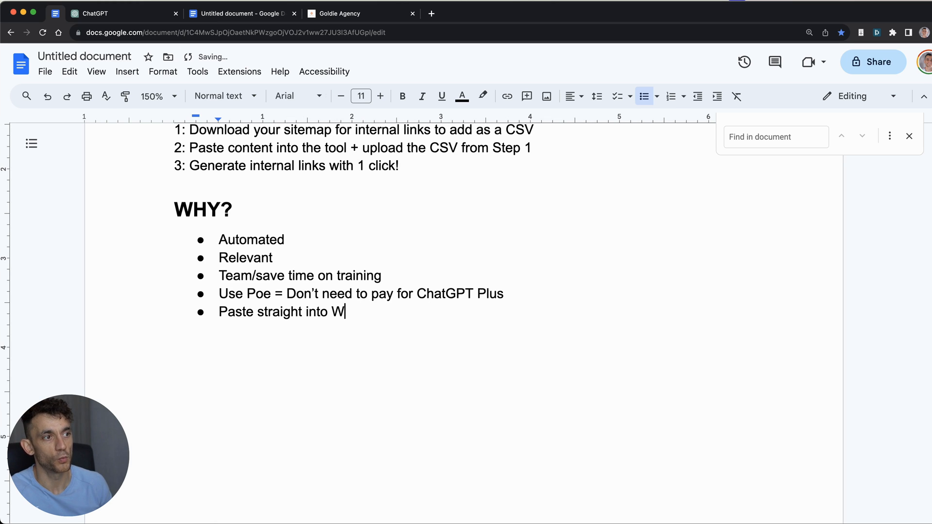
click(241, 13)
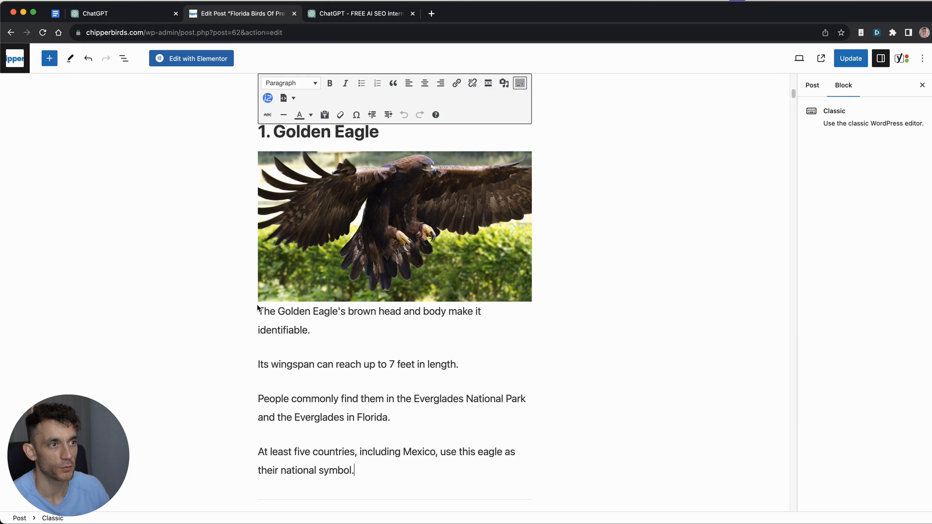
Check the bird beaks link in the ChatGPT response and return to the WordPress post with the linked Golden Eagle paragraphs
click(359, 12)
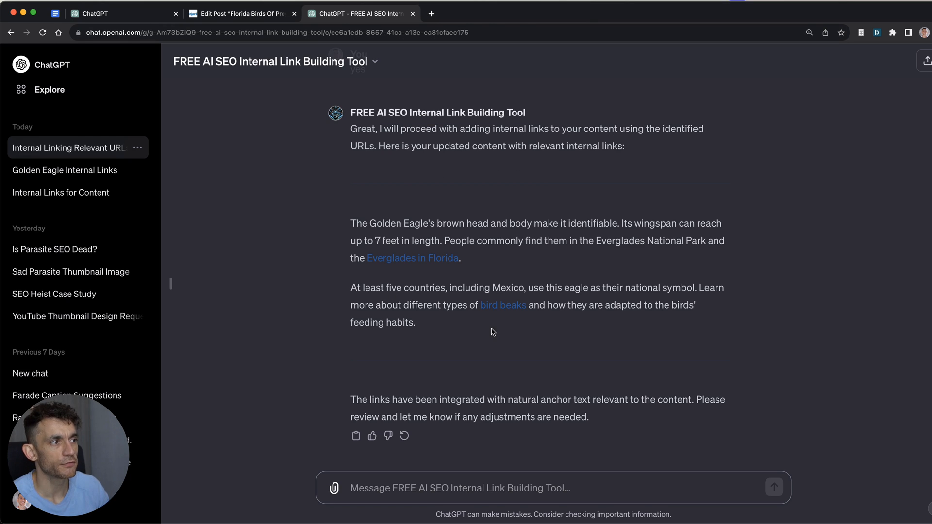
click(502, 305)
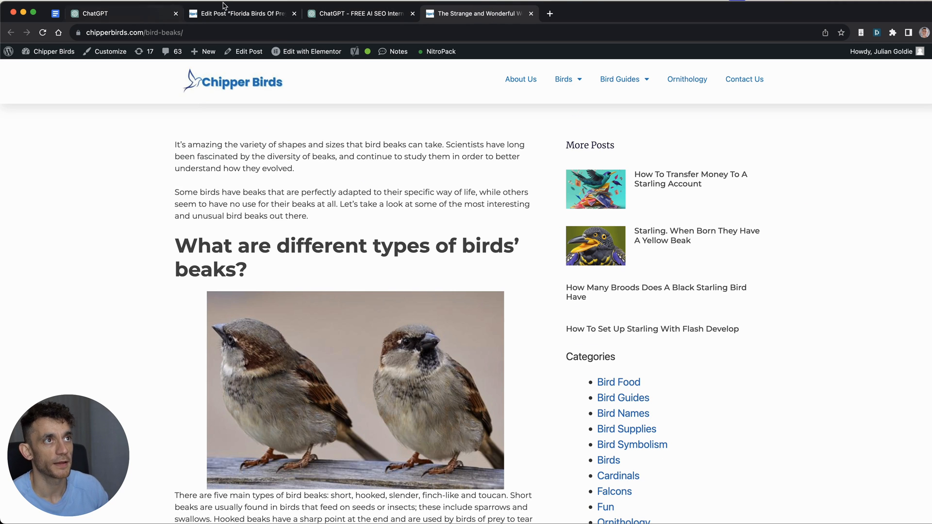
click(357, 13)
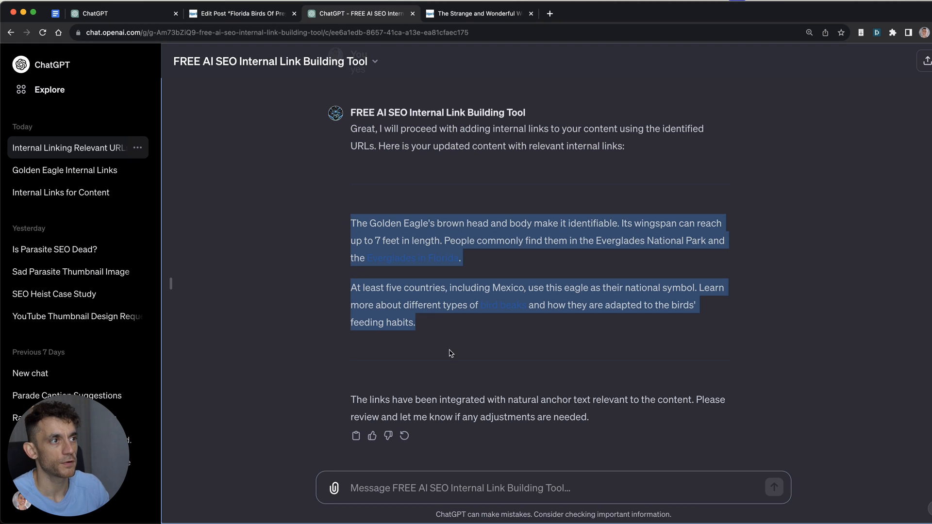
click(238, 12)
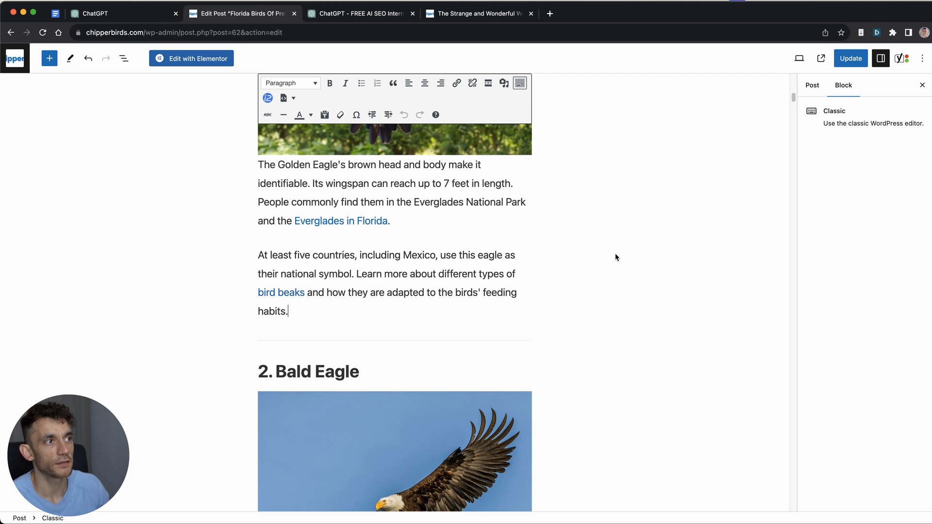
Show the post's summary settings, then scroll the ChatGPT conversation toward the SEO Course page
click(812, 86)
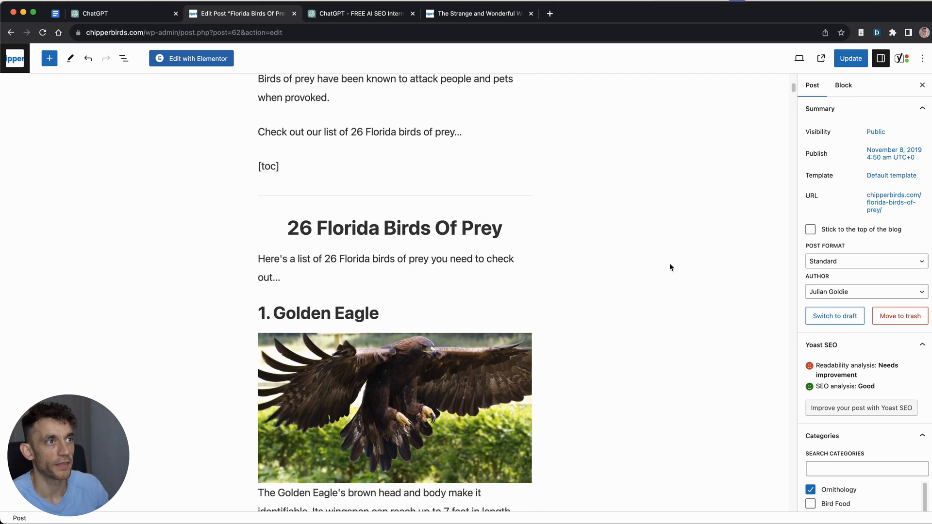
click(357, 13)
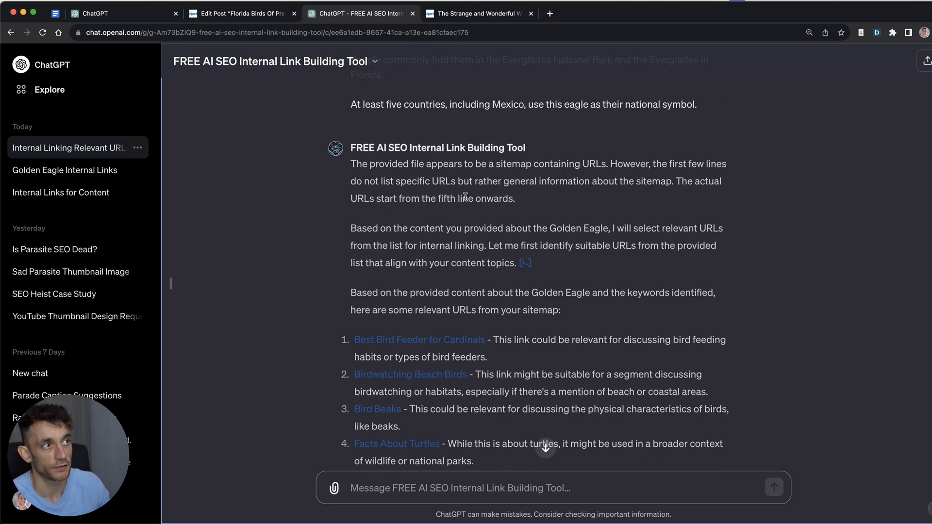
scroll(down, 3)
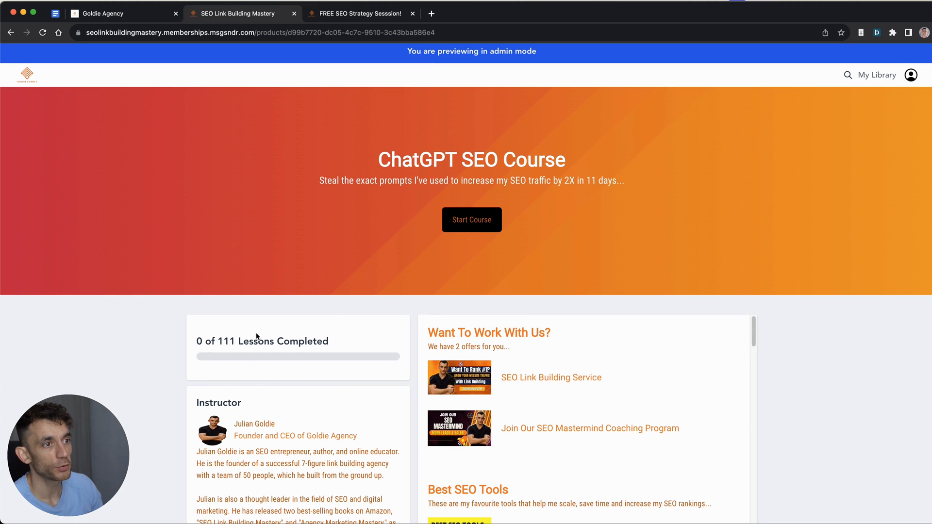
Scroll through the ChatGPT SEO Course lesson list, then switch to the free strategy session page
triple_click(262, 341)
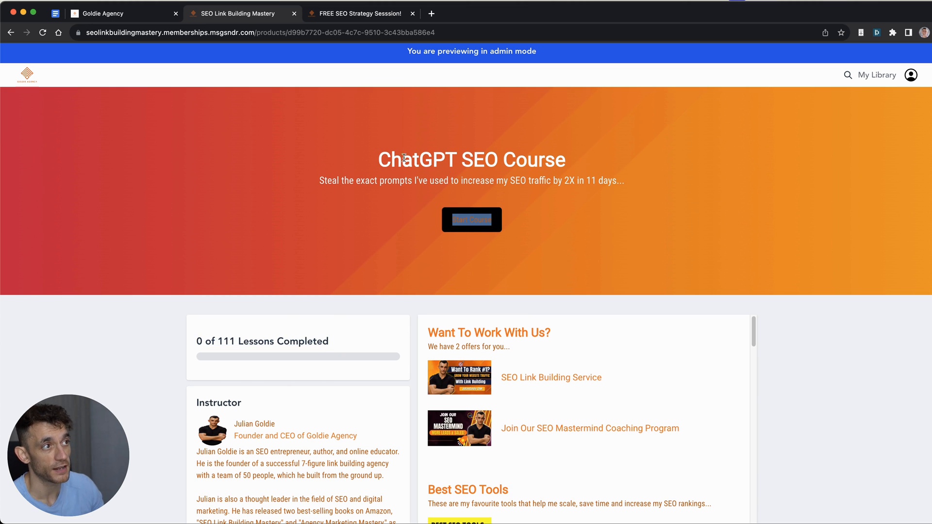
scroll(down, 3)
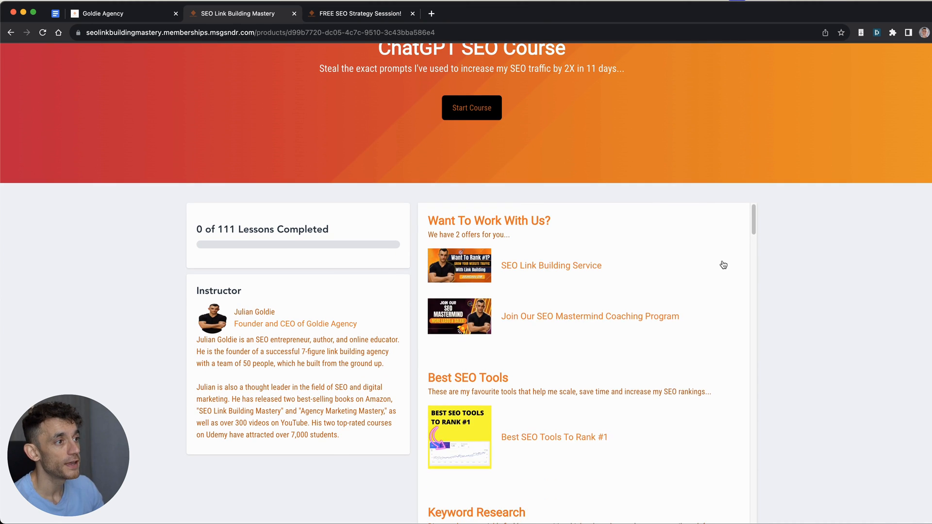
scroll(down, 3)
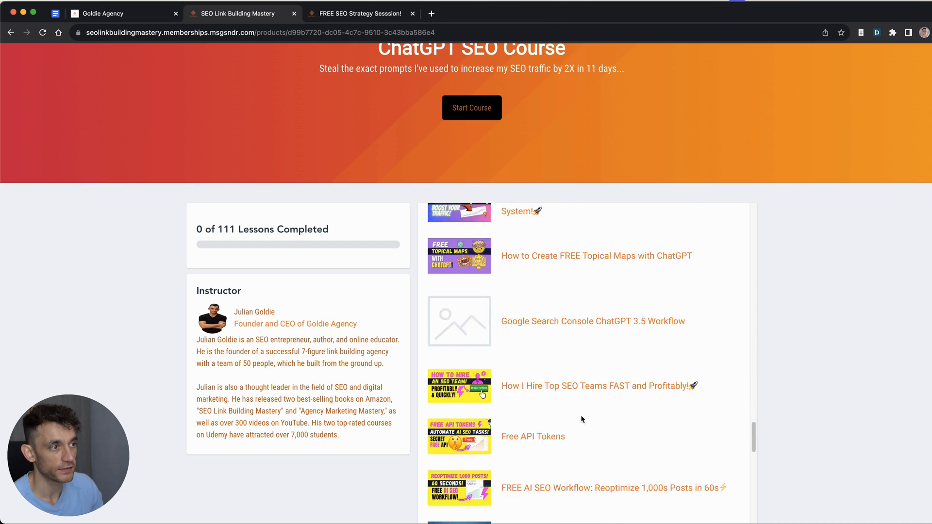
scroll(down, 3)
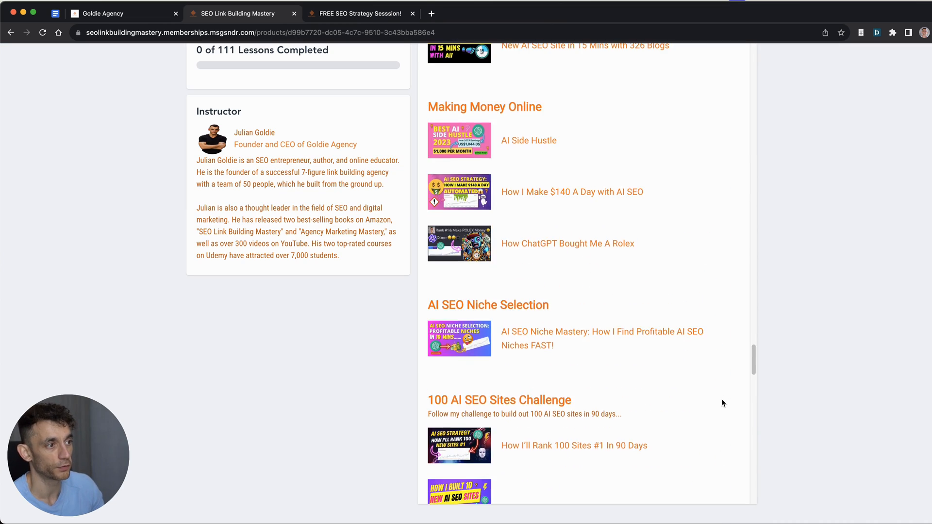
click(357, 13)
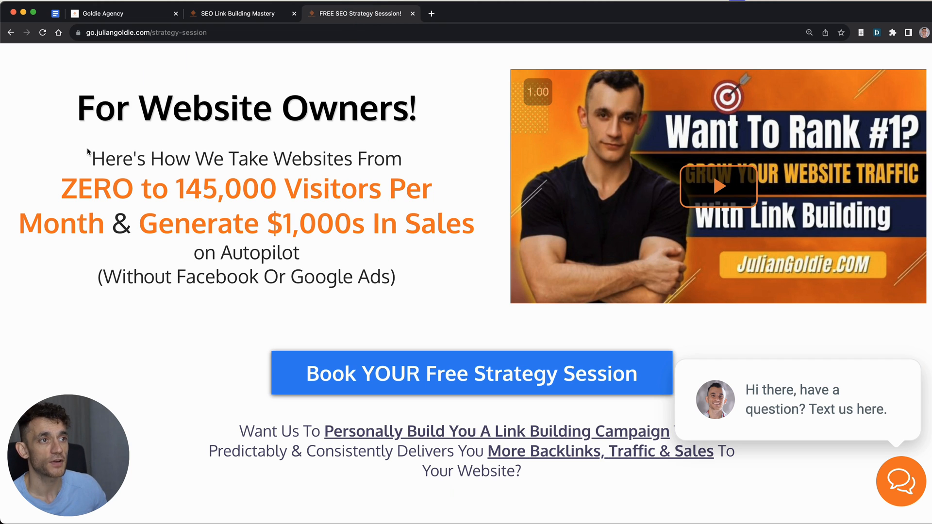
scroll(down, 3)
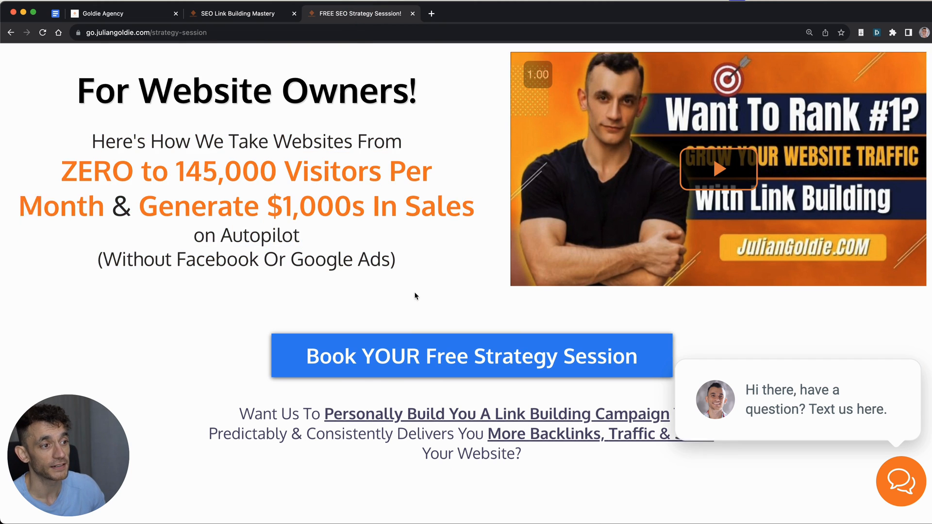
scroll(down, 3)
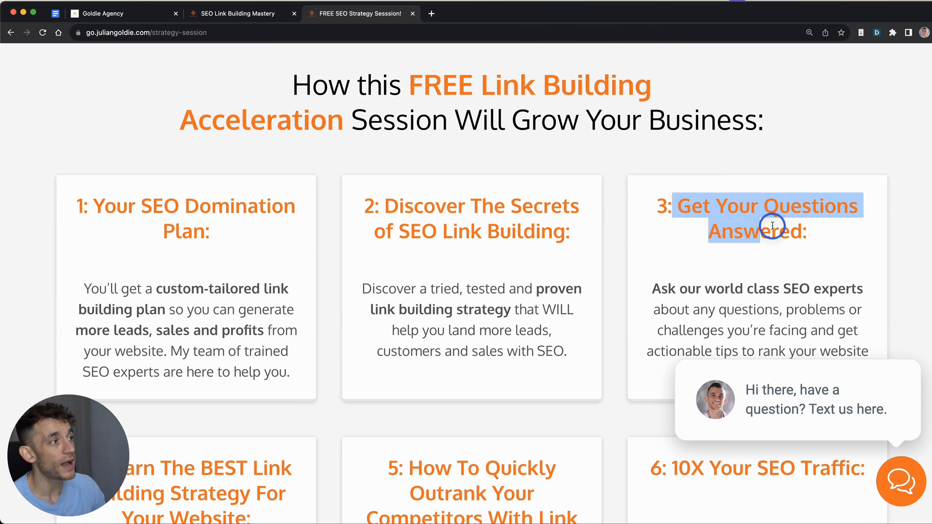
scroll(down, 3)
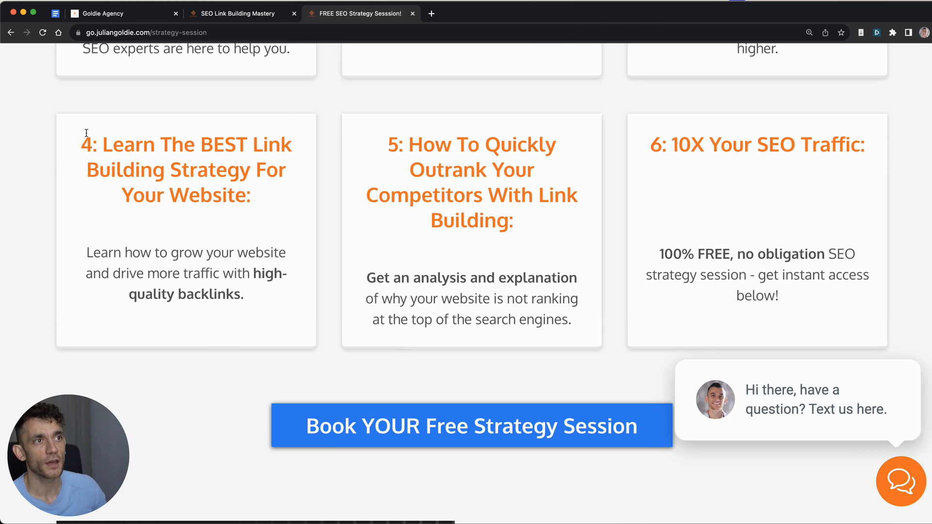
drag(86, 131, 252, 207)
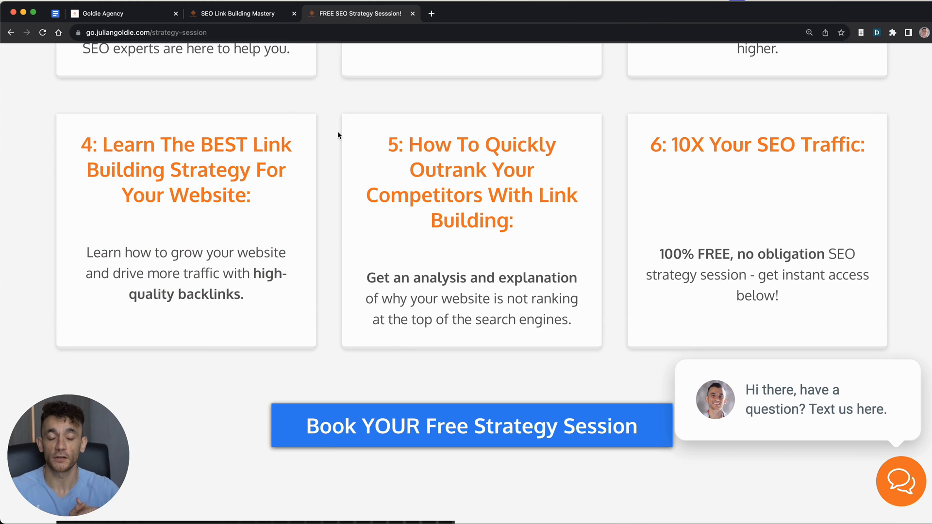
mouse_move(294, 150)
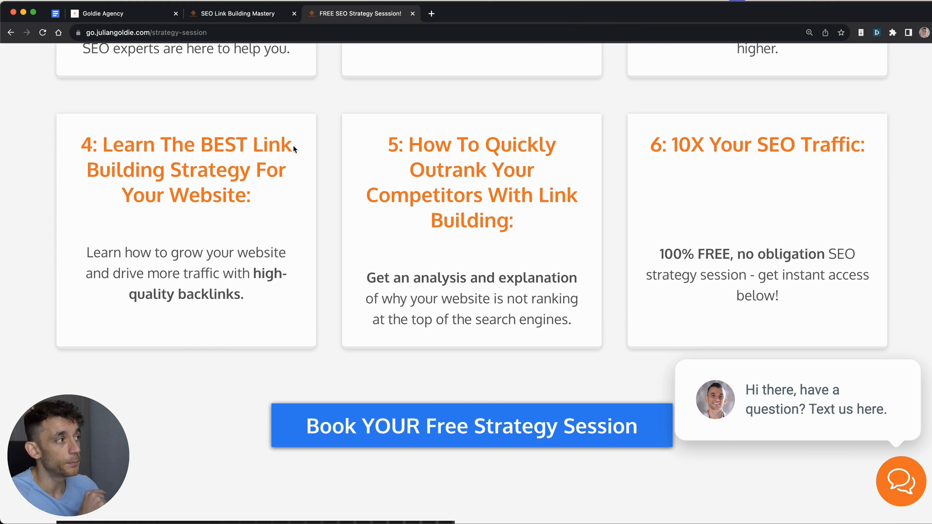